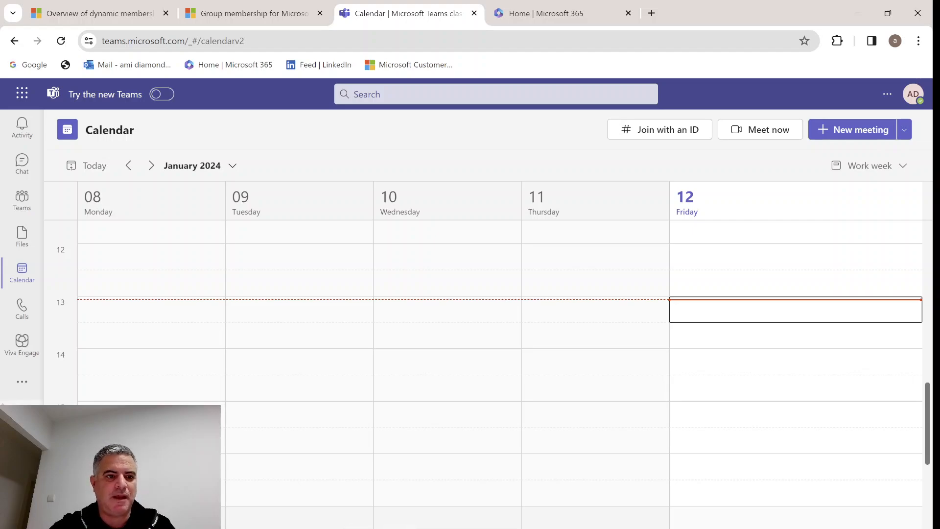
Step: Start a private team from scratch in Teams, named 'Demo 5'
click(21, 199)
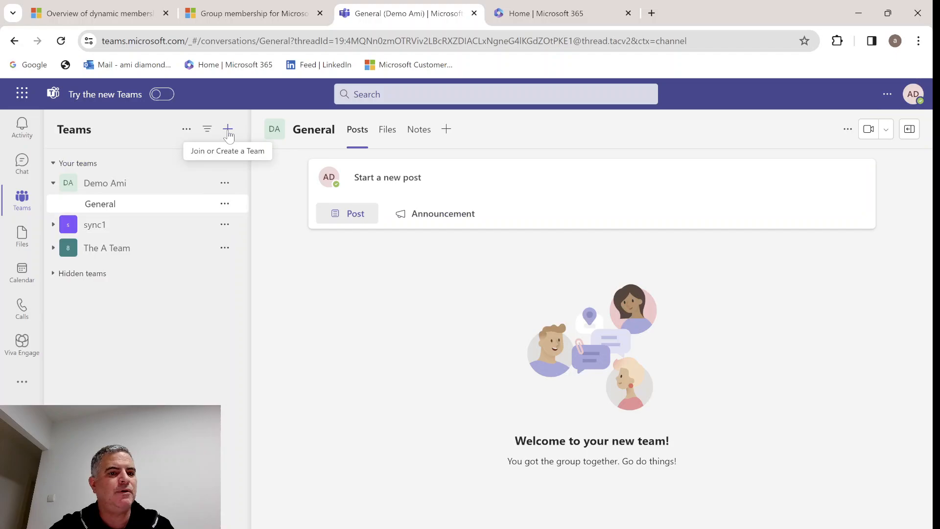
mouse_move(229, 138)
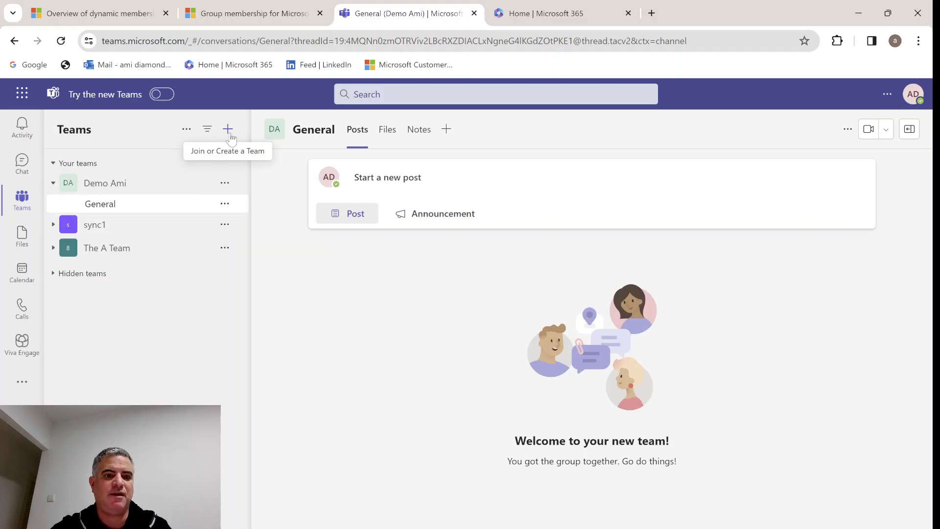
click(227, 129)
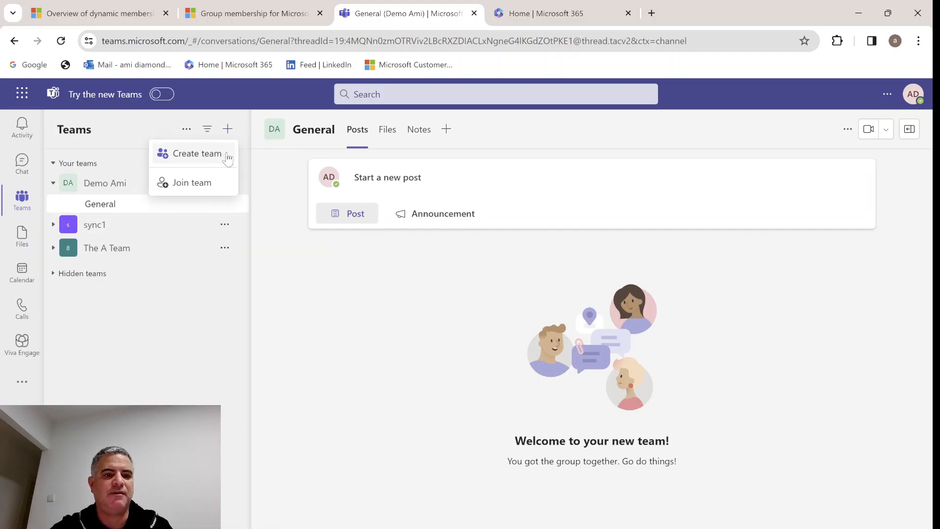
click(195, 153)
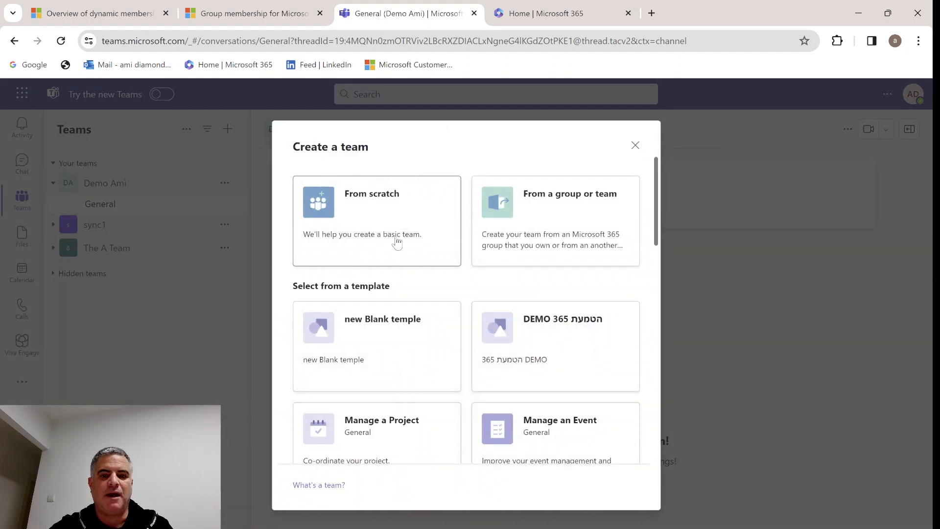
mouse_move(416, 208)
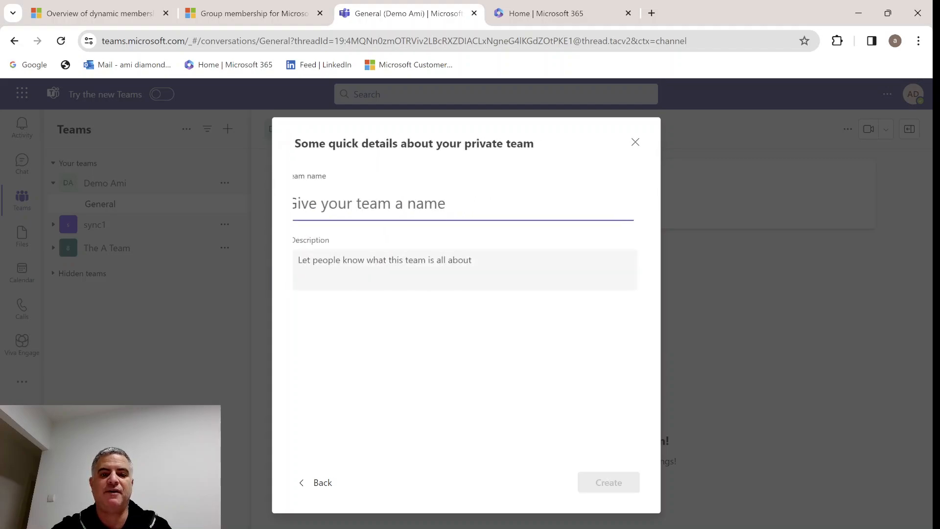
text(Demo)
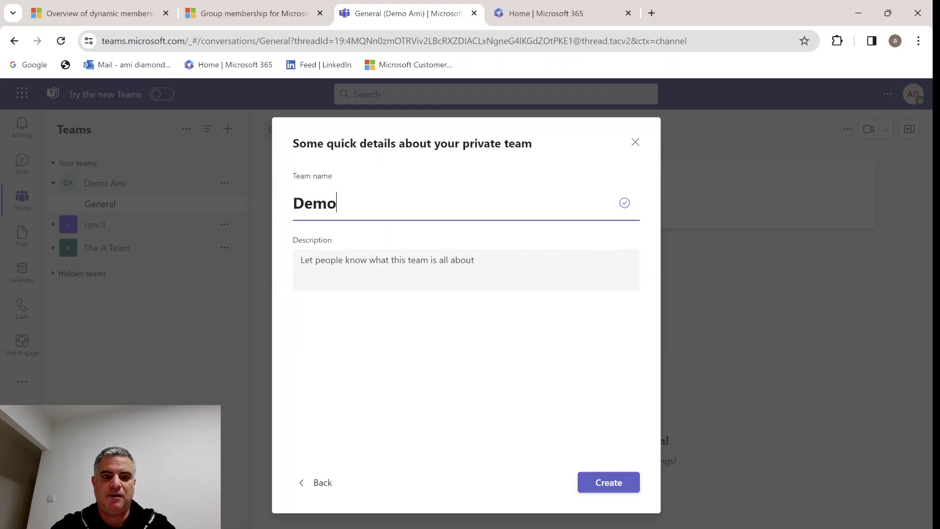
text(5)
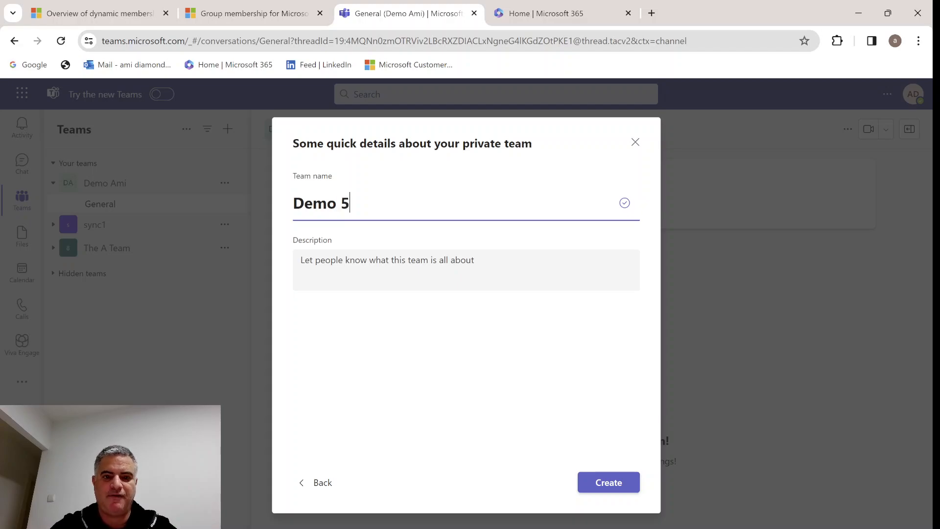
Step: Create the Demo 5 team and add Adele Vance and Alex Wilber
click(607, 481)
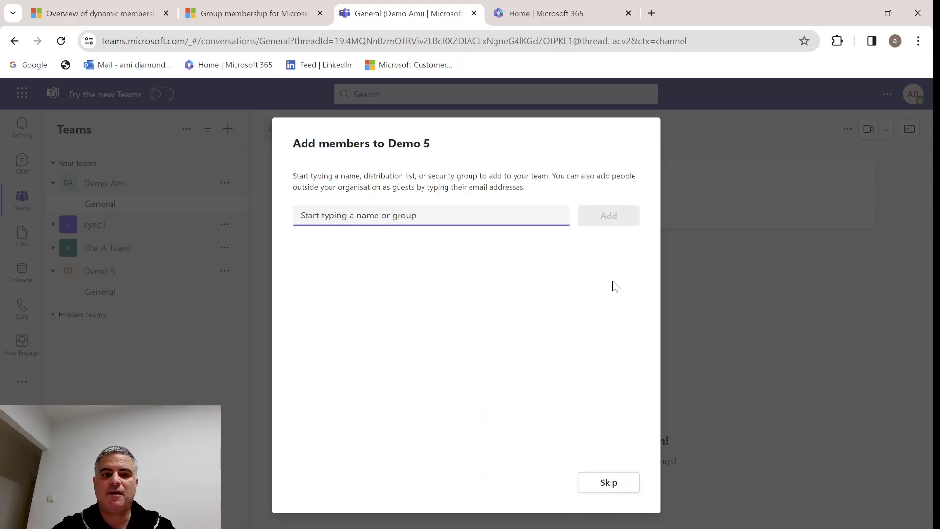
text(ale)
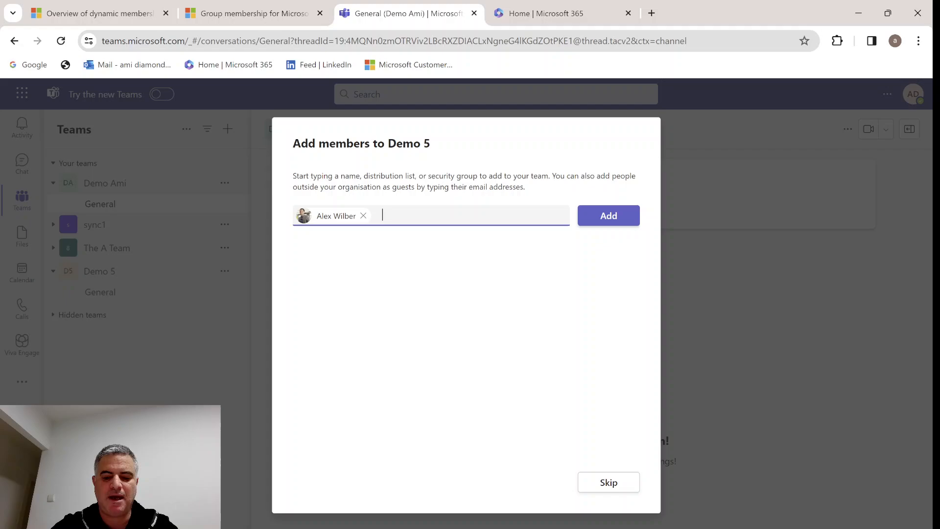
text(a)
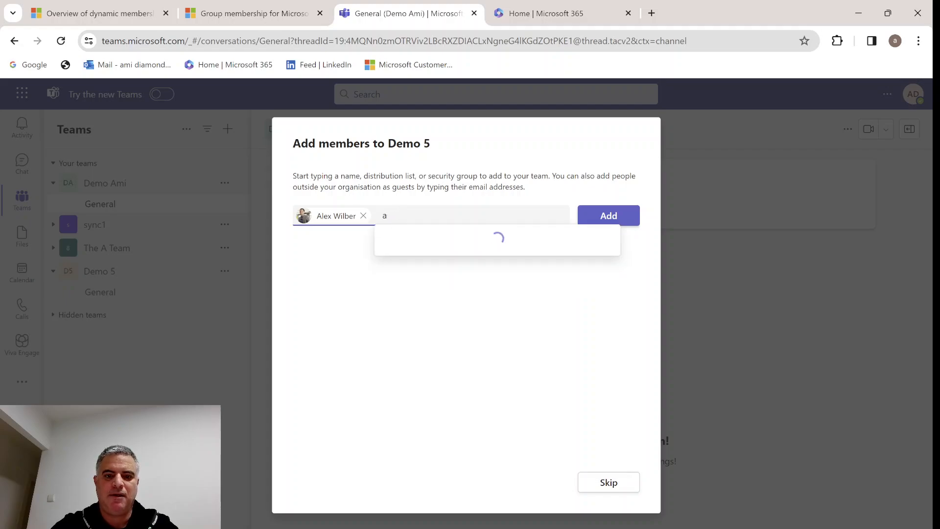
click(498, 237)
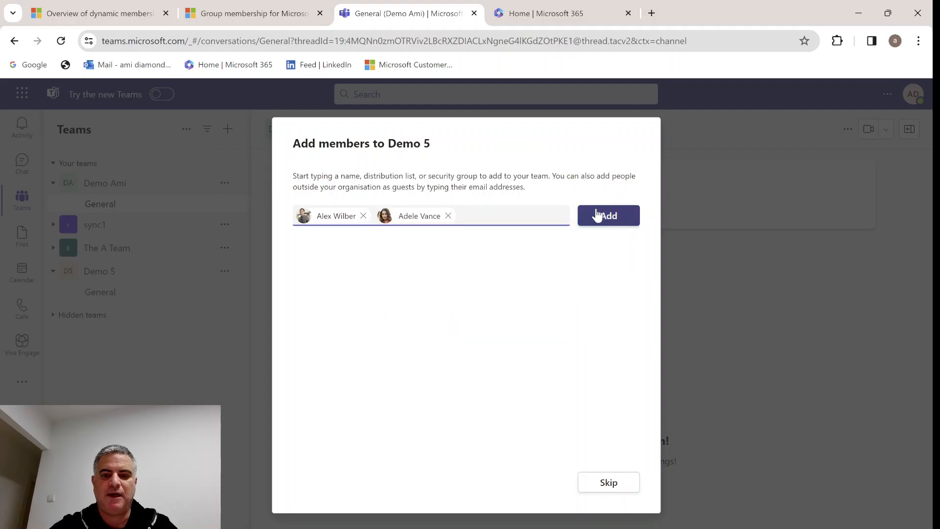
click(608, 215)
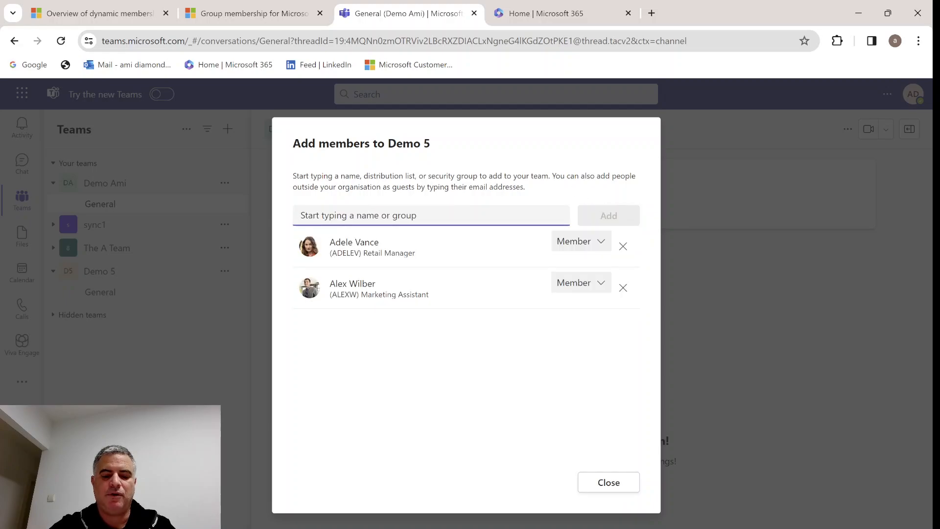
Step: Add the Sec_SP_IT security group, confirming its 26 members
text(sec_)
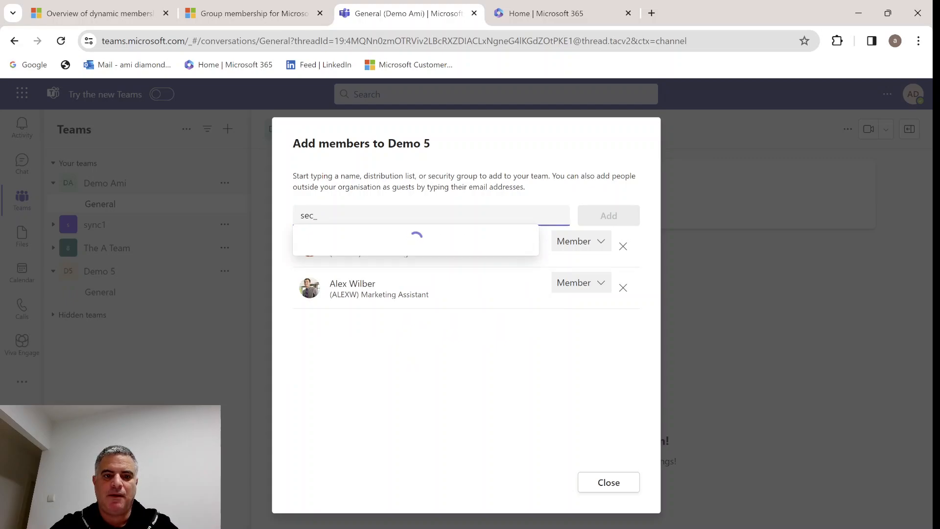
text(sp)
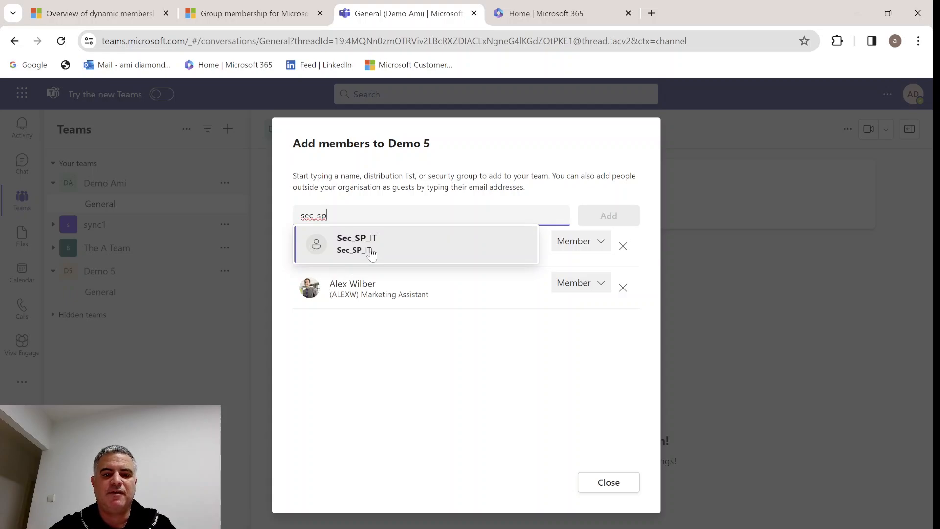
mouse_move(422, 251)
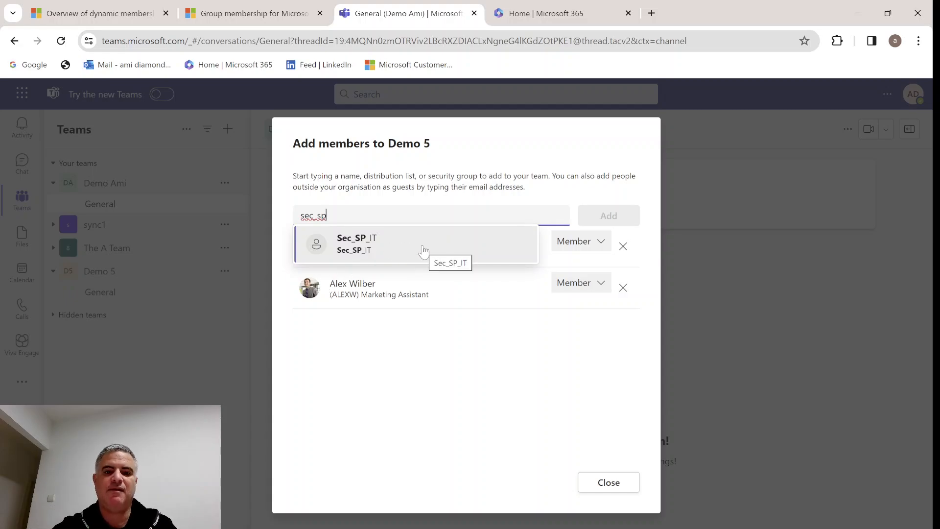
click(356, 243)
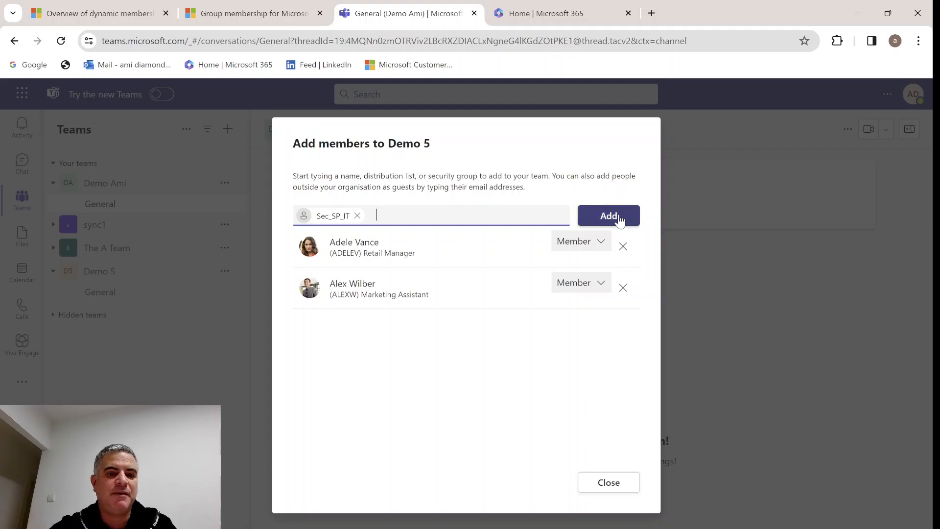
click(609, 215)
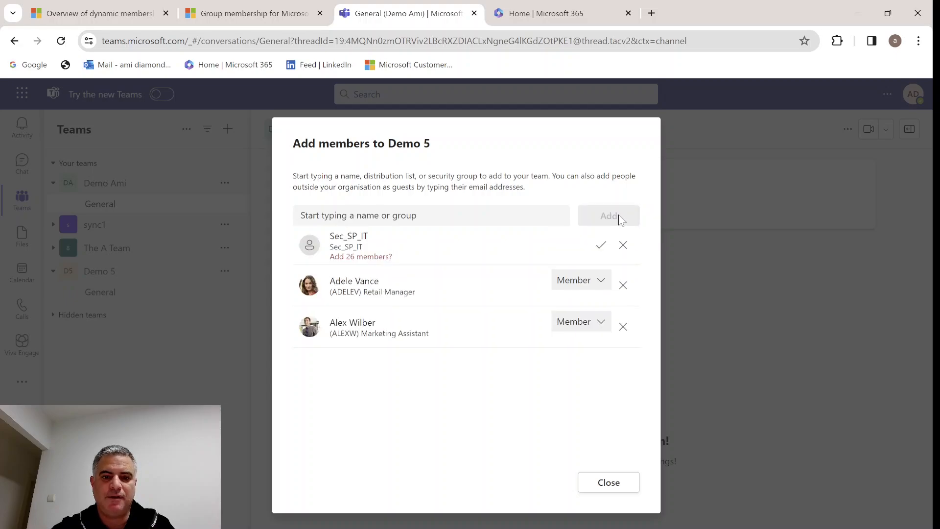
mouse_move(328, 263)
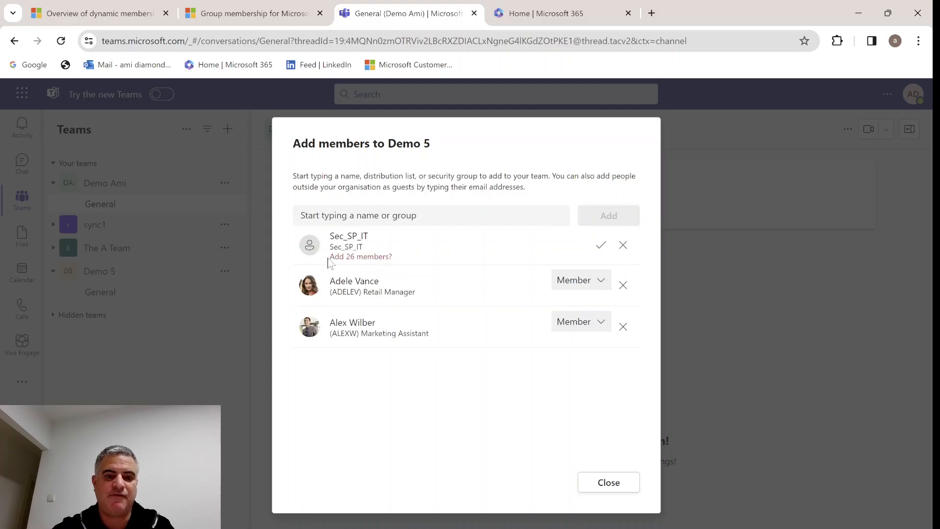
click(600, 245)
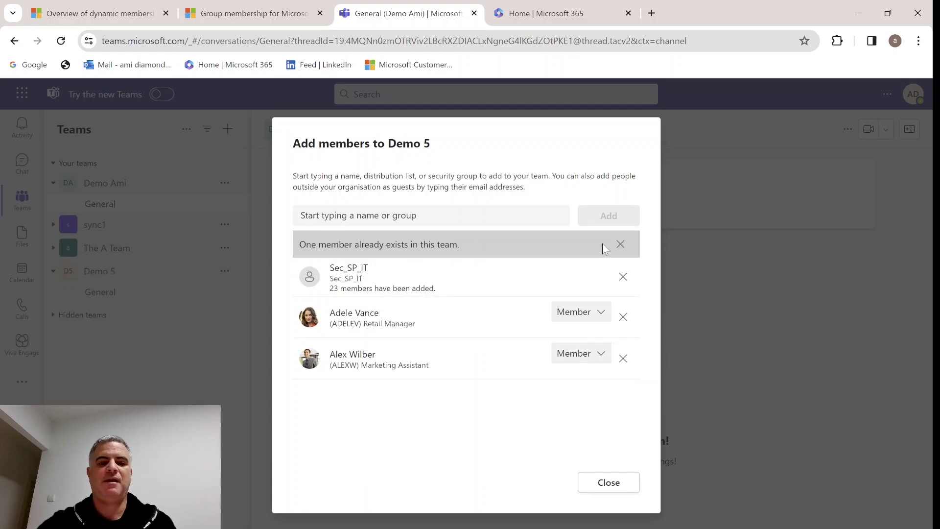
mouse_move(596, 362)
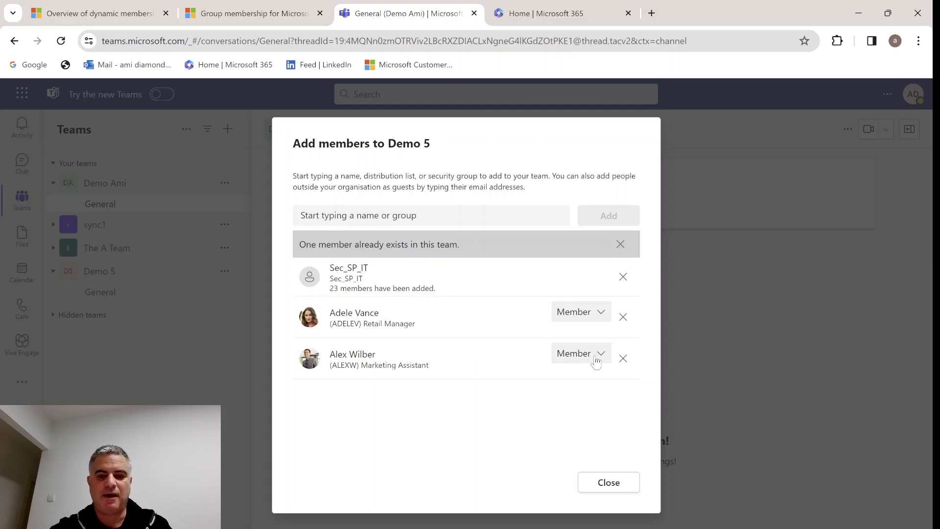
Step: Open Manage team for Demo 5 and expand its Owners and Members and guests lists
click(607, 482)
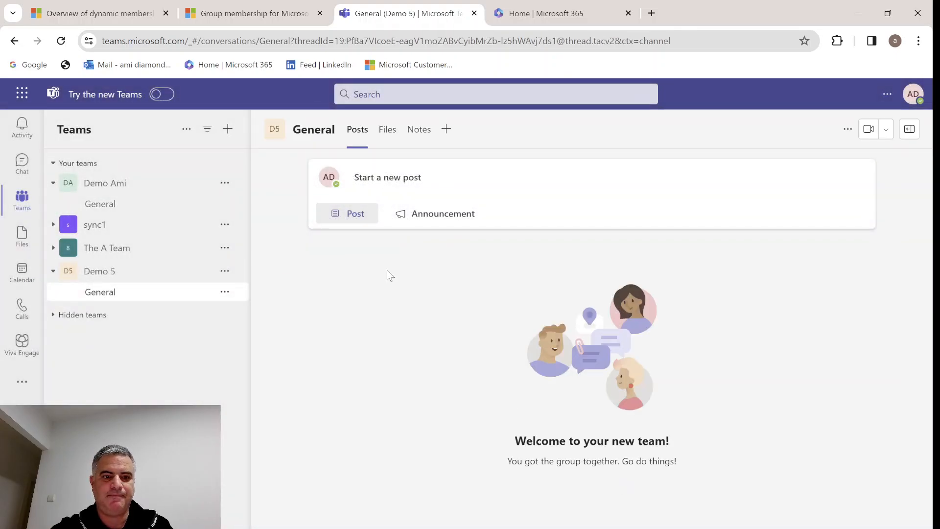
click(224, 271)
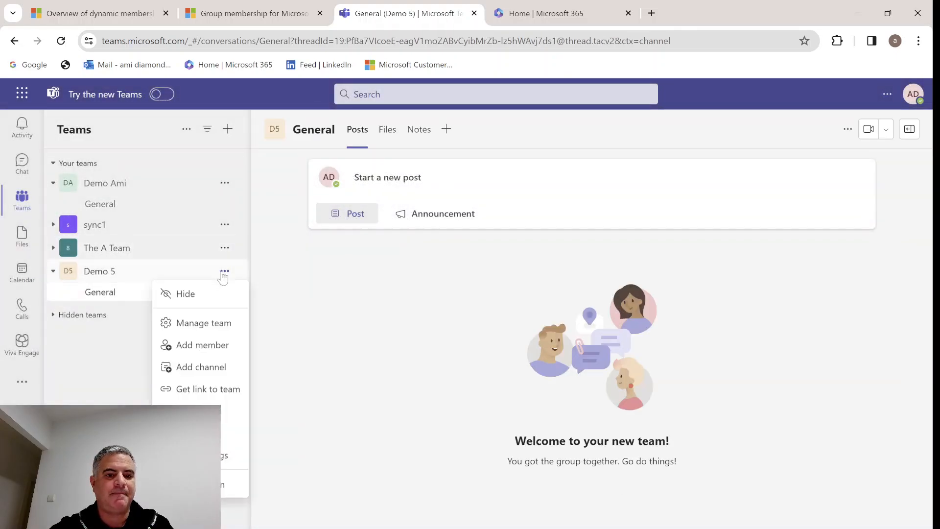
click(203, 323)
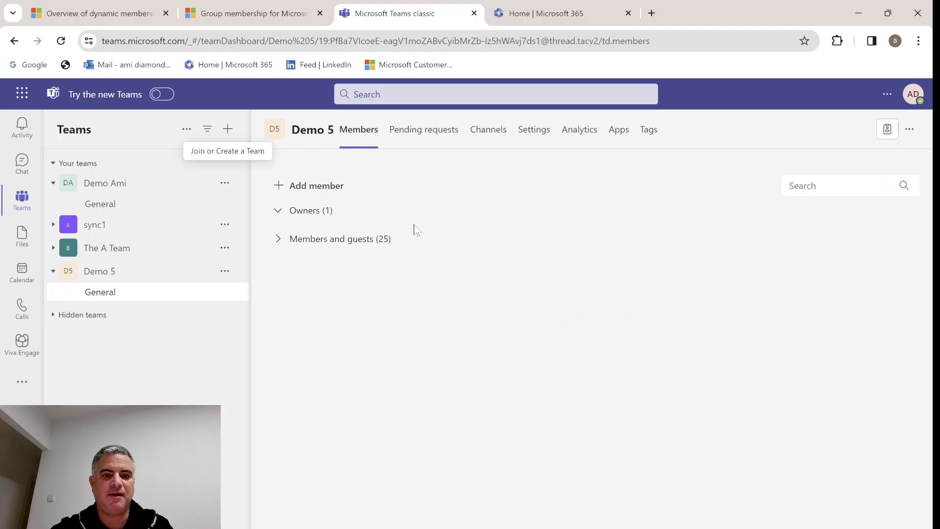
click(304, 210)
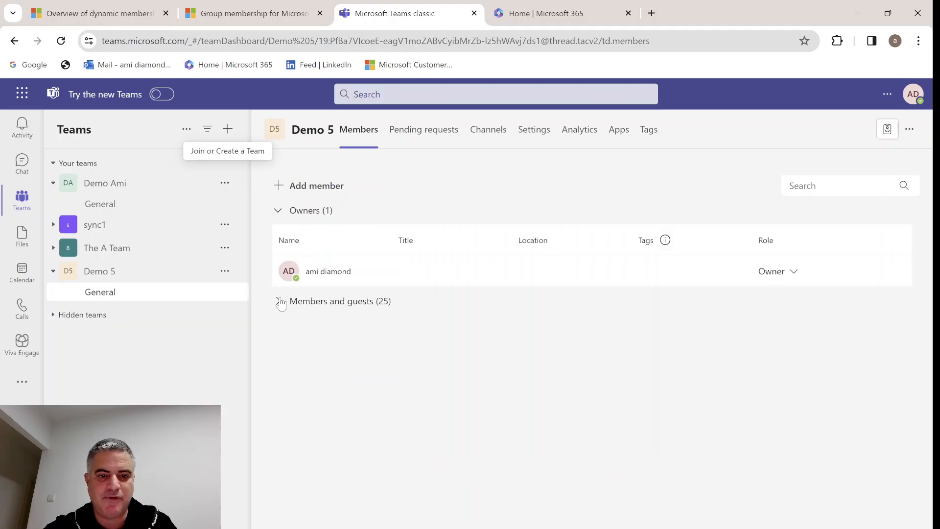
click(278, 301)
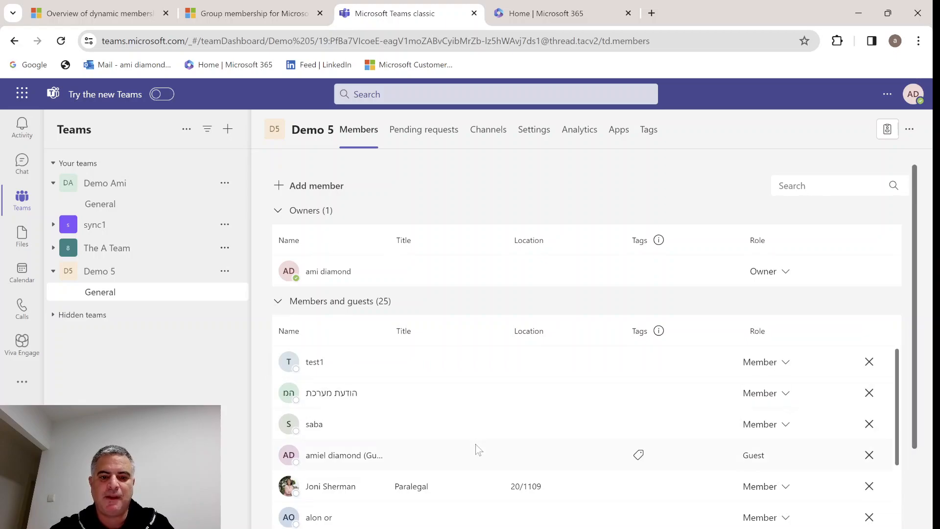
mouse_move(437, 253)
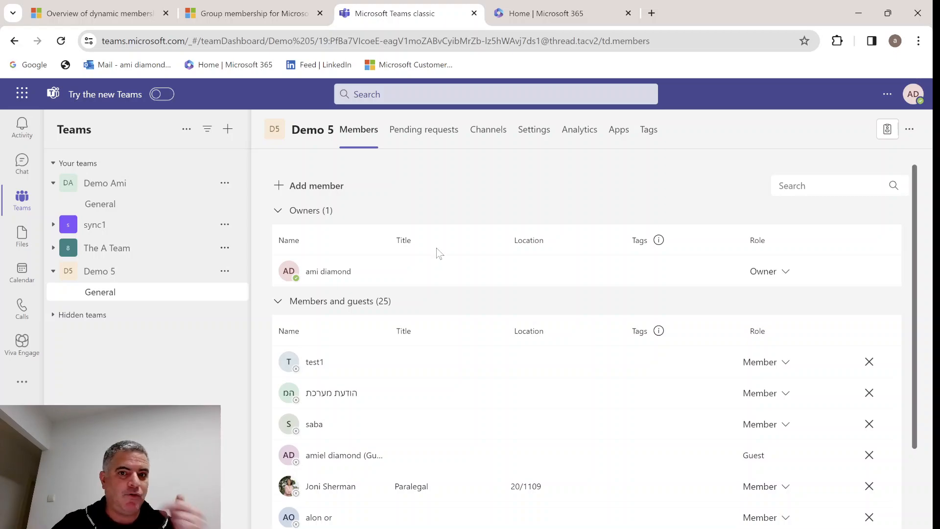
click(557, 13)
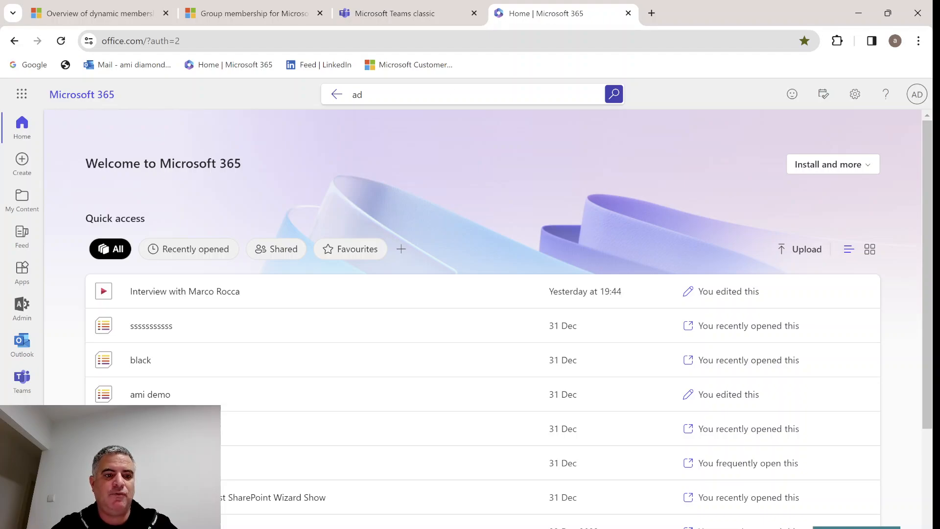
Step: Go to Active teams & groups in the Microsoft 365 admin center
click(21, 307)
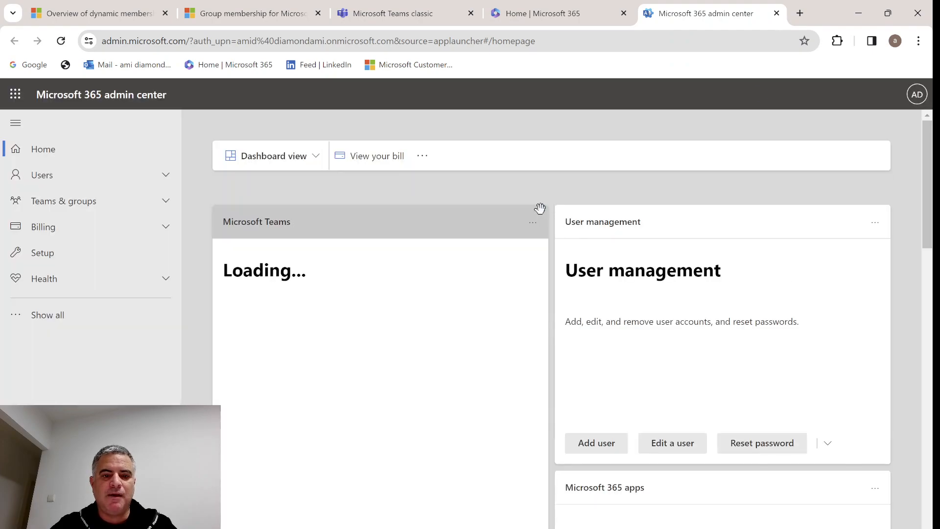
click(64, 200)
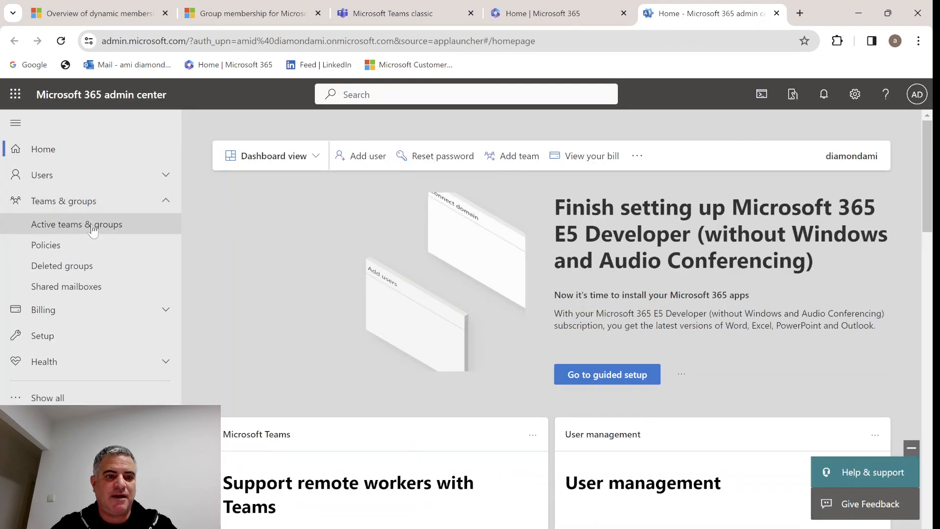
click(76, 224)
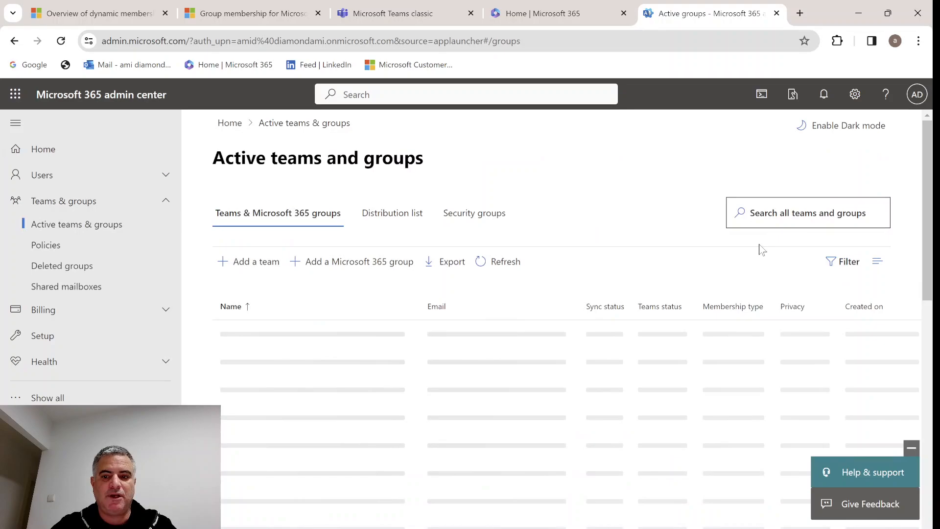
Step: Search 'sec' and view Sec_SP_IT's members: one owner and 32 members
text(s)
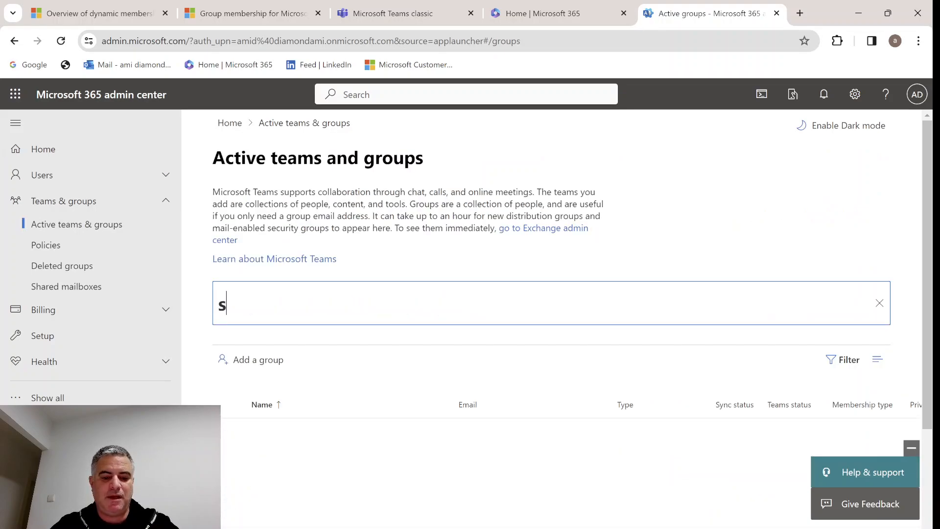
text(ec)
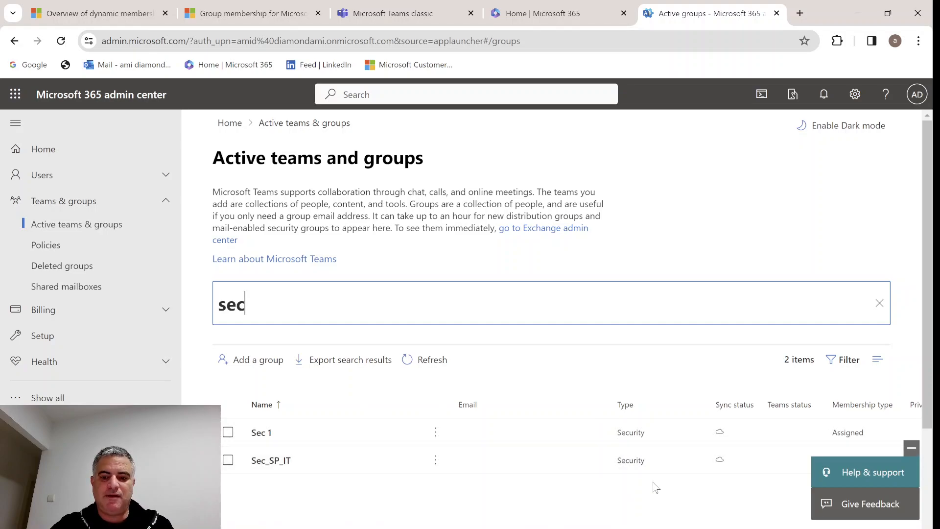
click(270, 460)
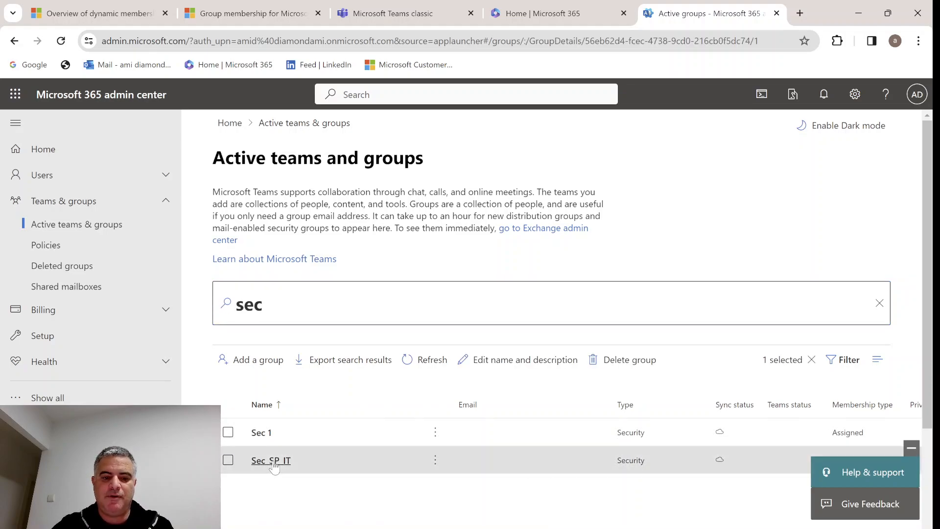
click(271, 459)
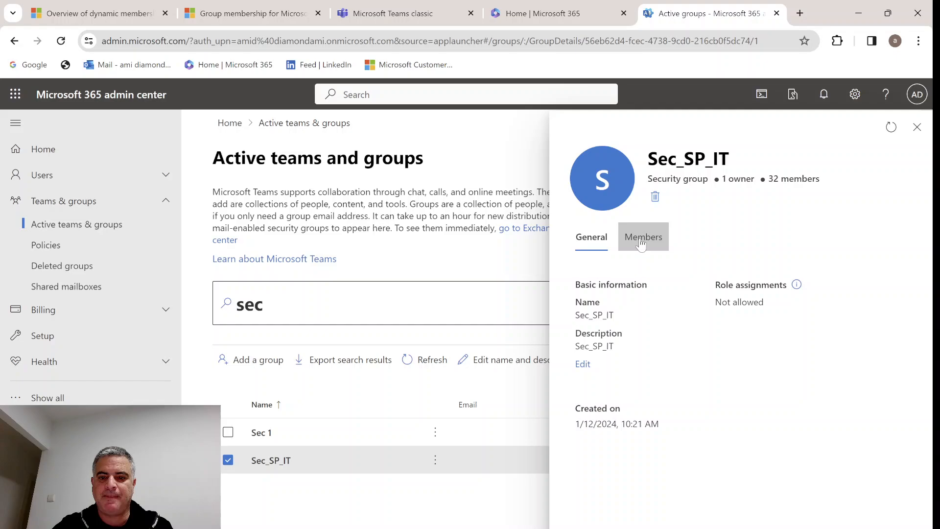
click(643, 236)
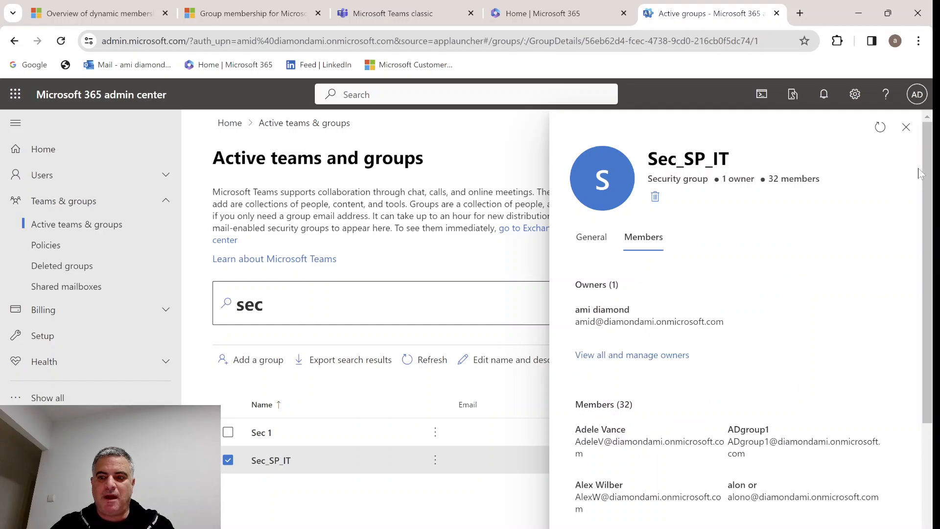
scroll(down, 3)
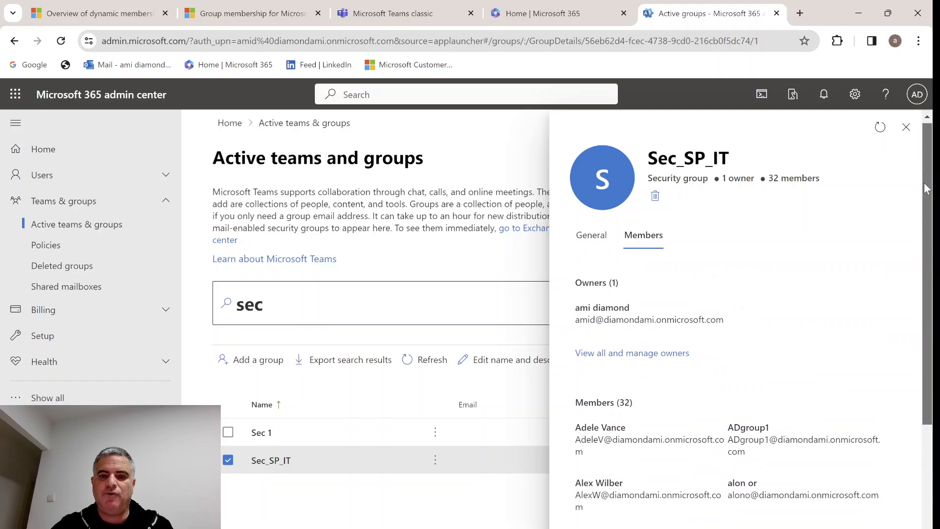
mouse_move(906, 127)
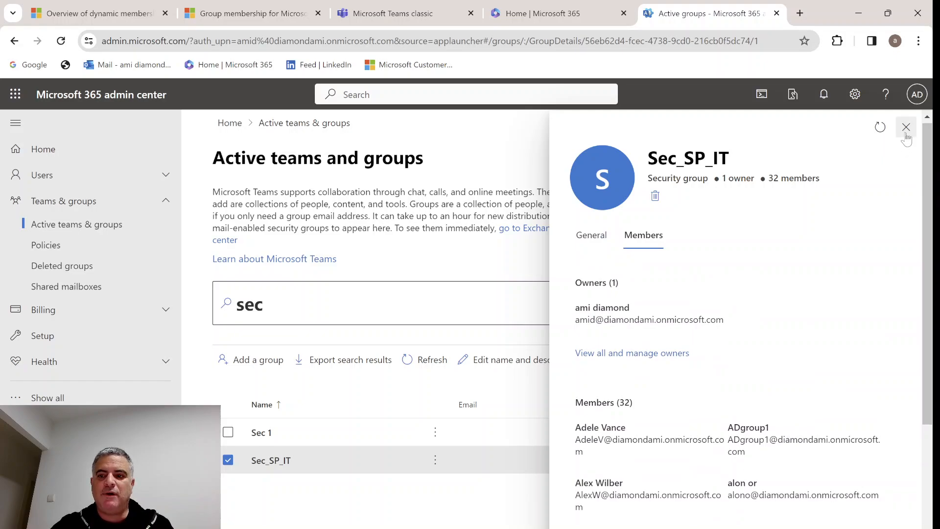
Step: Close the Sec_SP_IT details and launch the Identity admin center from Admin centers
click(906, 127)
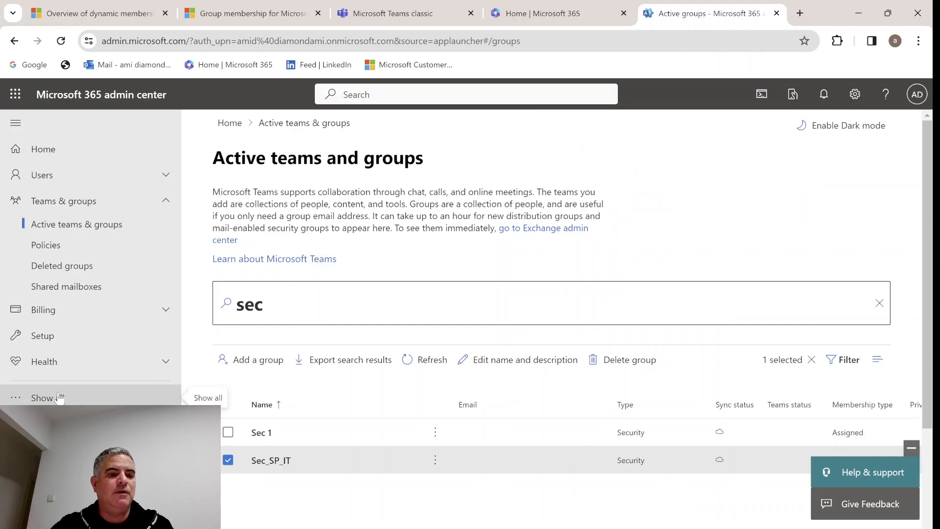
scroll(down, 3)
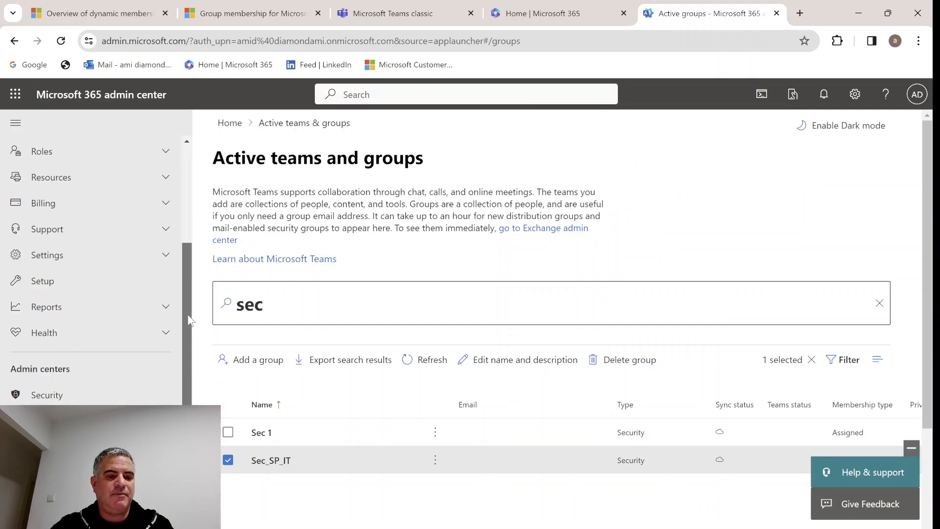
scroll(down, 3)
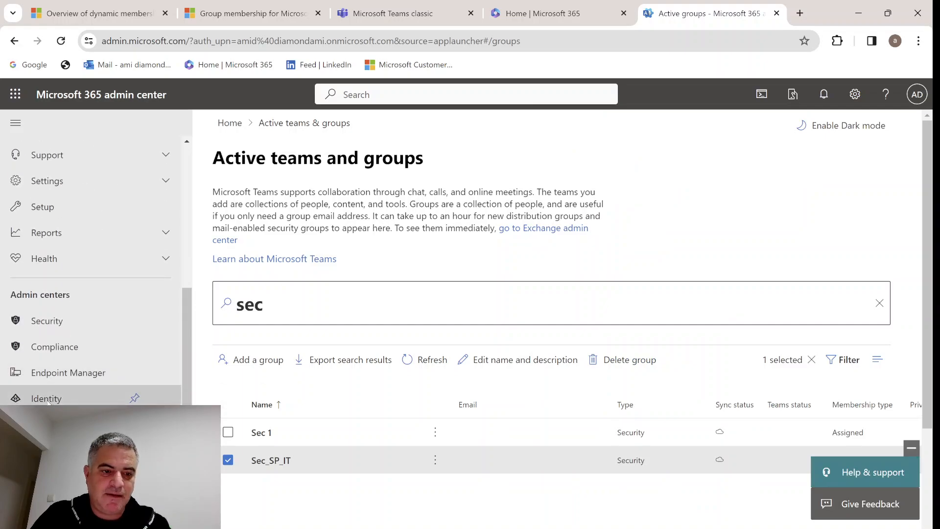
click(46, 398)
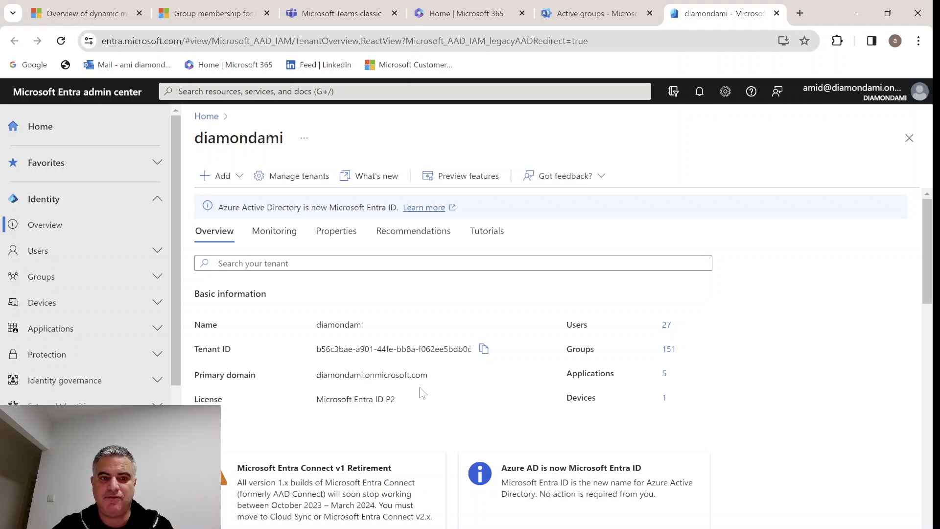
mouse_move(273, 264)
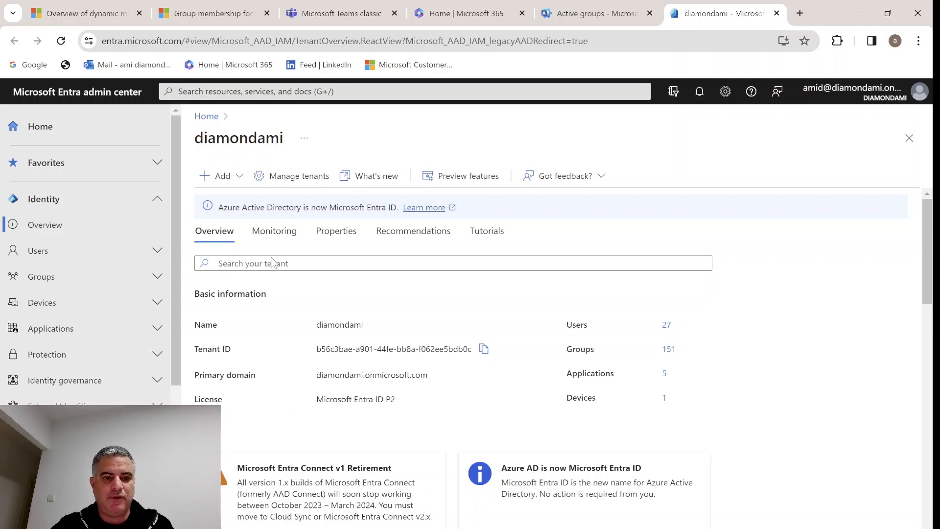
mouse_move(76, 251)
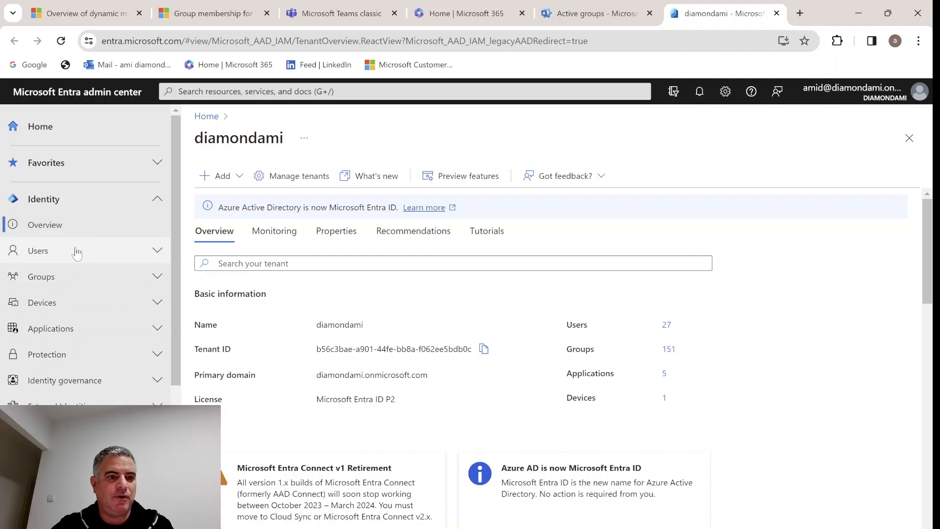
Step: Filter All groups by 'sec' and tick the Sec_SP_IT group
click(41, 276)
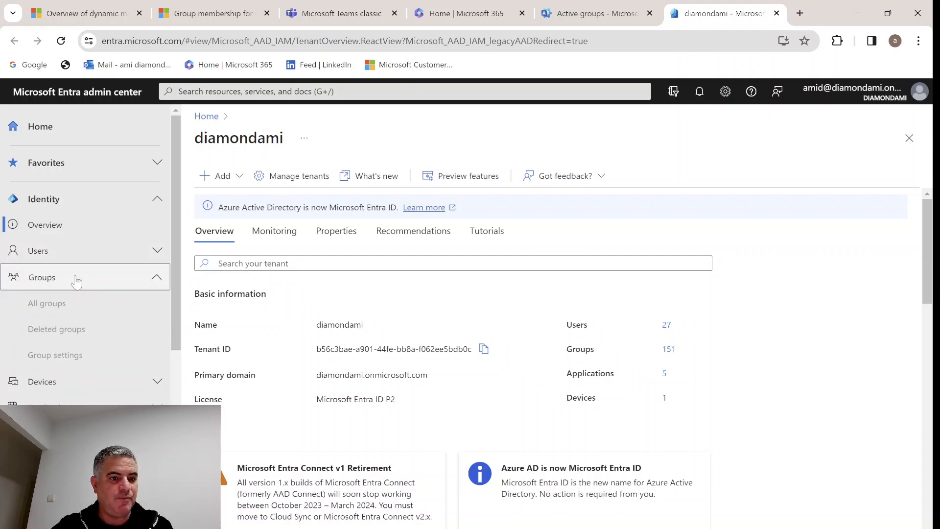
click(47, 303)
text(s)
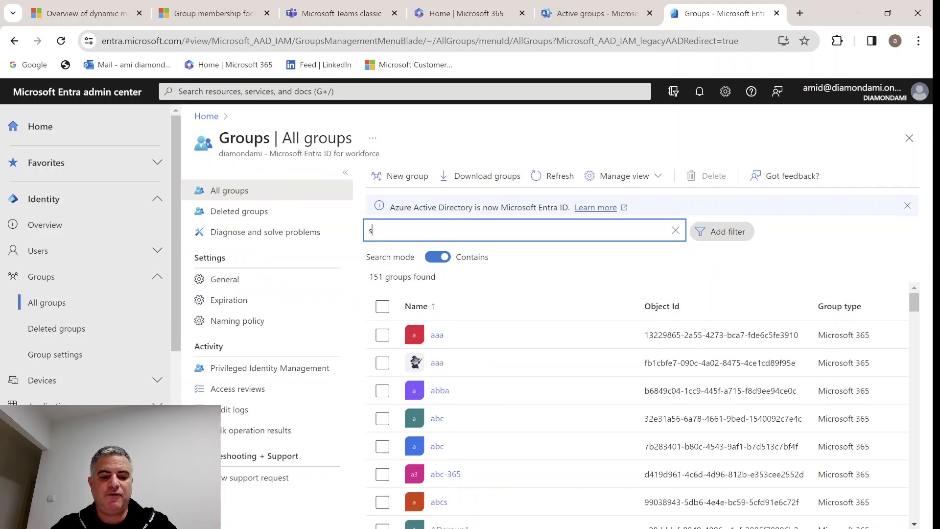
text(ec)
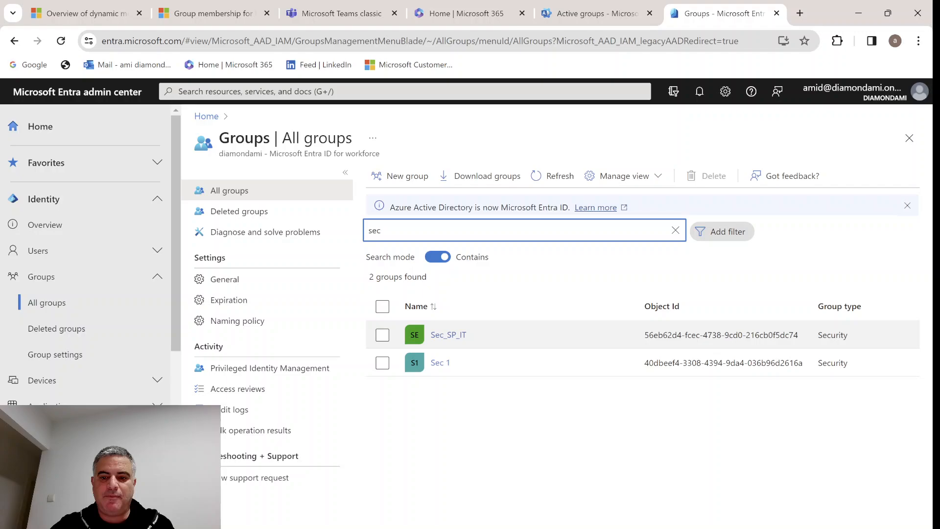
click(383, 334)
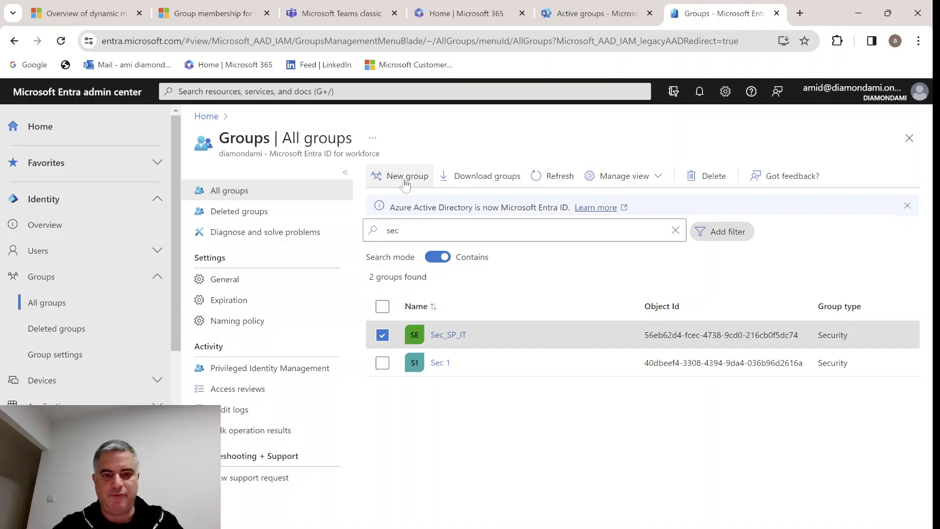
Step: Start a new Microsoft 365 group named 'The Best Team'
click(405, 176)
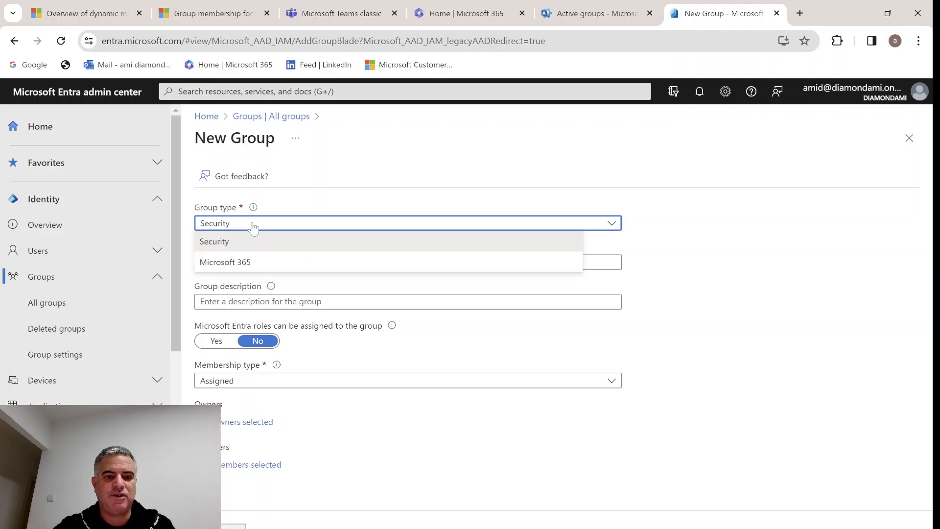
click(225, 262)
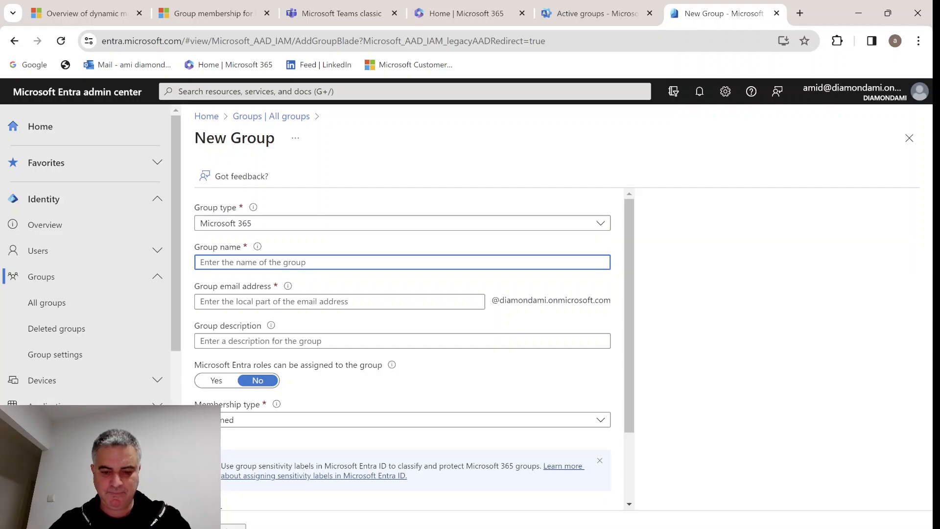
text(The)
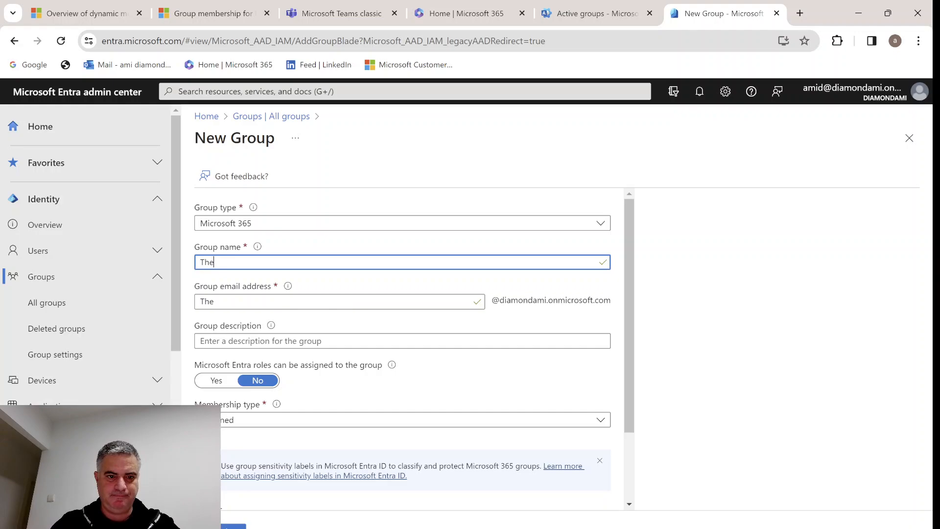
text(Best)
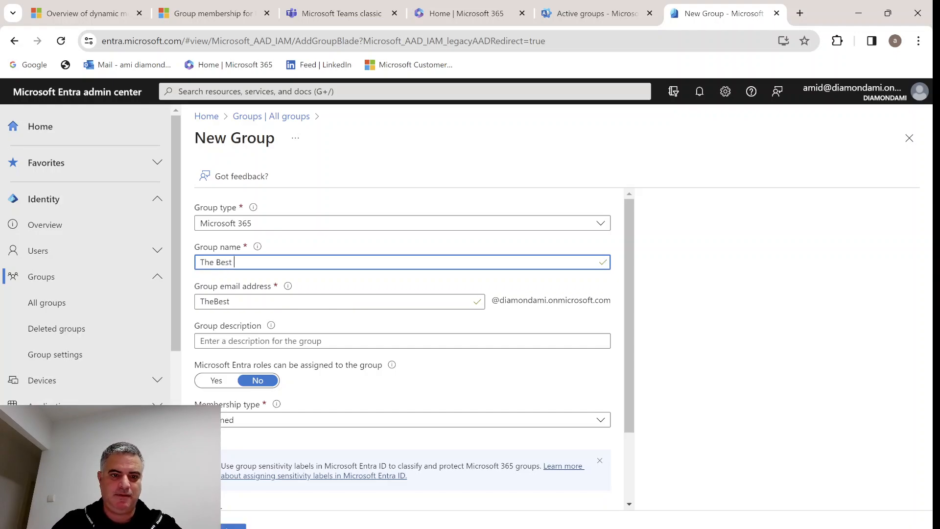
text(Team)
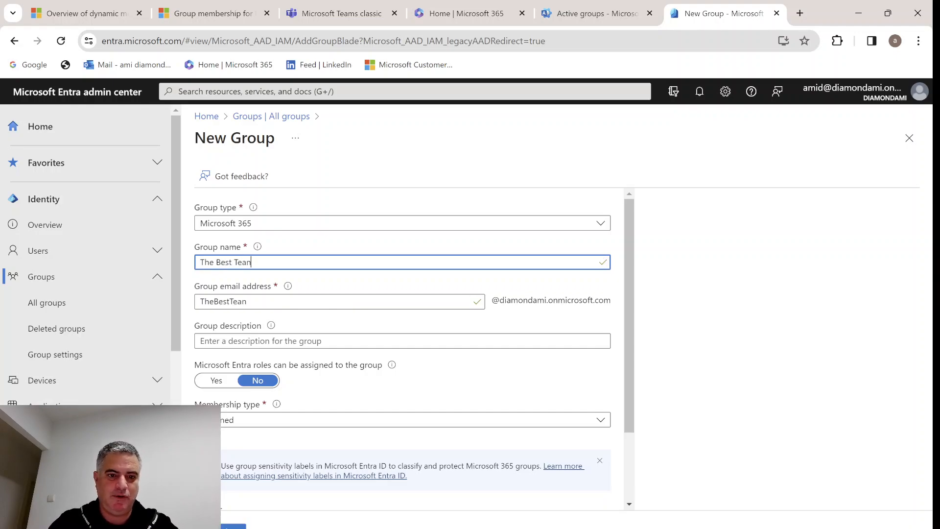
text(m)
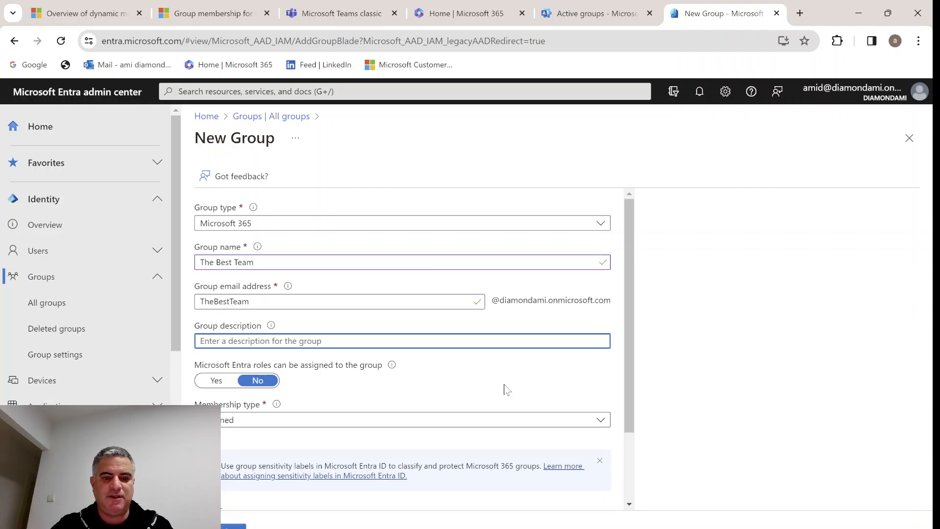
mouse_move(179, 359)
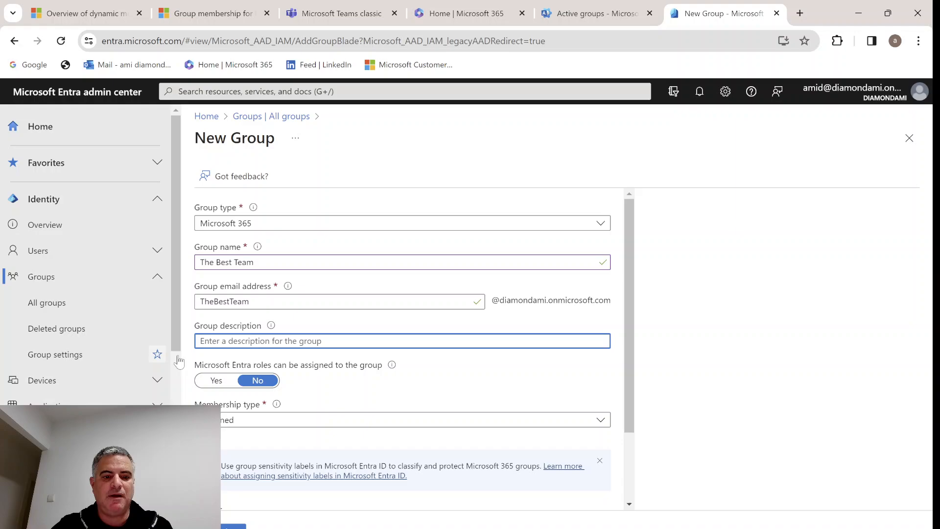
mouse_move(435, 375)
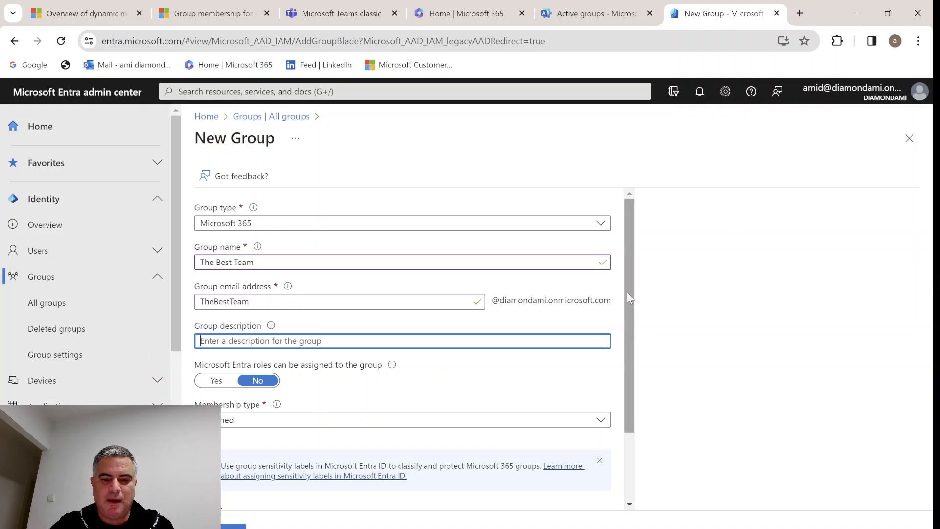
Step: Set the group's membership to Dynamic User and add one owner
scroll(down, 3)
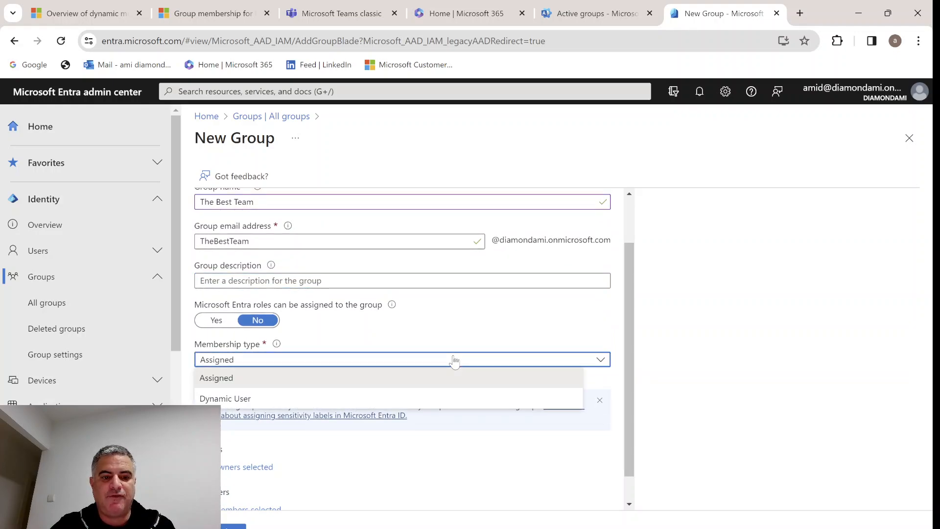
click(225, 398)
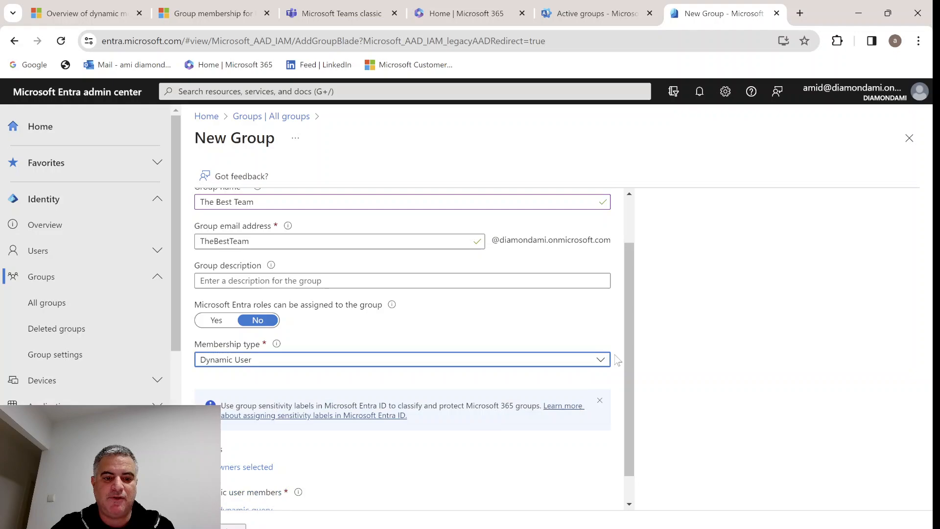
scroll(down, 3)
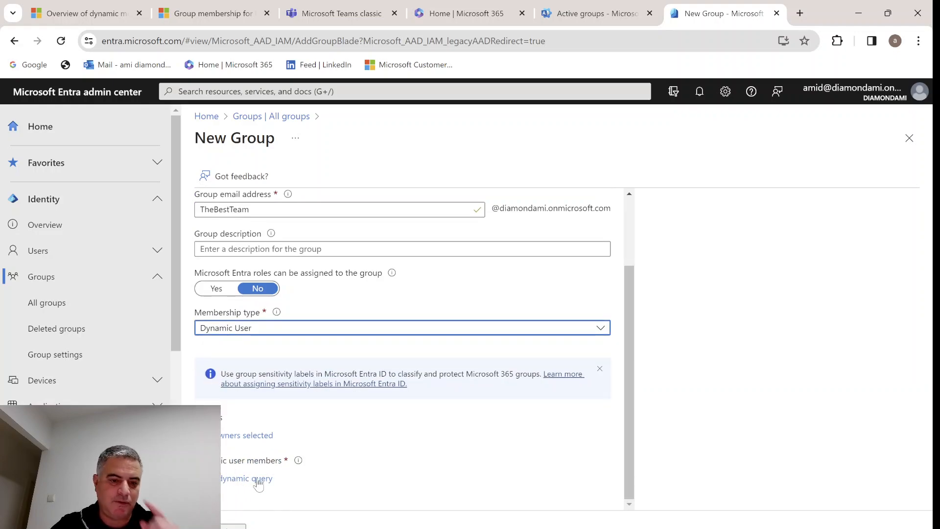
click(240, 435)
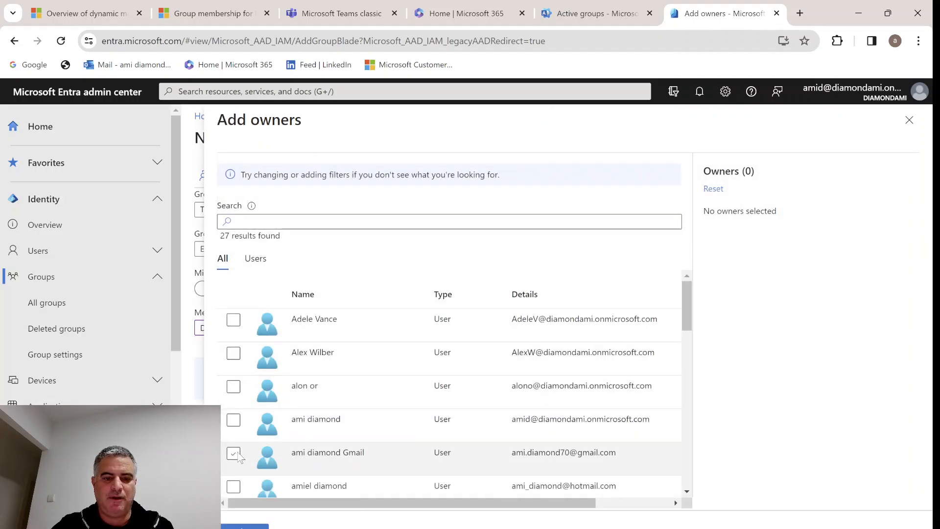
click(909, 119)
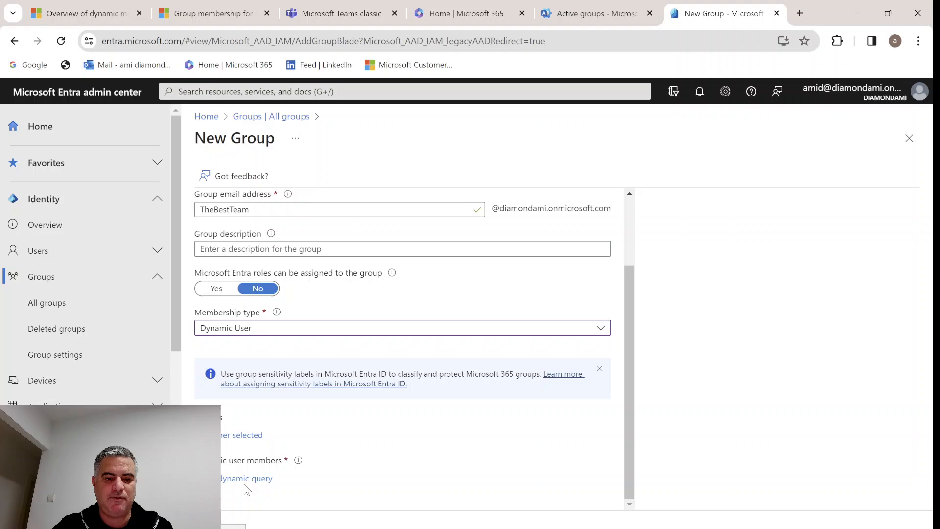
click(245, 478)
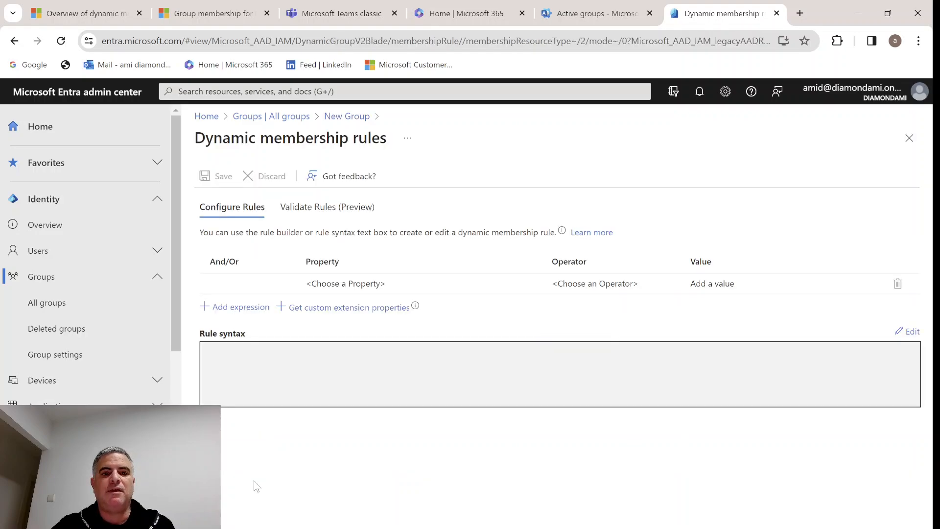
mouse_move(315, 362)
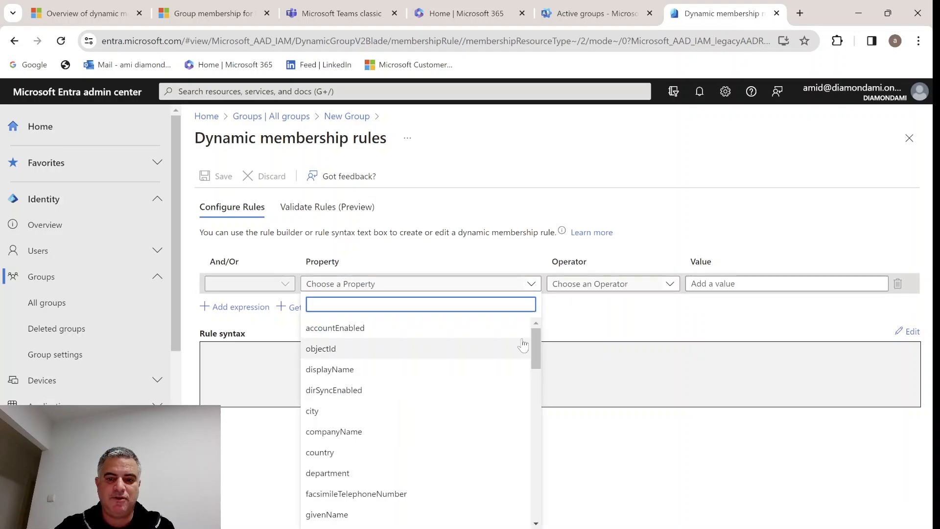
Step: Build the rule department Equals 'IT' and add a second expression row
scroll(down, 3)
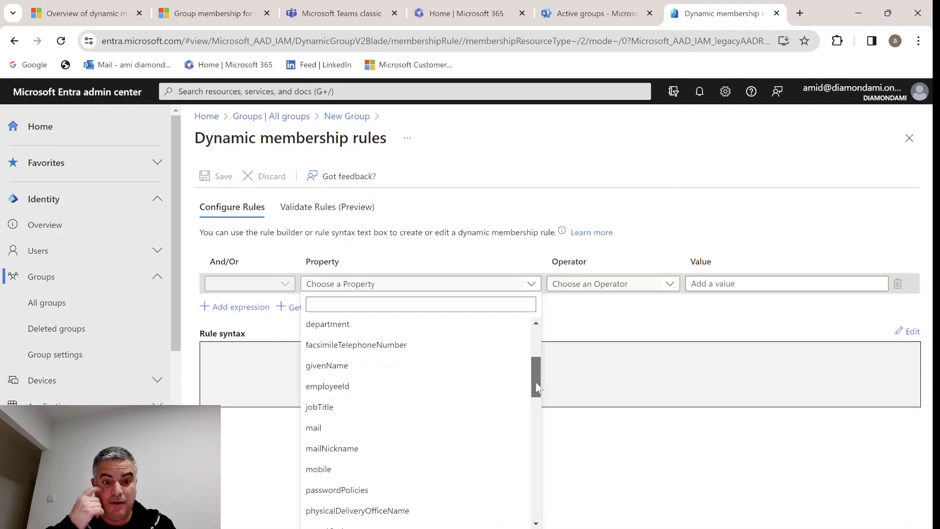
scroll(down, 3)
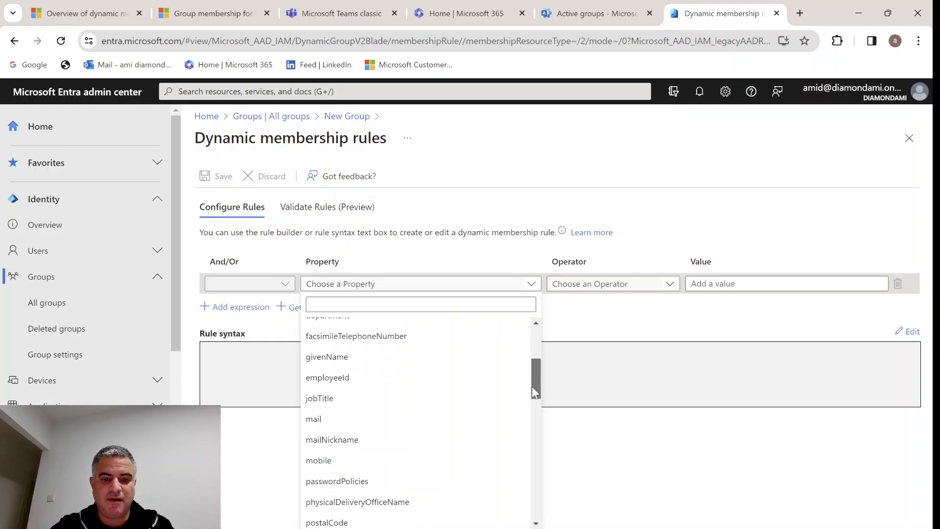
scroll(up, 3)
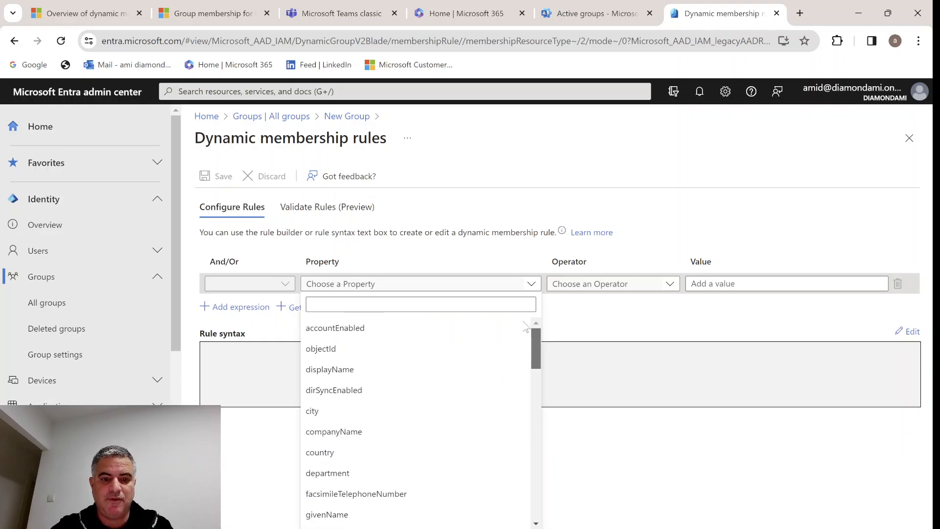
scroll(down, 3)
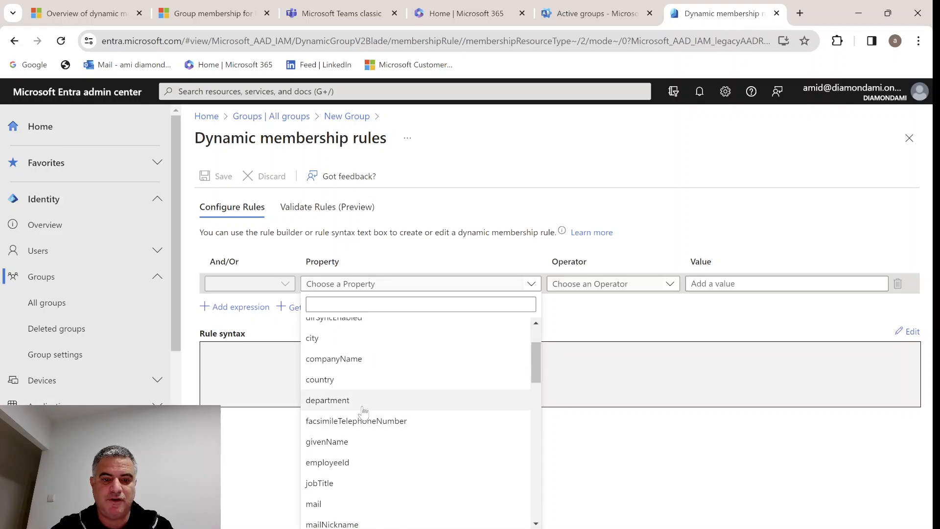
click(327, 400)
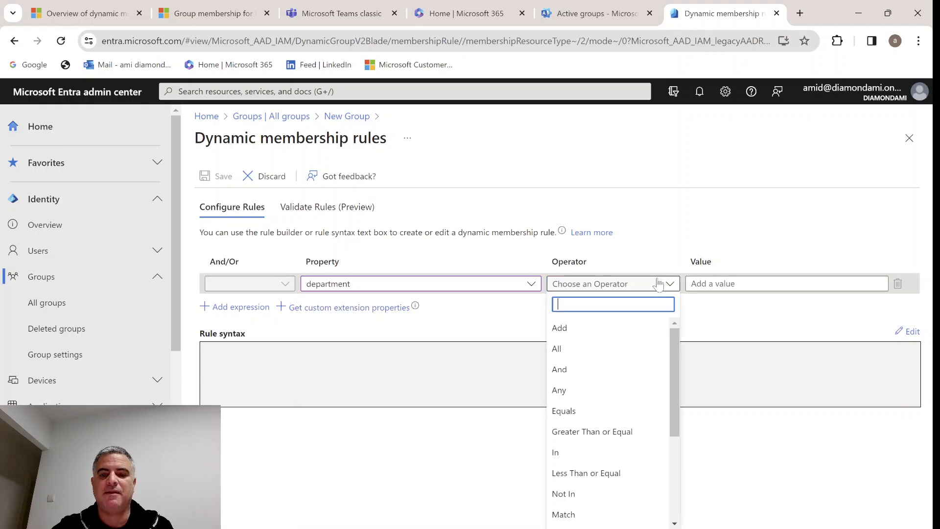
click(563, 411)
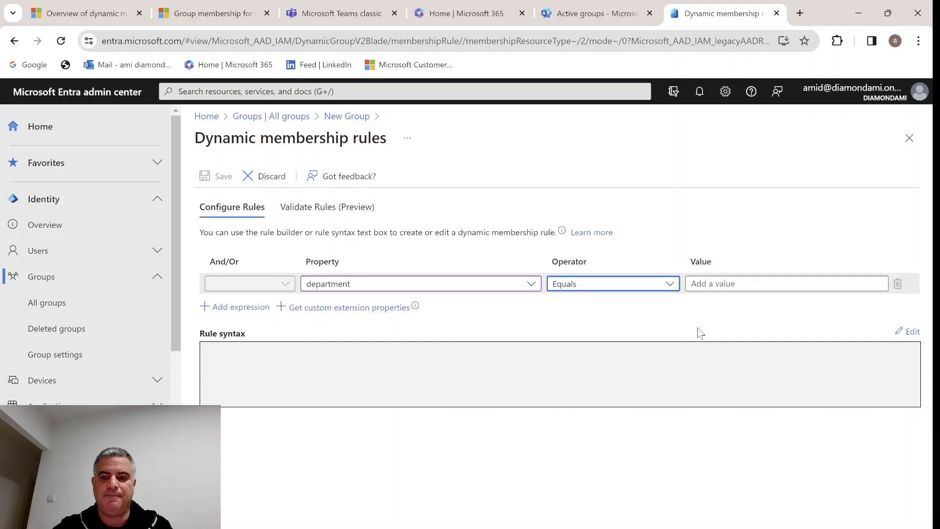
text(IT)
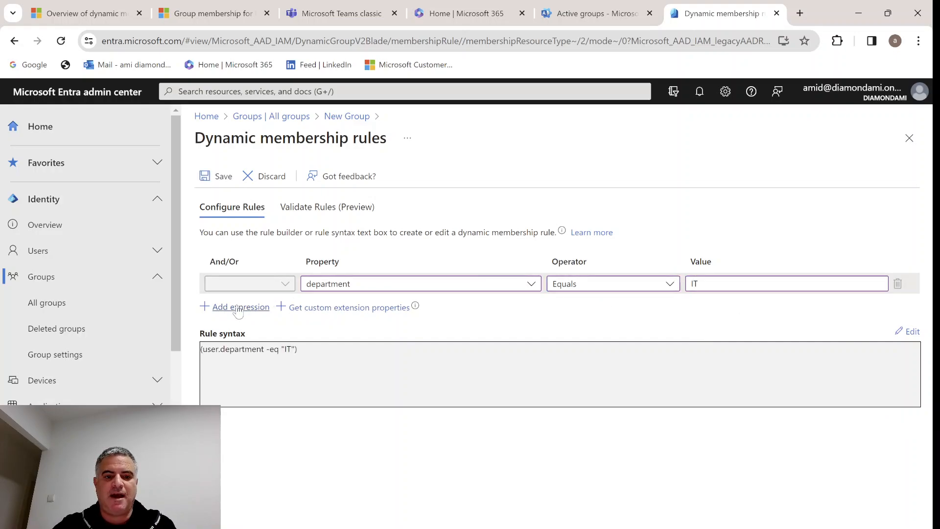
click(240, 306)
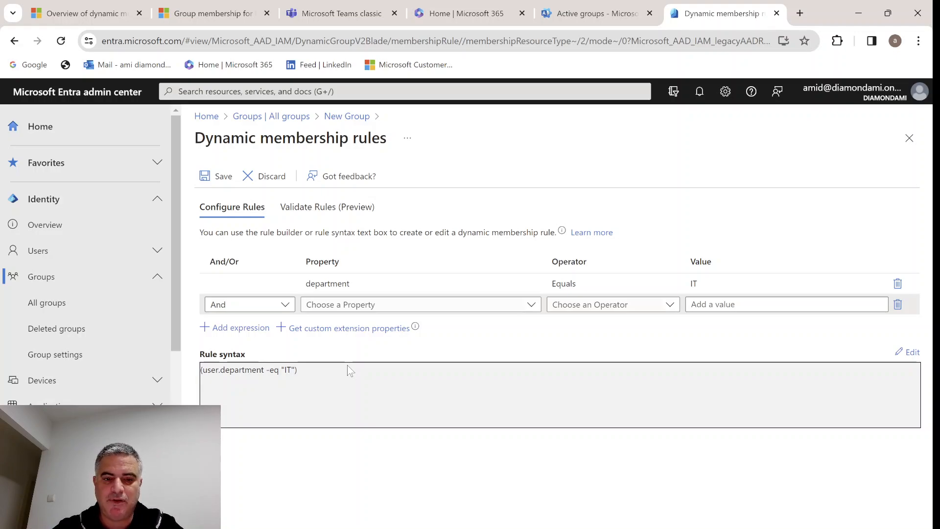
mouse_move(687, 321)
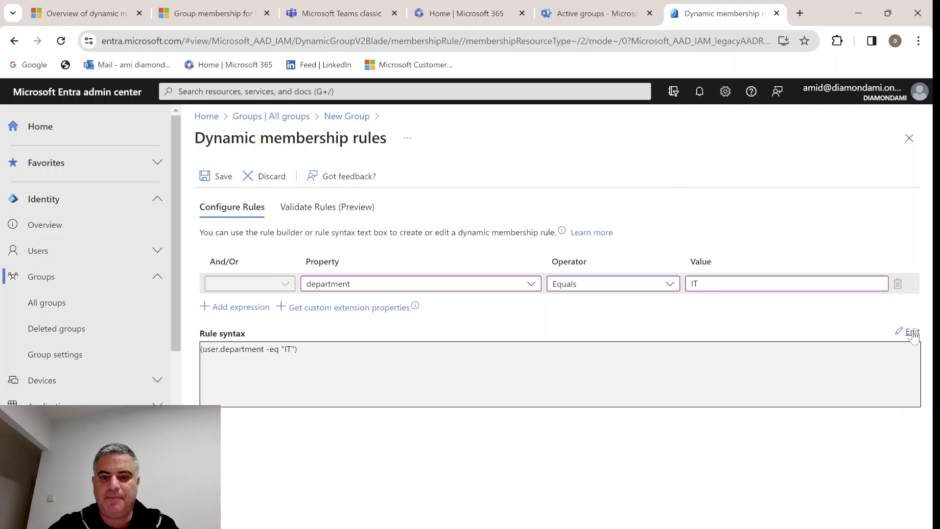
Step: Open rule syntax editing and select the user.memberof line with the group objectId in Notepad
click(912, 331)
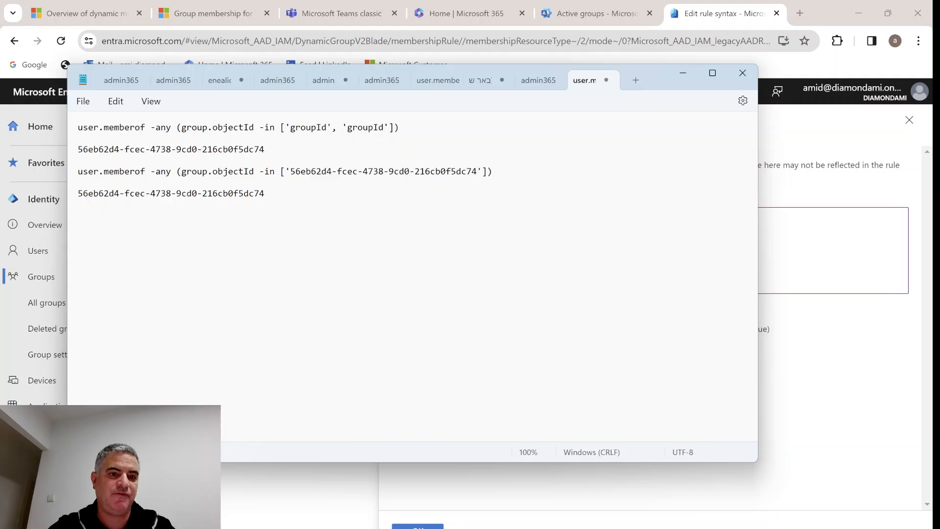
mouse_move(278, 114)
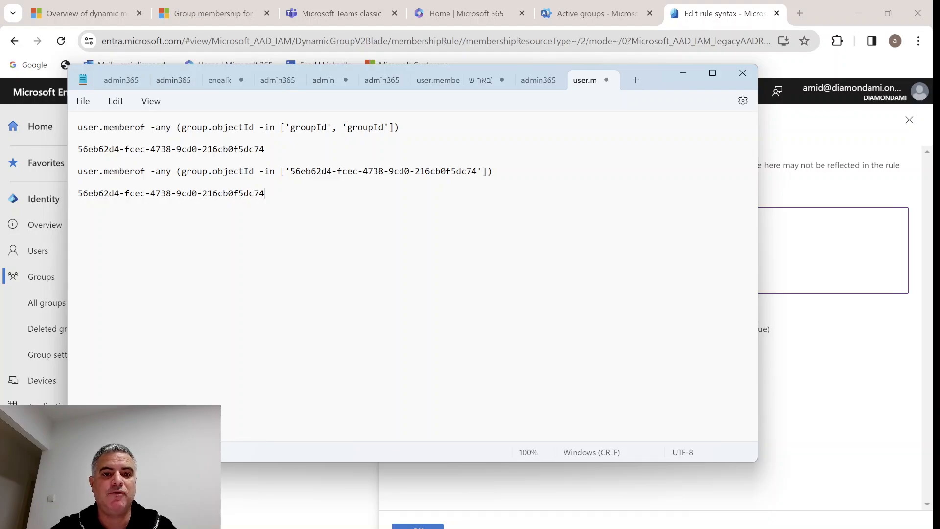
triple_click(285, 171)
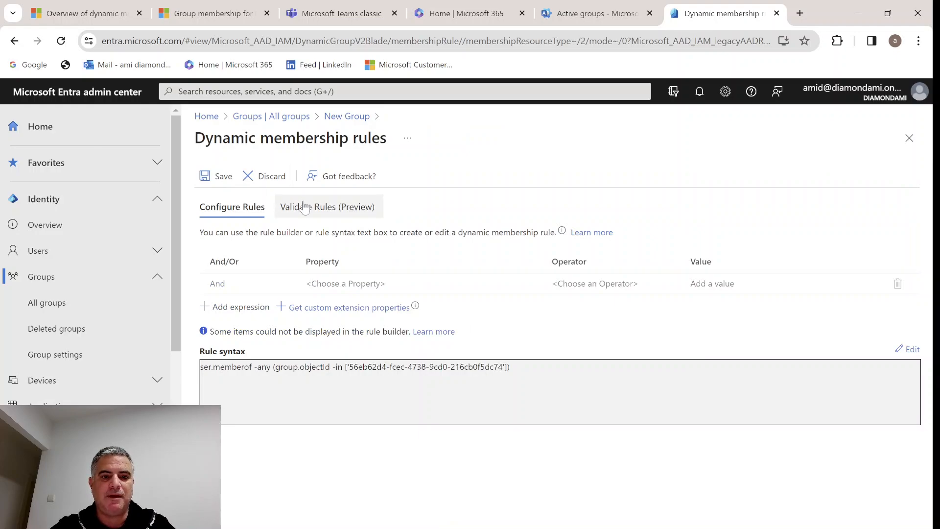
Step: Check the memberof rule on Validate Rules, then return to Configure Rules
click(329, 206)
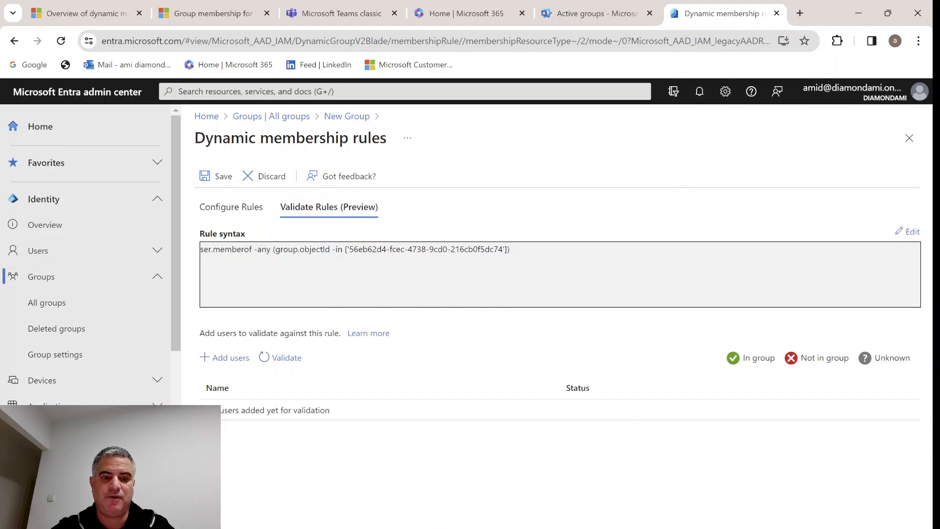
mouse_move(502, 193)
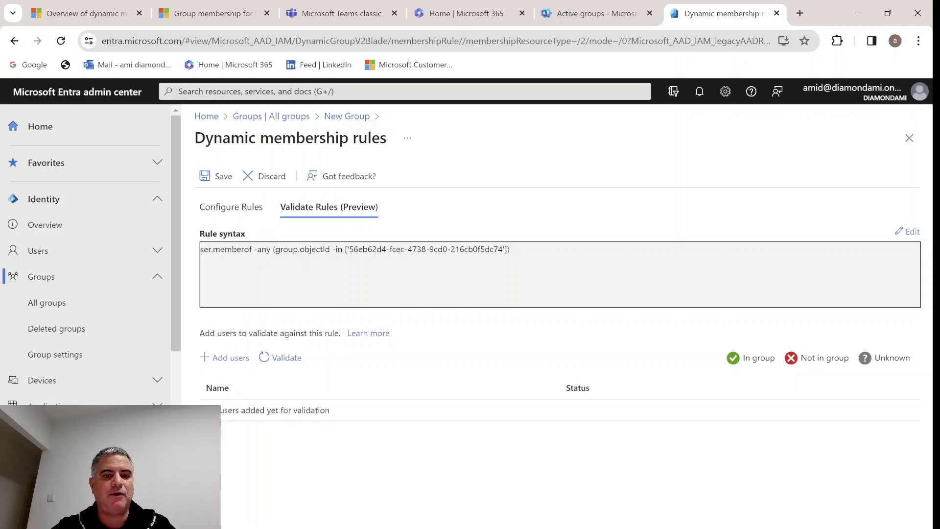
click(231, 206)
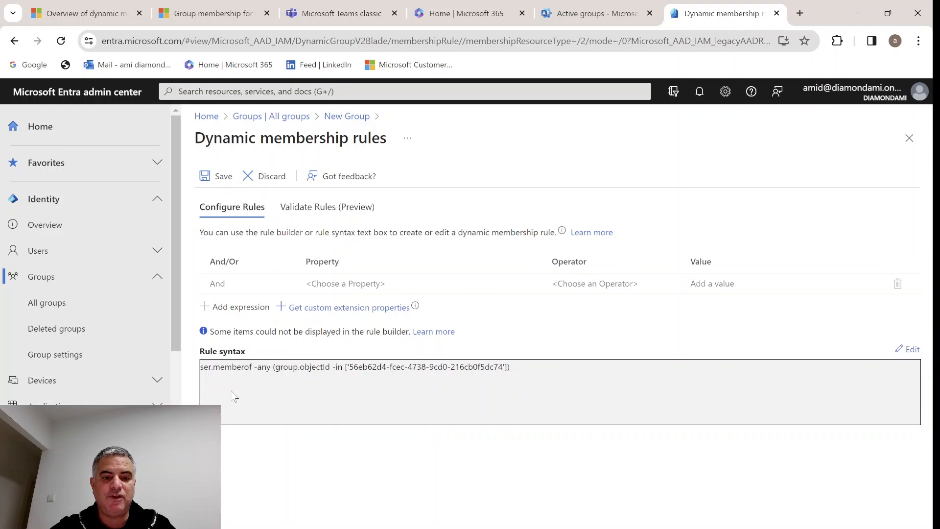
mouse_move(452, 397)
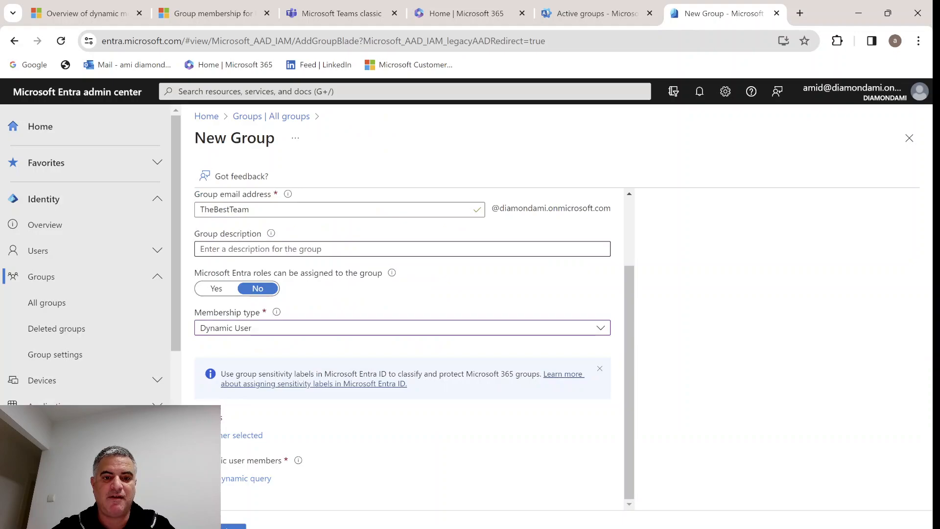
mouse_move(388, 493)
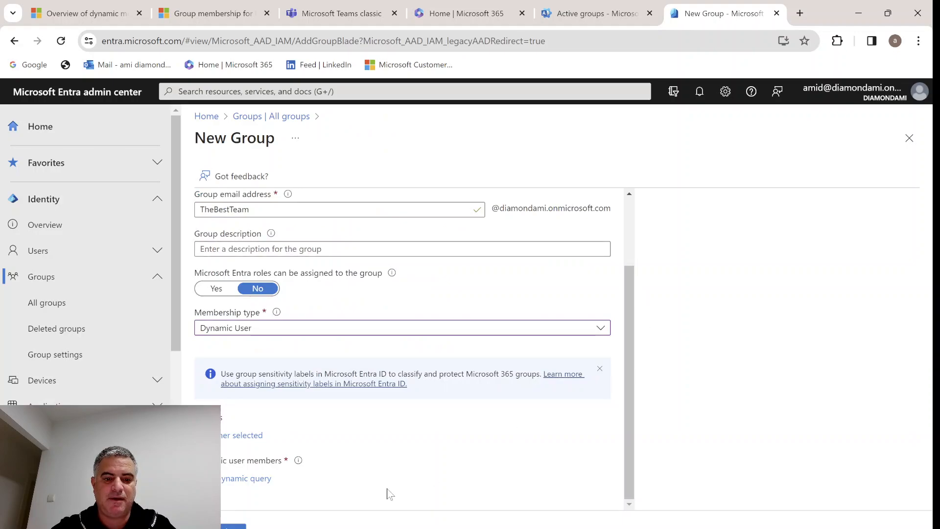
Step: Attempt creating The Best Team twice; both fail with an invalid object type rule error
click(232, 526)
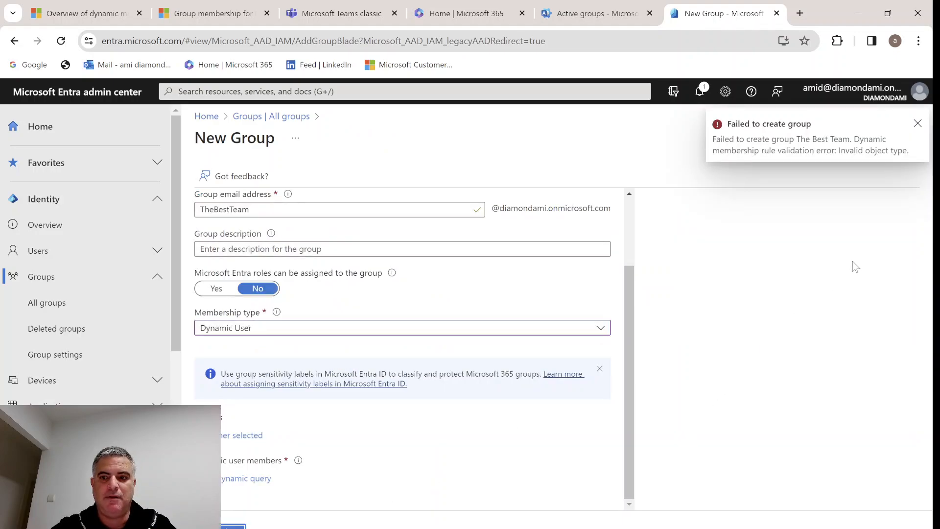
mouse_move(865, 256)
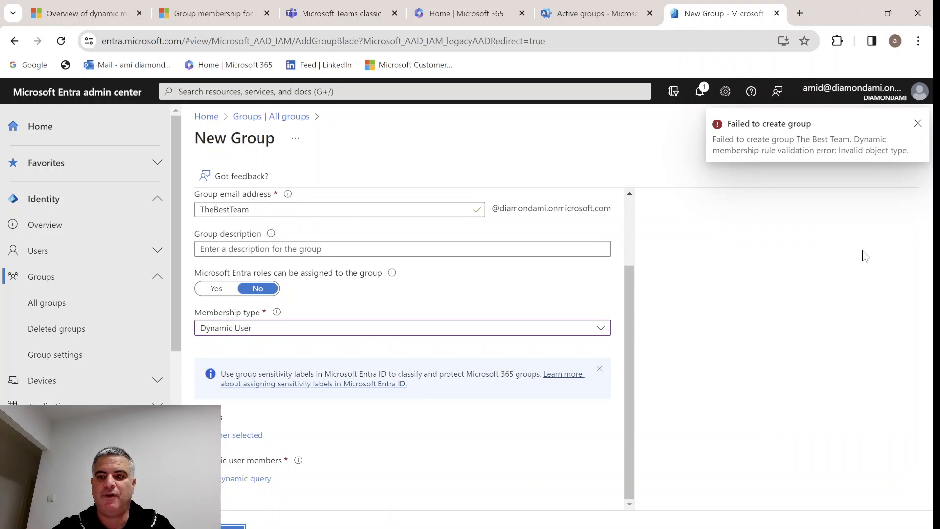
click(917, 123)
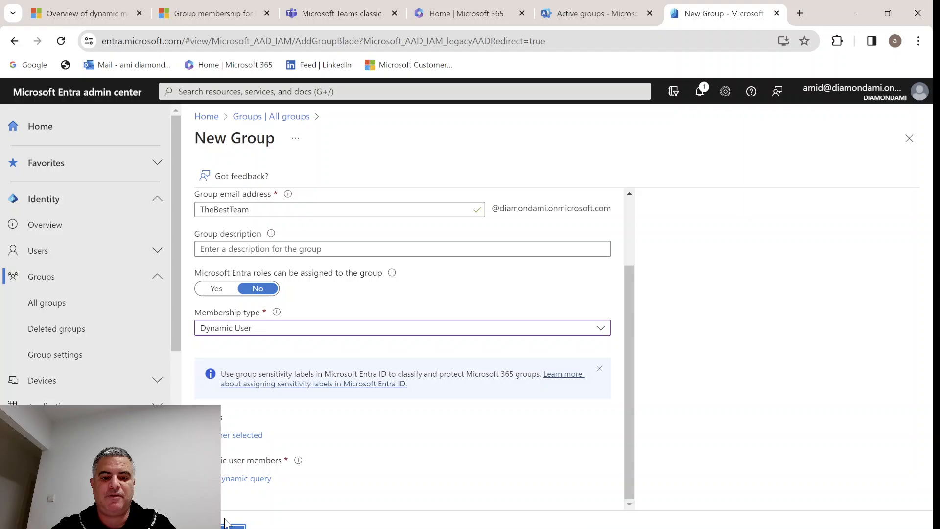
click(232, 525)
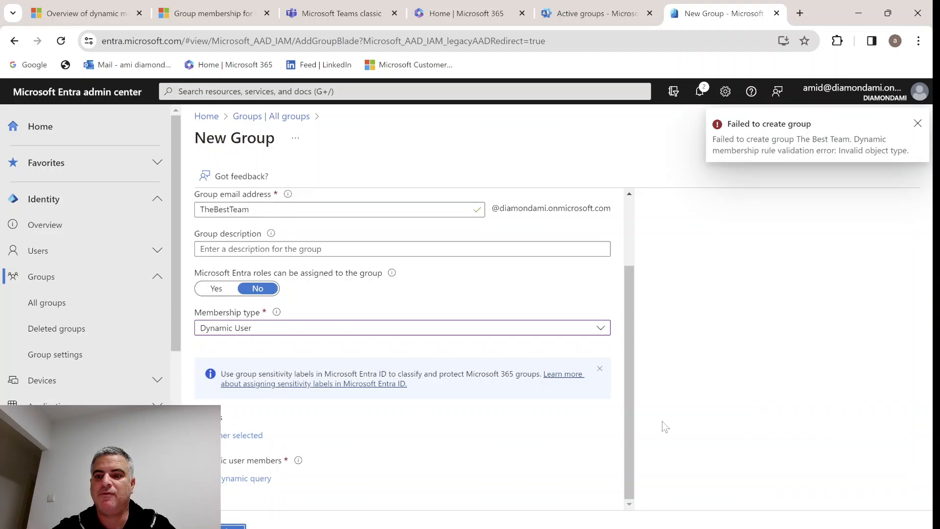
click(917, 123)
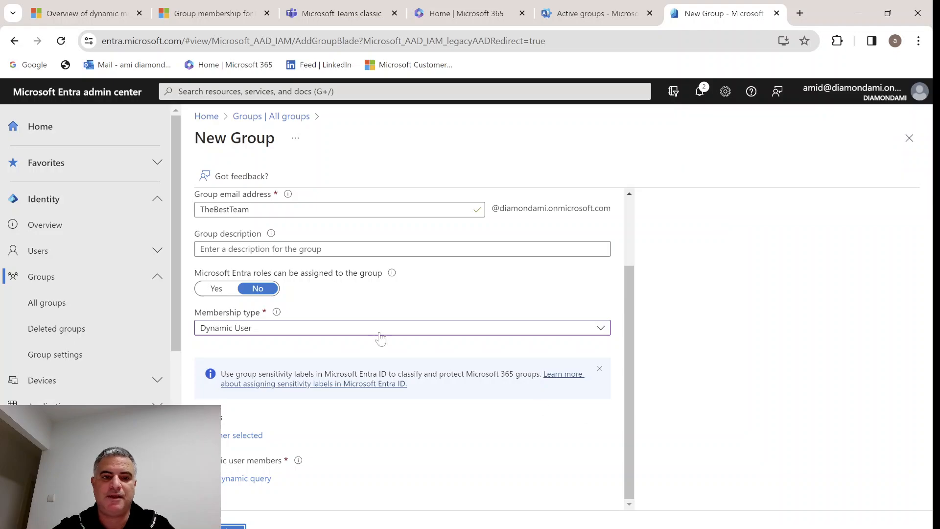
mouse_move(580, 232)
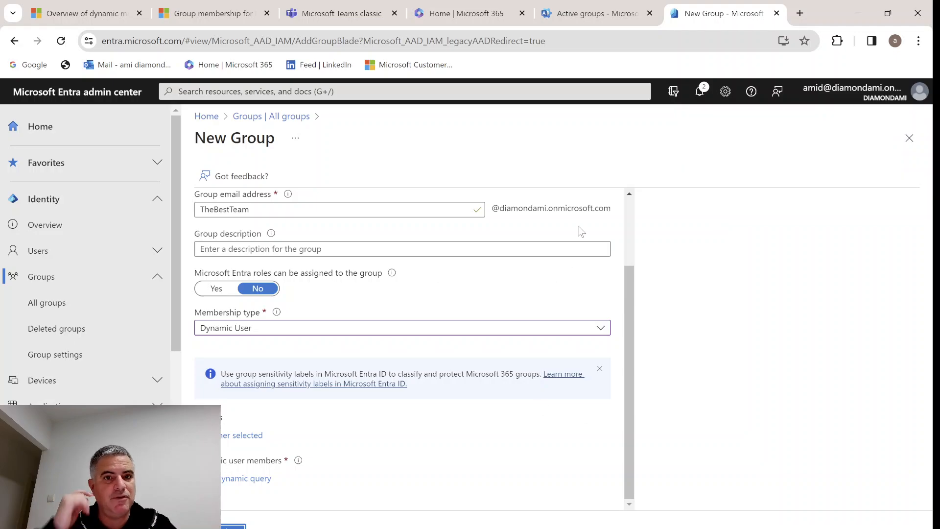
Step: Check Sec_SP_IT in Active teams and groups, then return to The Best Team's rule editor
click(594, 13)
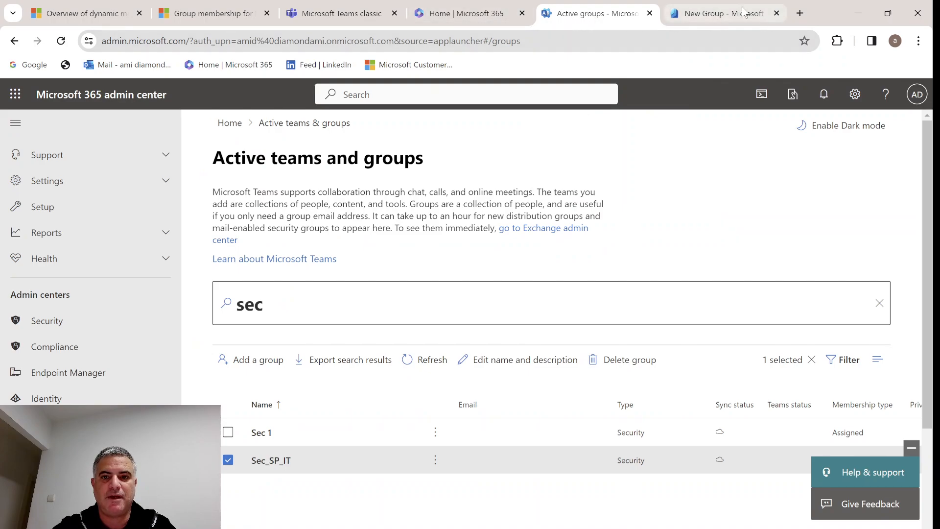
click(719, 13)
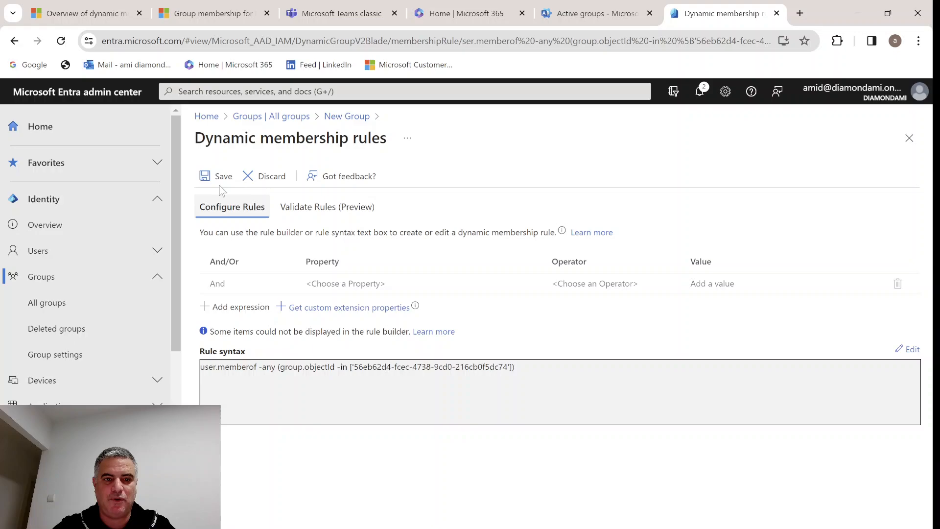
Step: Save the corrected memberof rule and create The Best Team
click(216, 175)
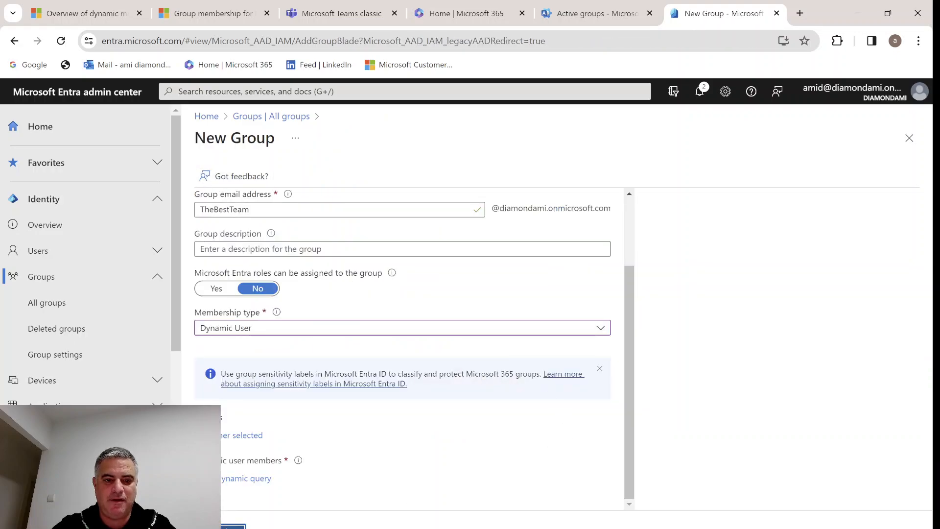
click(233, 526)
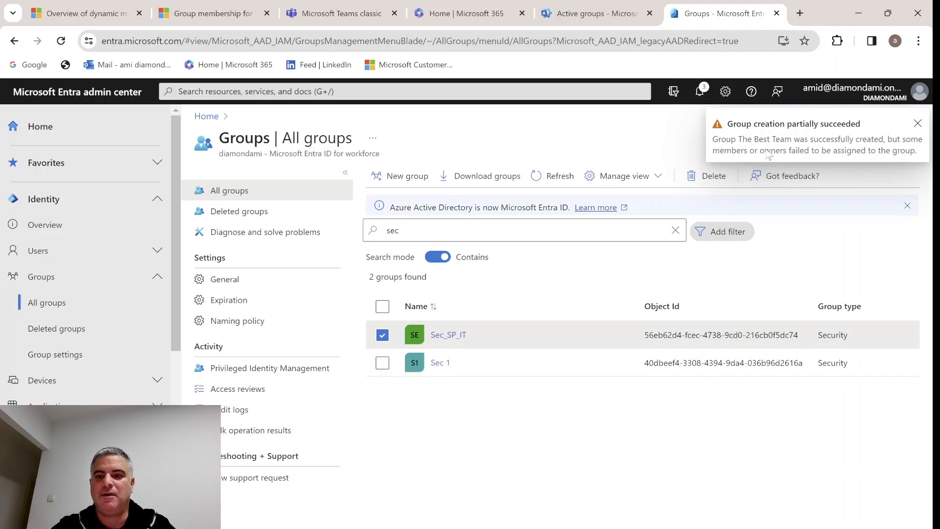
mouse_move(833, 157)
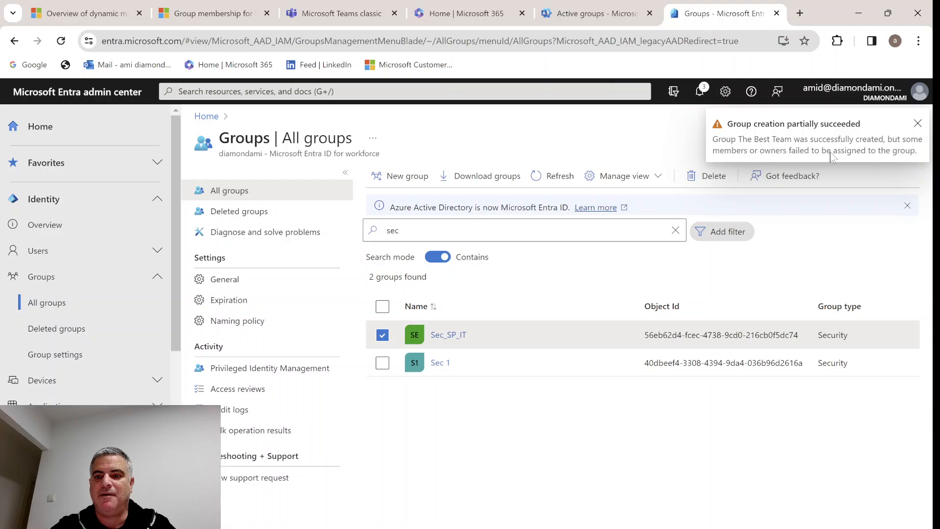
mouse_move(818, 174)
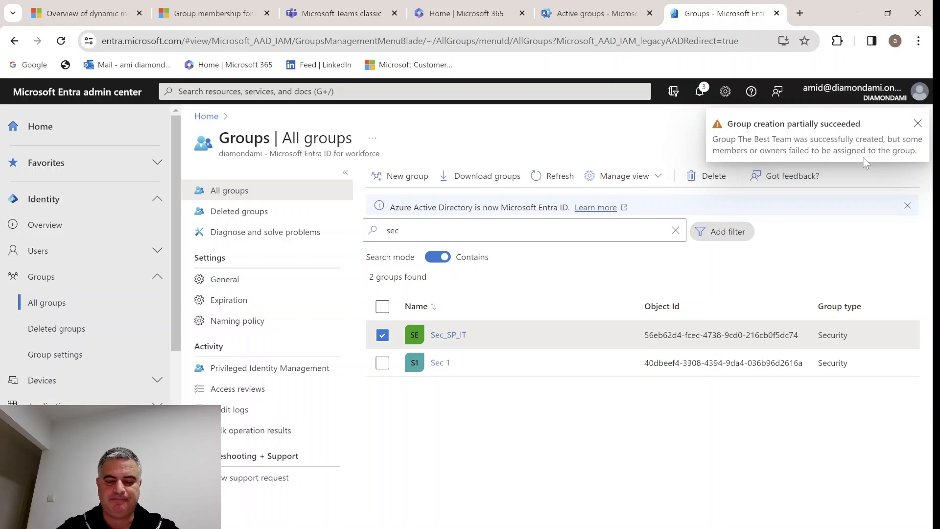
mouse_move(806, 251)
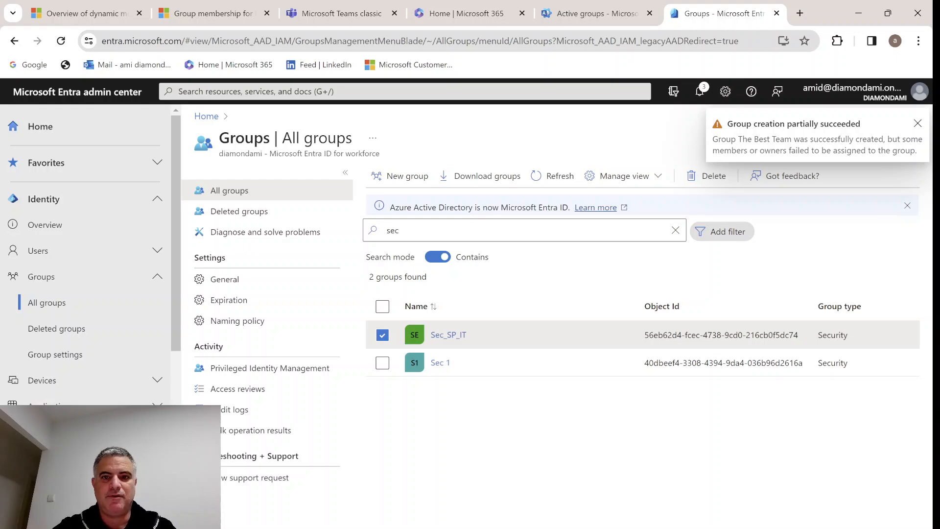
Step: Search active teams and groups for 'the' and open the dynamic group The Best Team
click(594, 13)
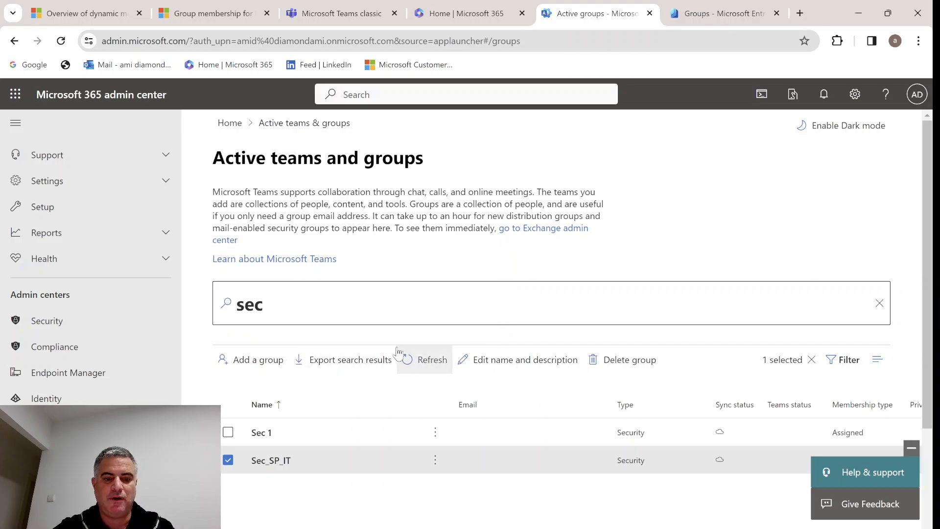
mouse_move(534, 83)
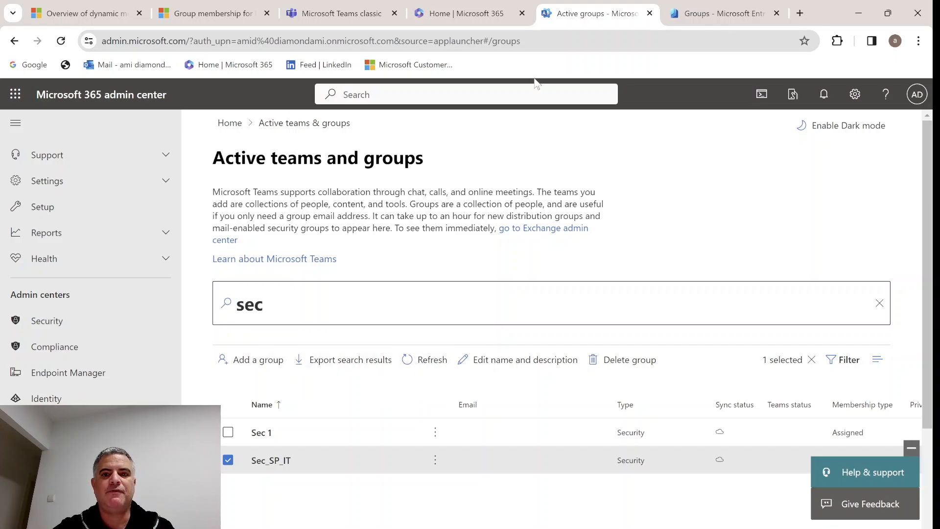
click(719, 13)
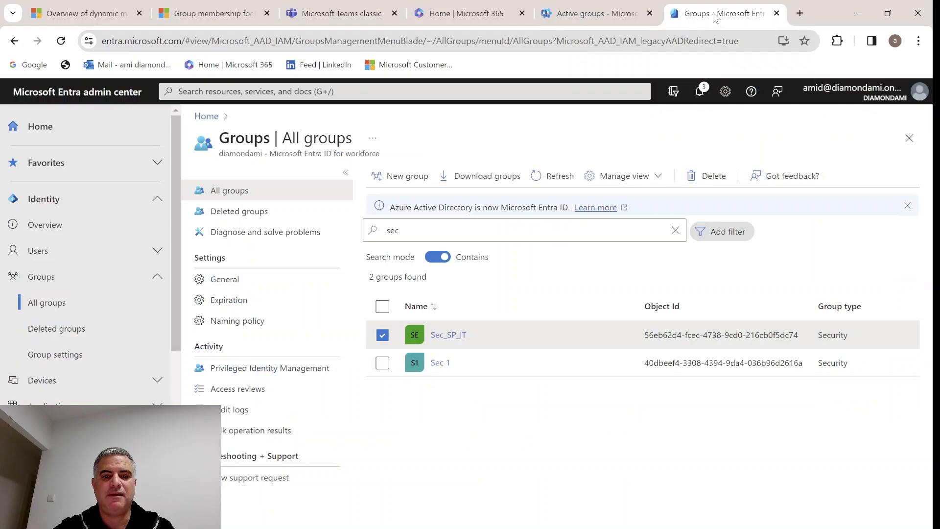
mouse_move(596, 14)
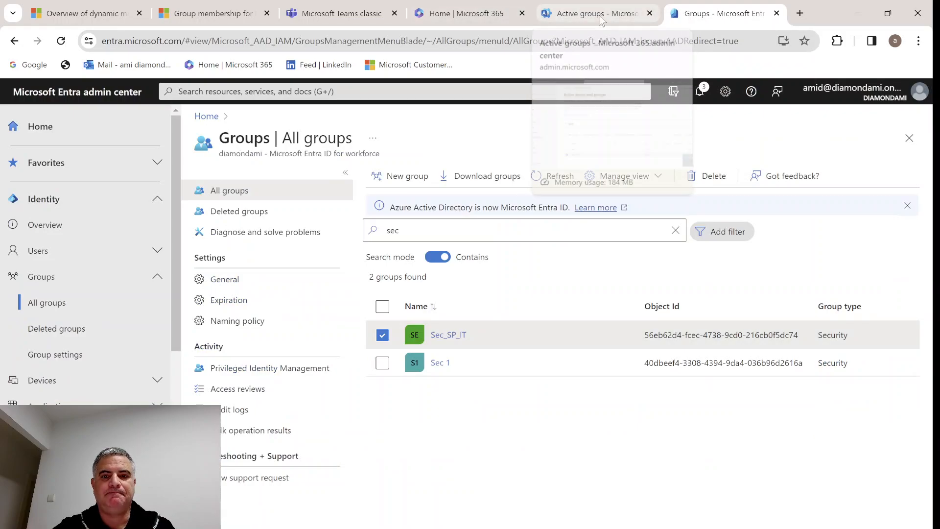
mouse_move(596, 13)
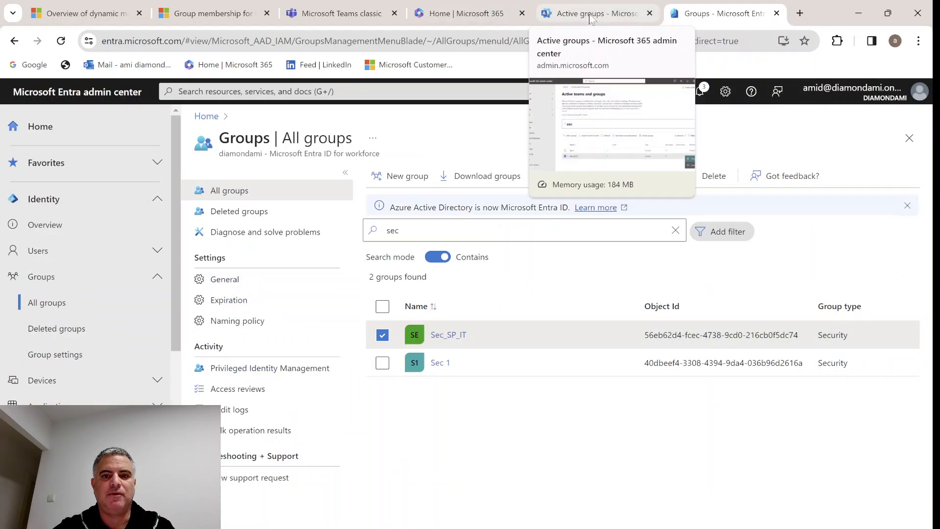
click(590, 13)
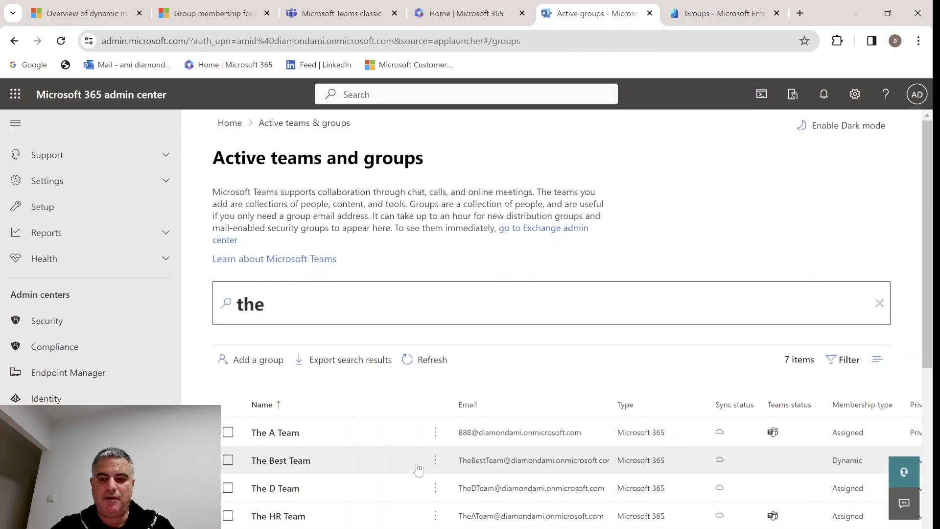
mouse_move(866, 466)
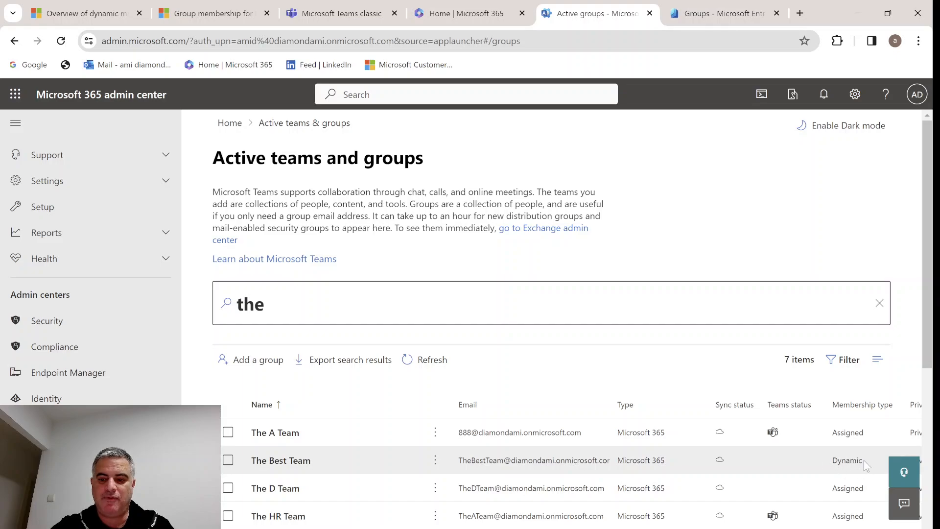
click(280, 459)
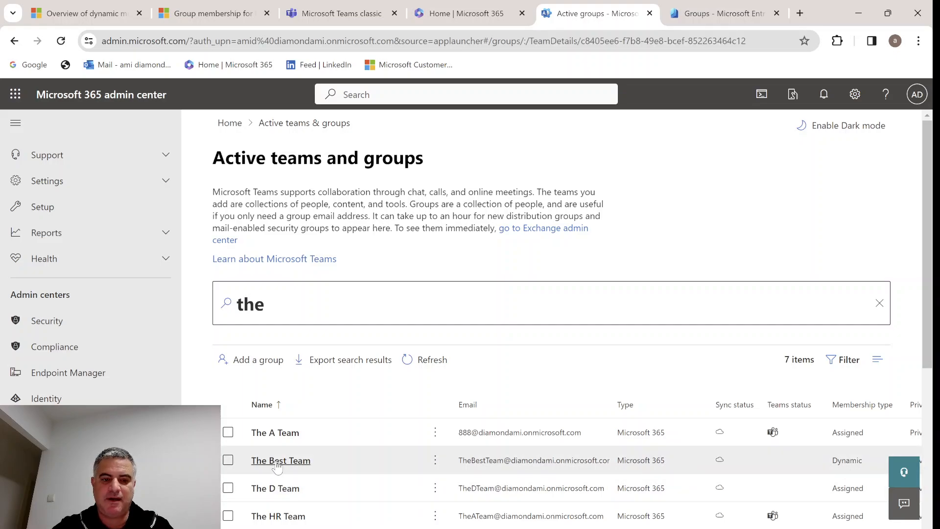
Step: Open The Best Team's details and review its owners and members
click(280, 460)
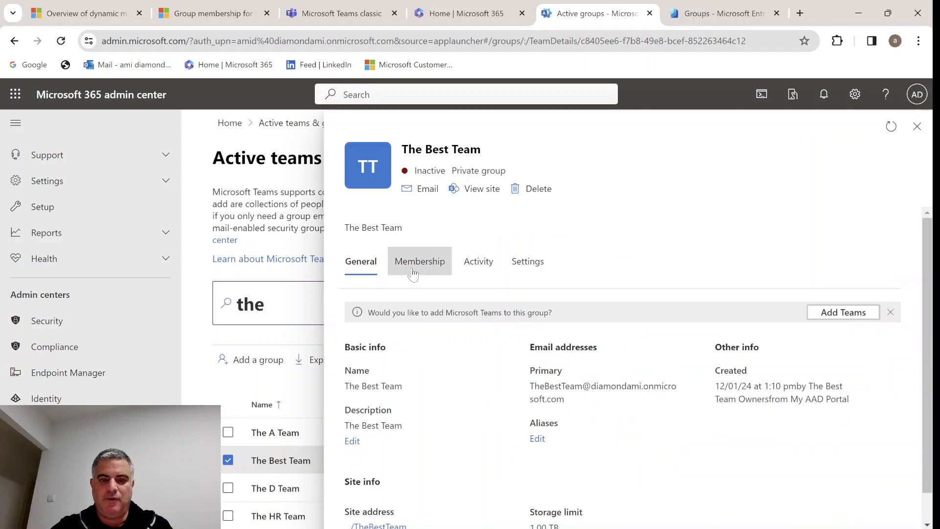
click(419, 261)
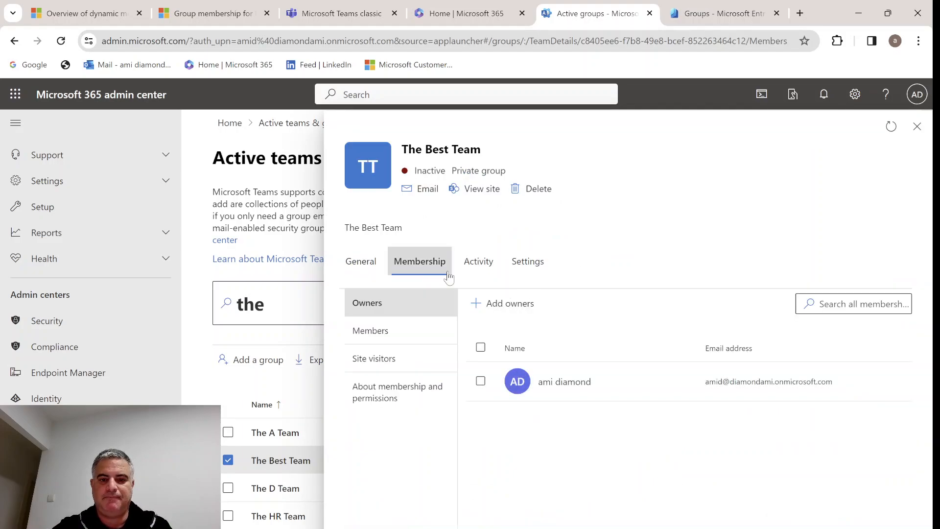
click(361, 261)
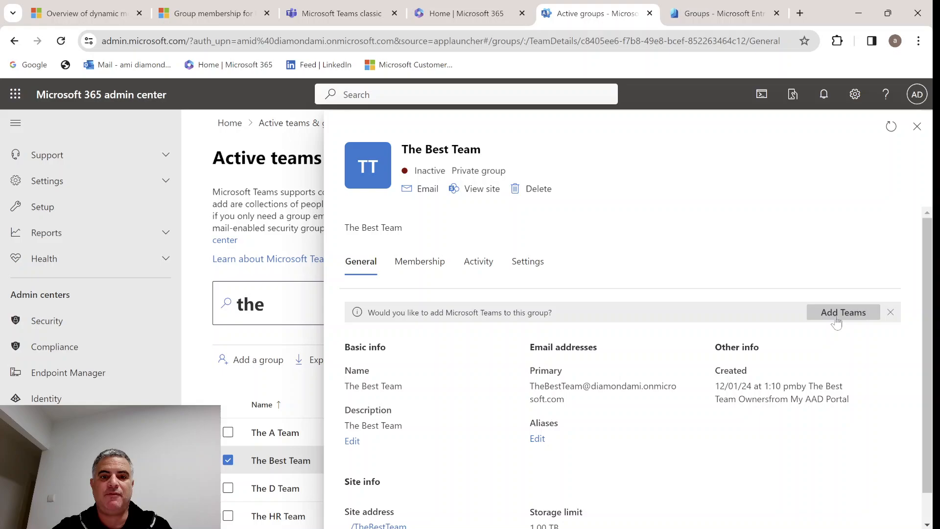
mouse_move(618, 358)
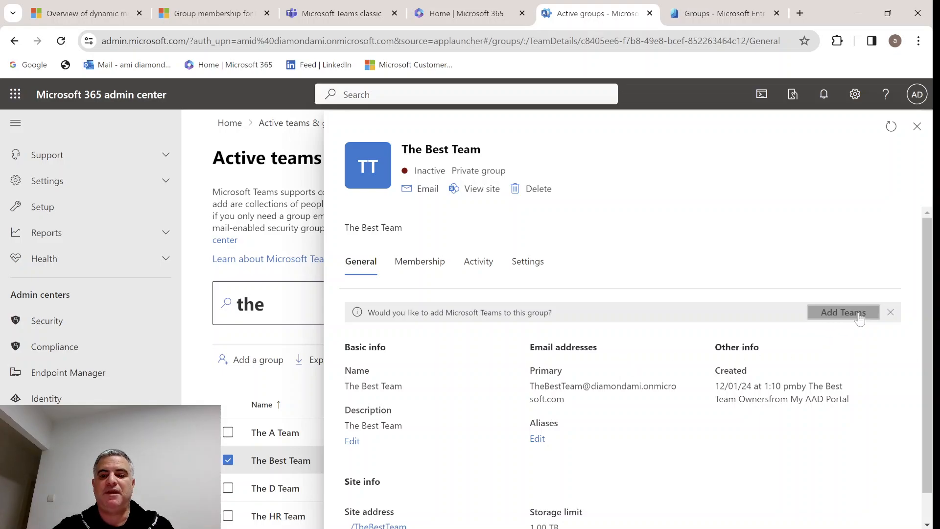
Step: Add Microsoft Teams to The Best Team, making it a private team
click(841, 312)
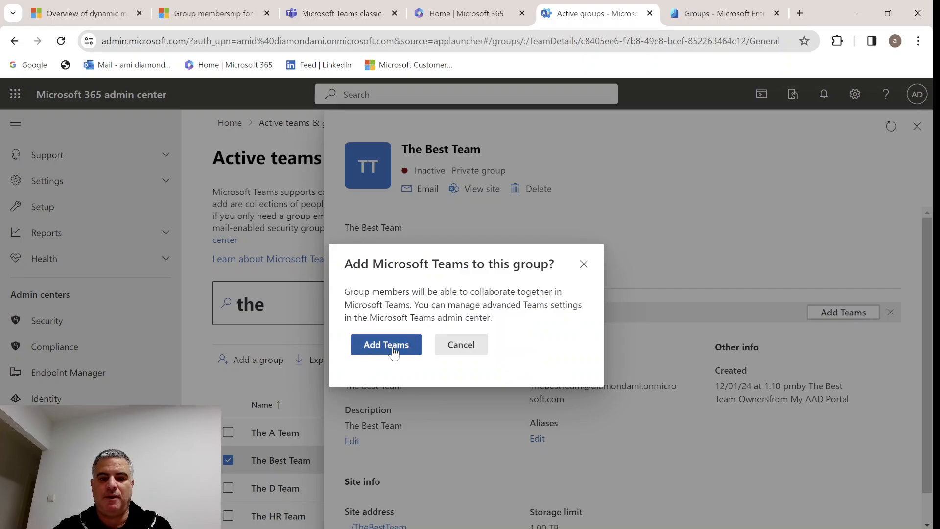
click(385, 344)
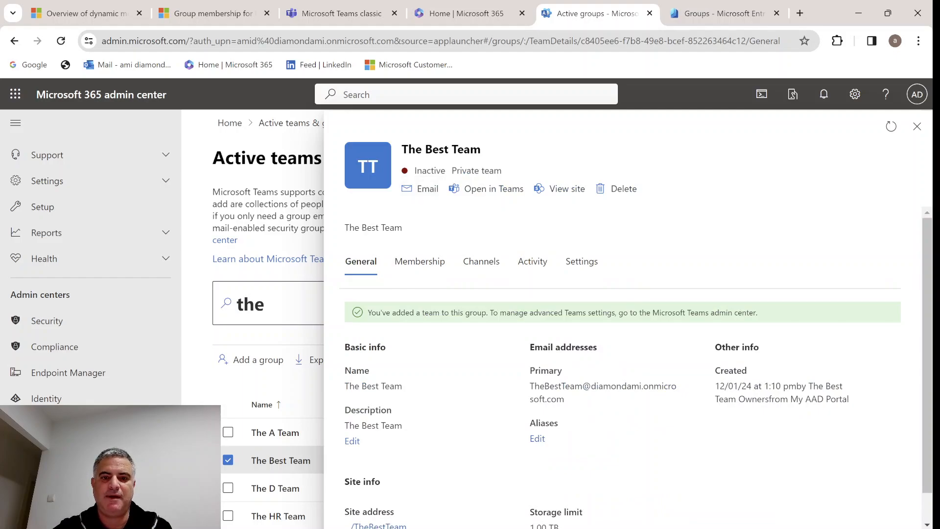
click(339, 13)
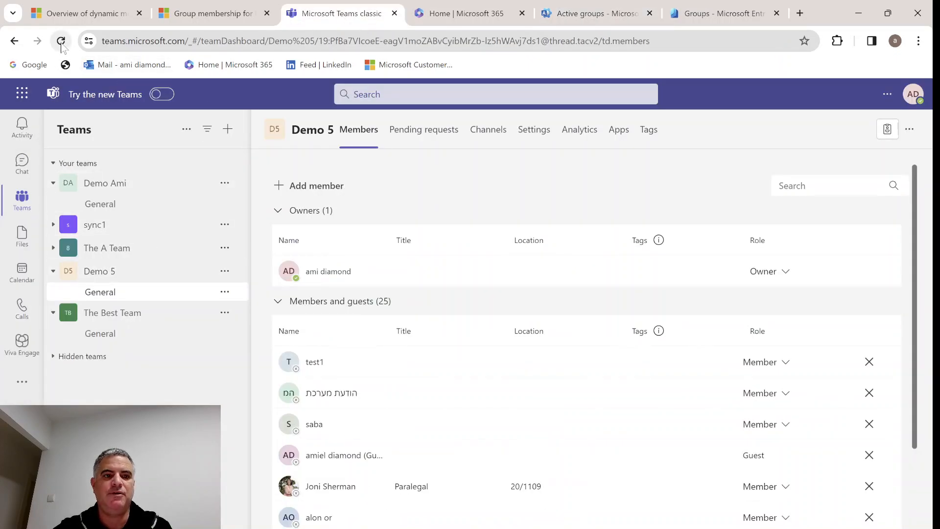
Step: Reload Teams and open The Best Team's General channel with its new-team welcome
click(62, 40)
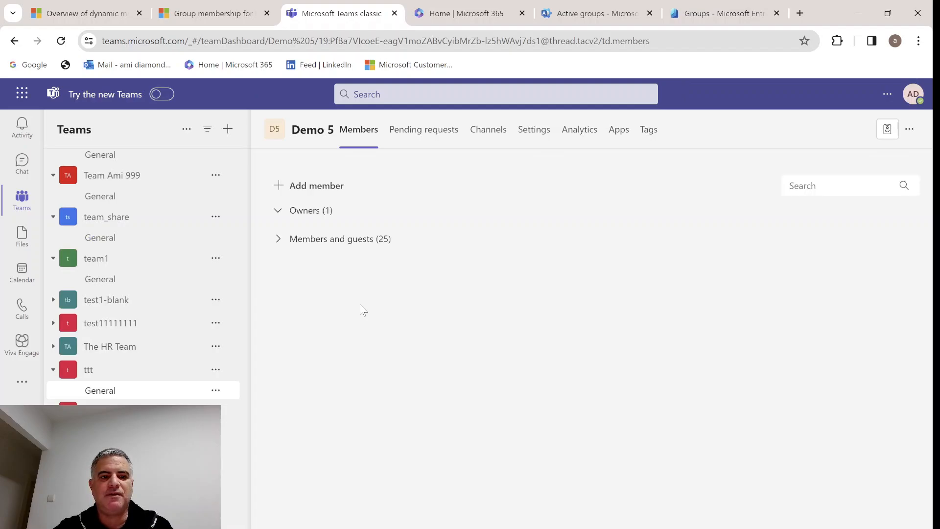
click(278, 211)
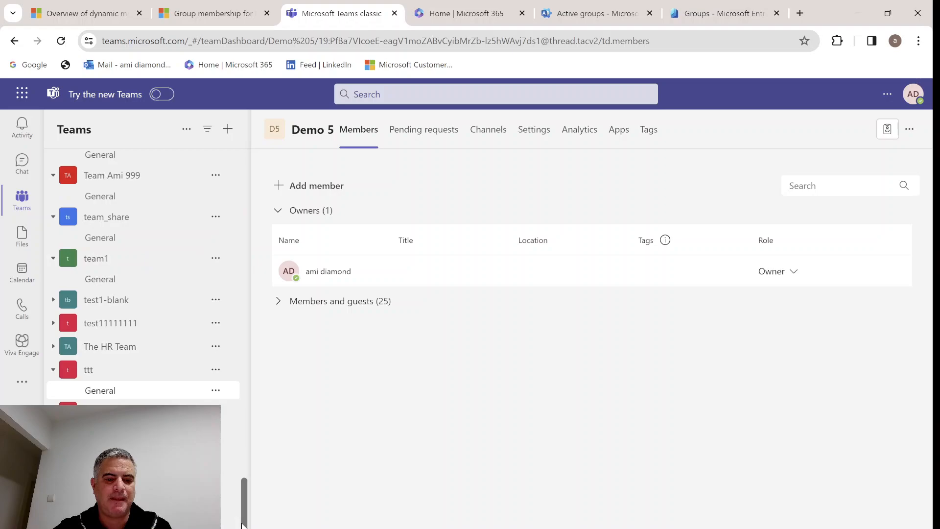
scroll(up, 3)
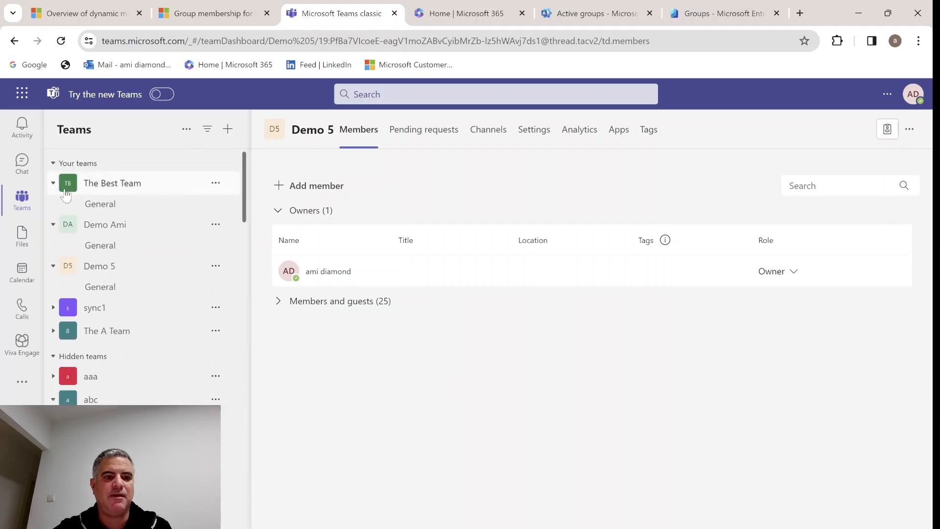
click(100, 204)
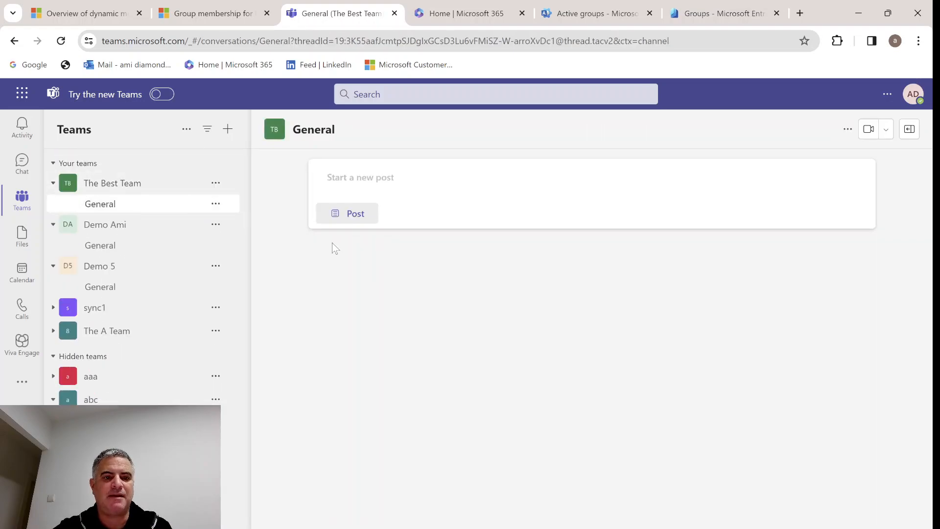
click(100, 203)
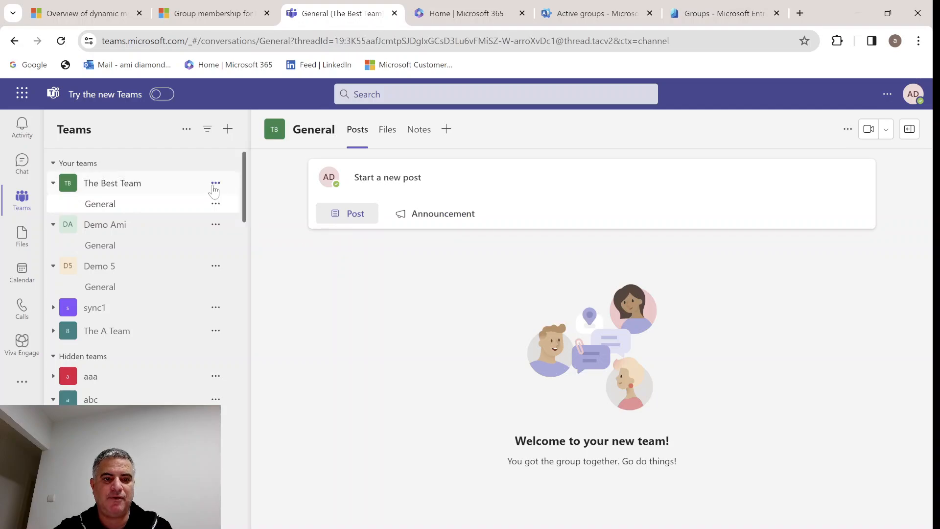
mouse_move(216, 183)
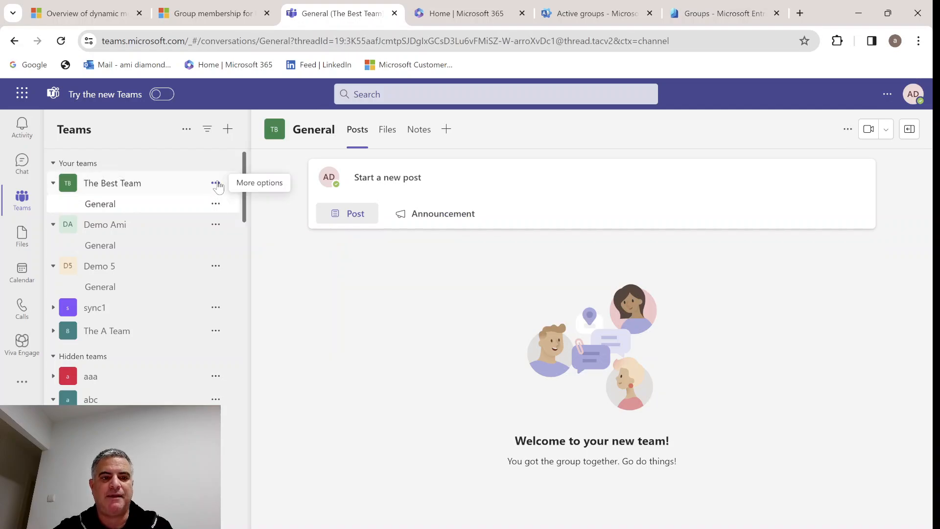
mouse_move(189, 188)
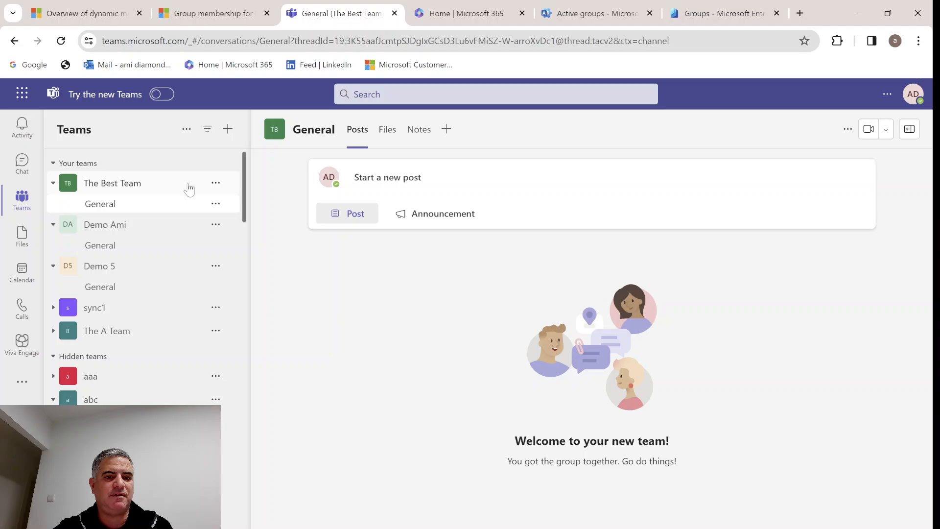
Step: Manage The Best Team and confirm Members shows one owner and no members after reloading
click(215, 183)
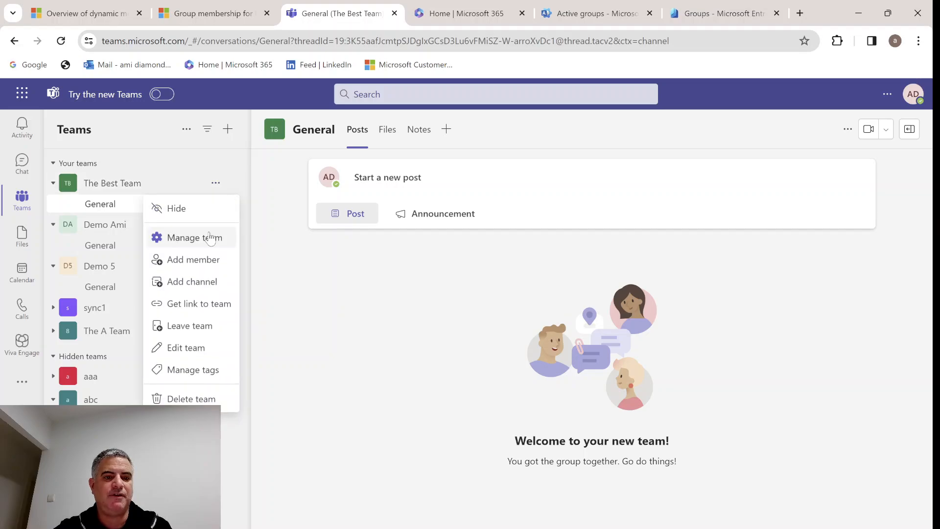
click(192, 237)
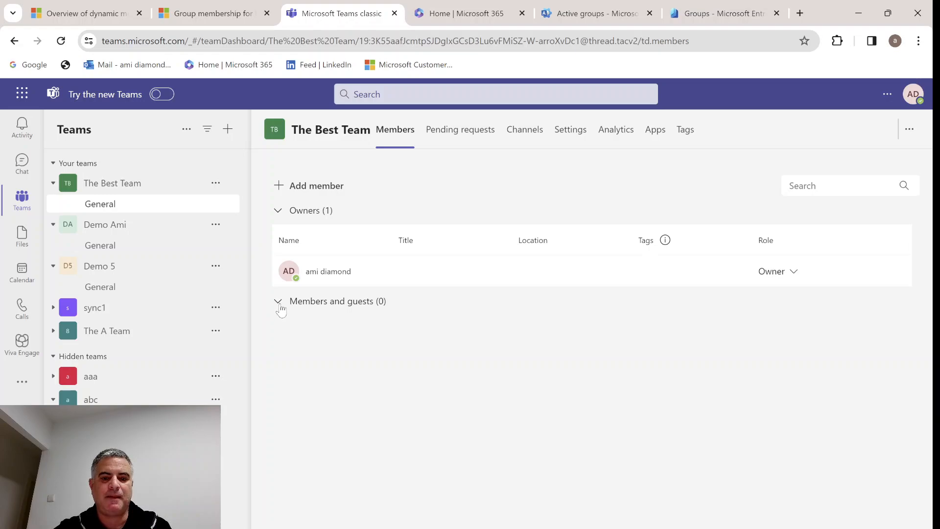
mouse_move(484, 371)
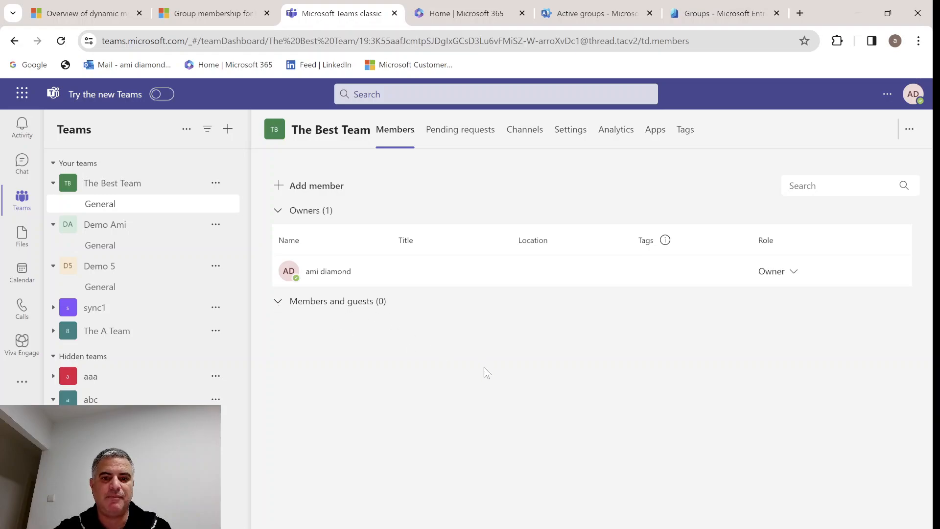
click(61, 41)
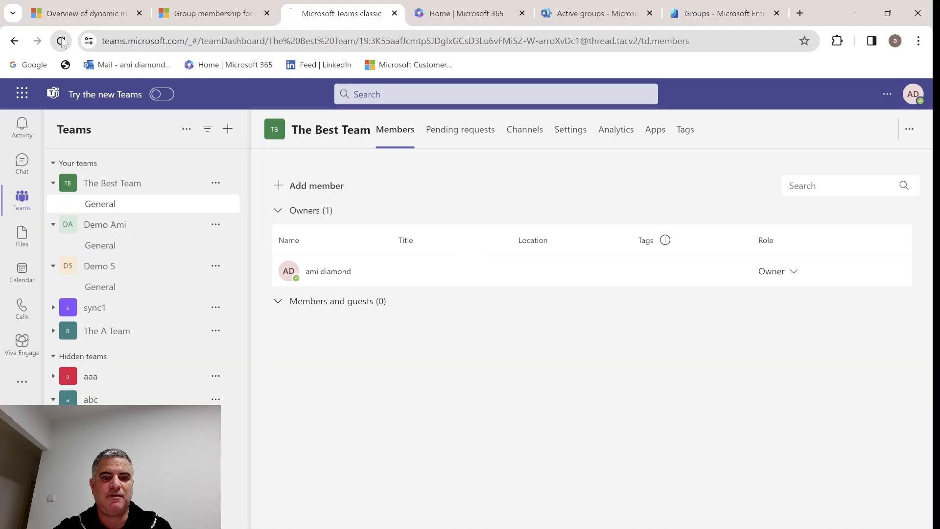
click(60, 40)
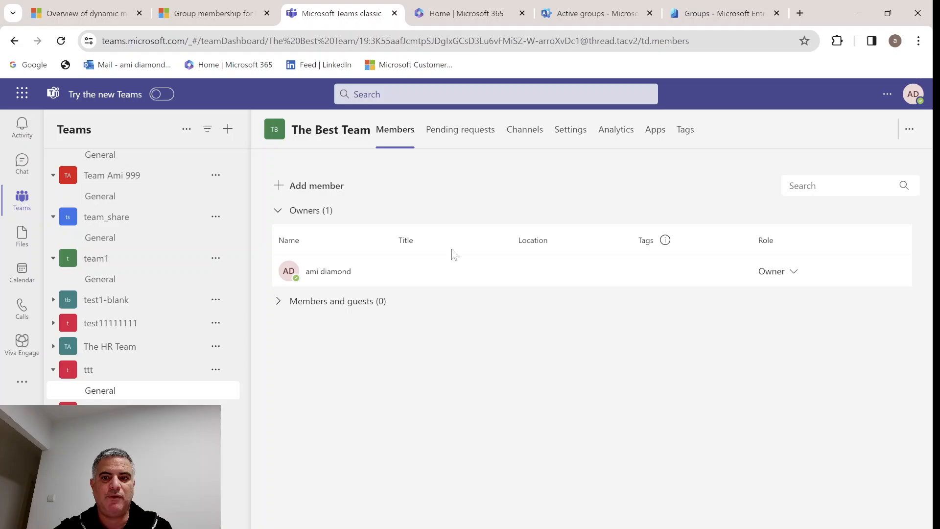
mouse_move(561, 207)
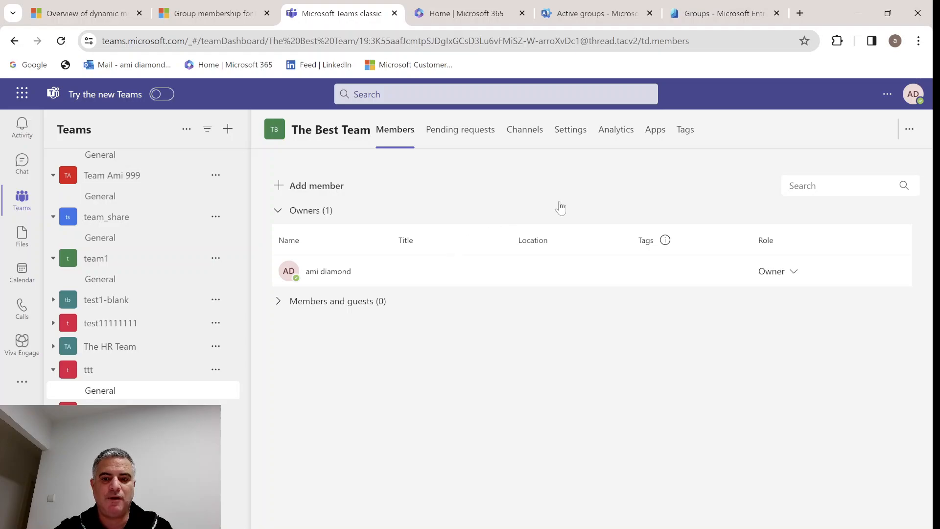
mouse_move(605, 136)
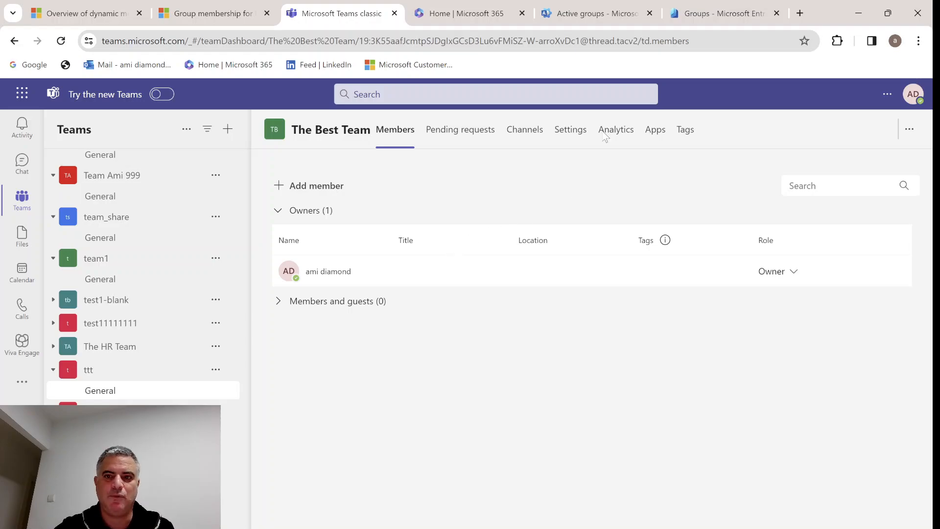
click(593, 13)
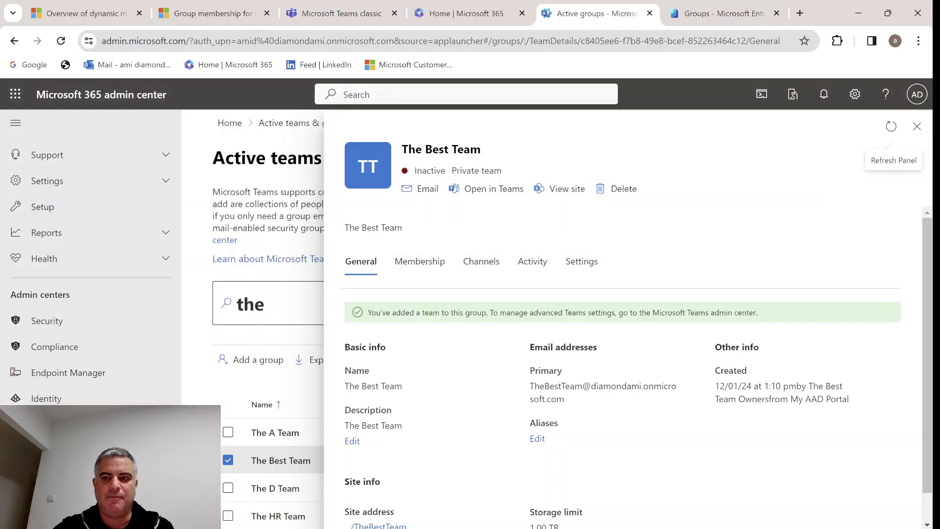
Step: Start a new Microsoft 365 group named The Abc team
click(723, 13)
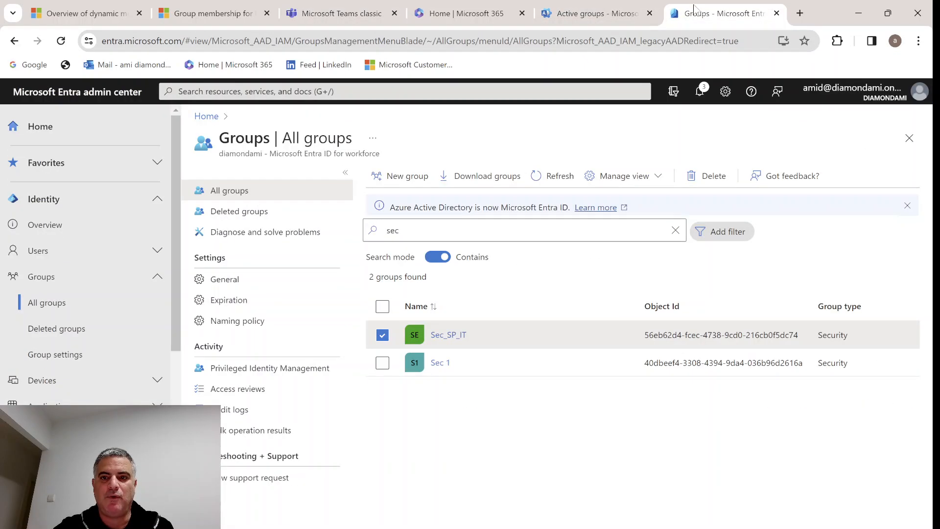
click(407, 176)
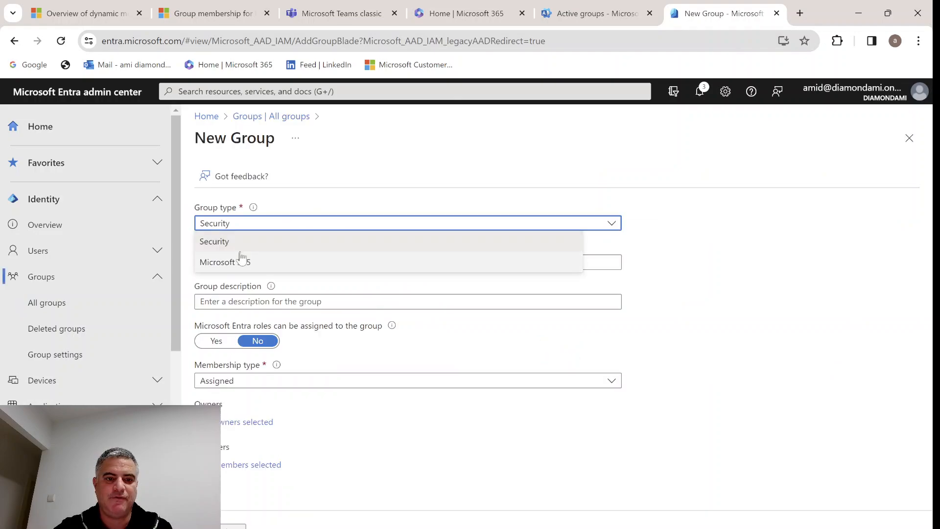
click(225, 262)
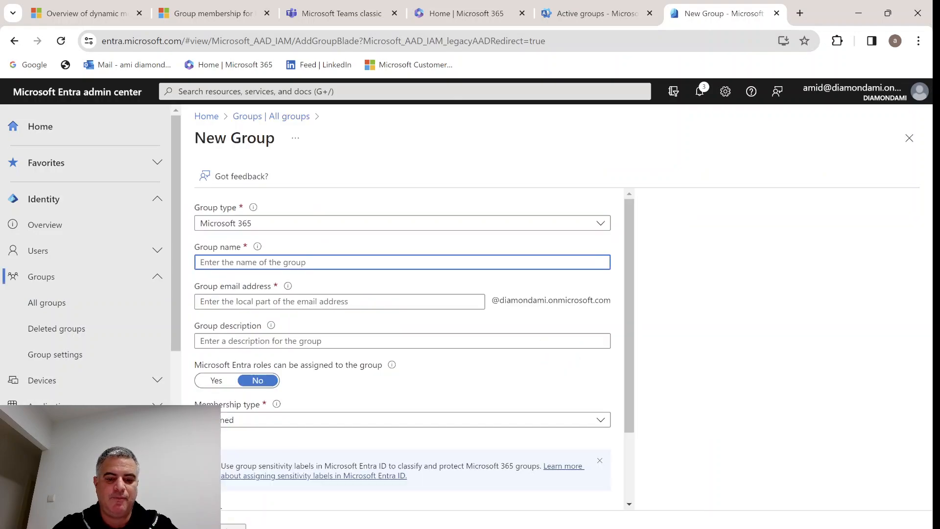
text(demo)
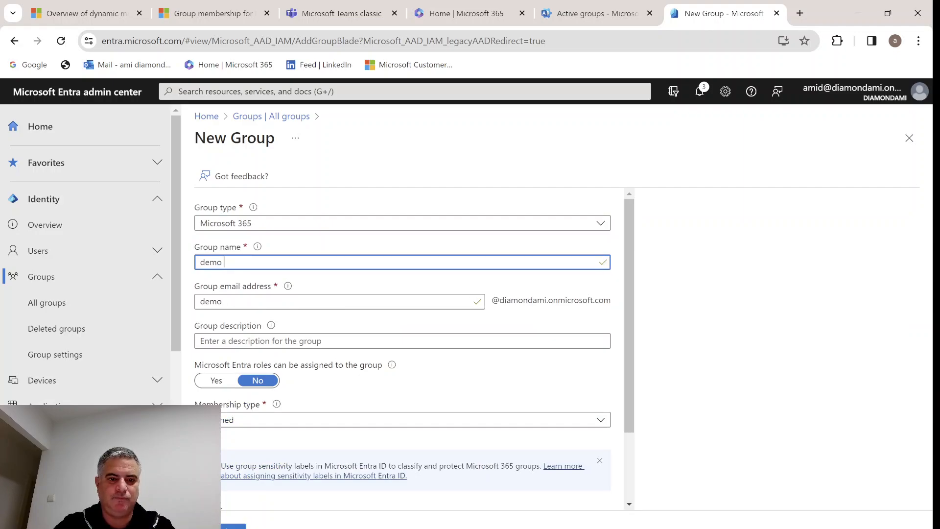
text(Th)
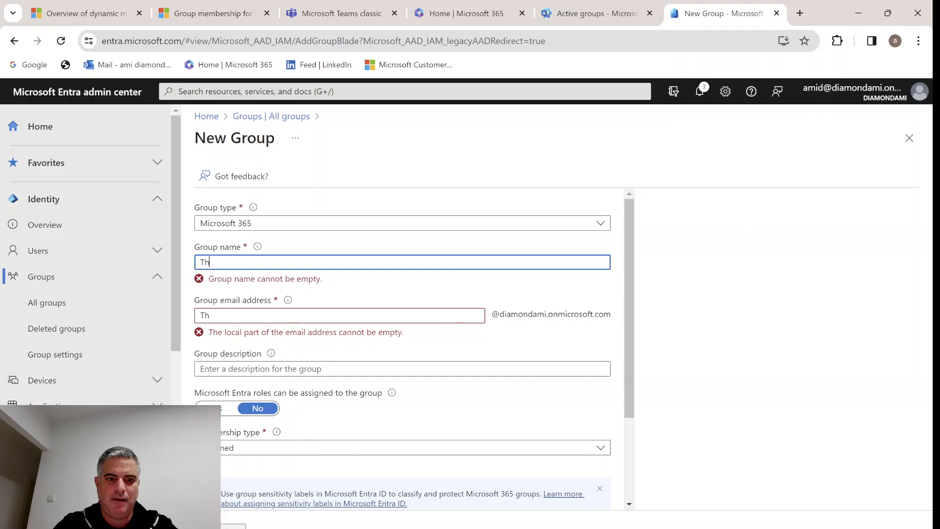
text(e Ab)
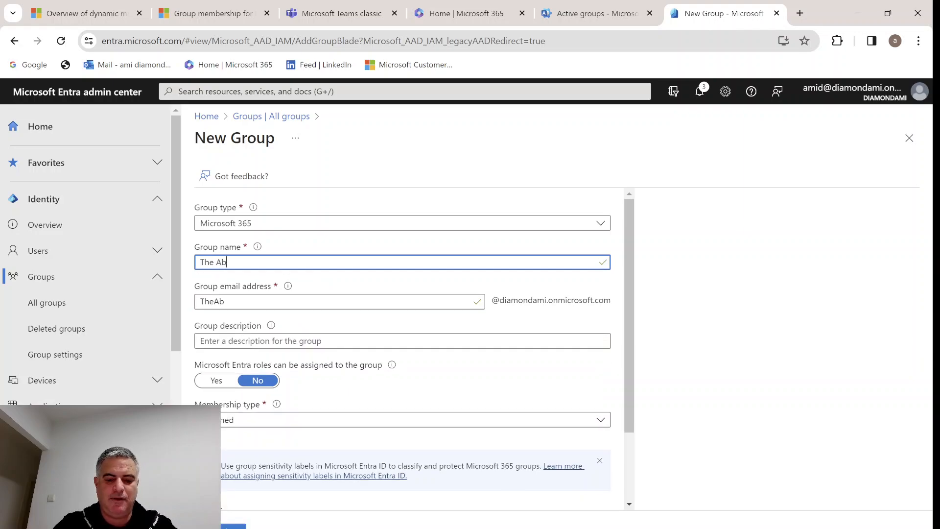
text(c tea)
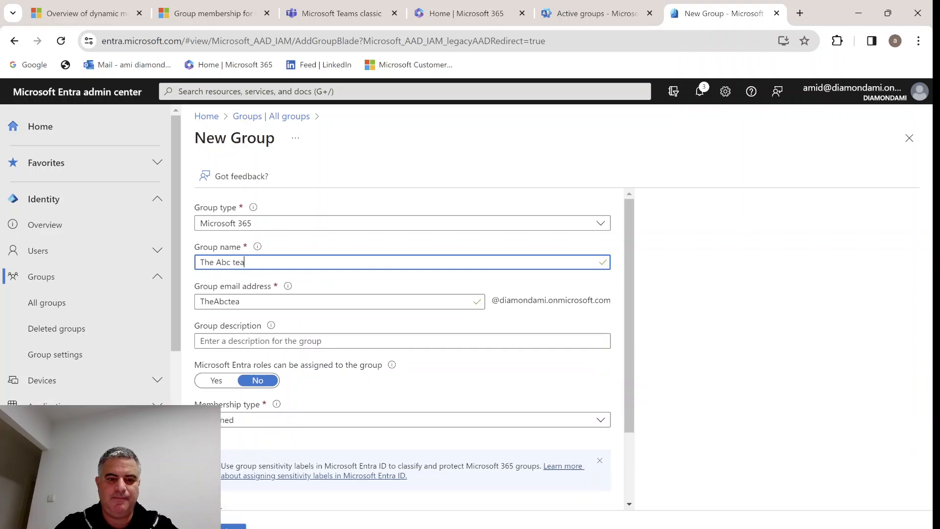
text(m)
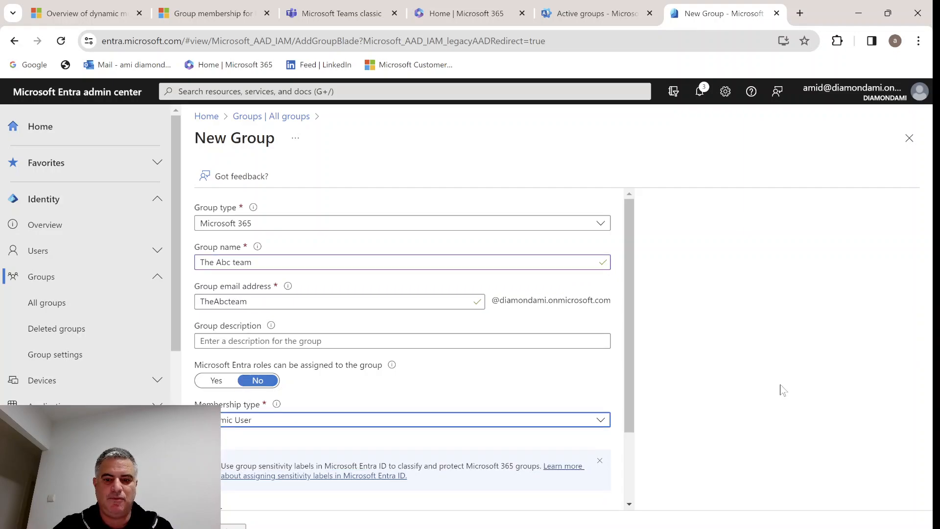
Step: Give it Dynamic User membership with the Sec_SP_IT memberof rule and create it
scroll(down, 3)
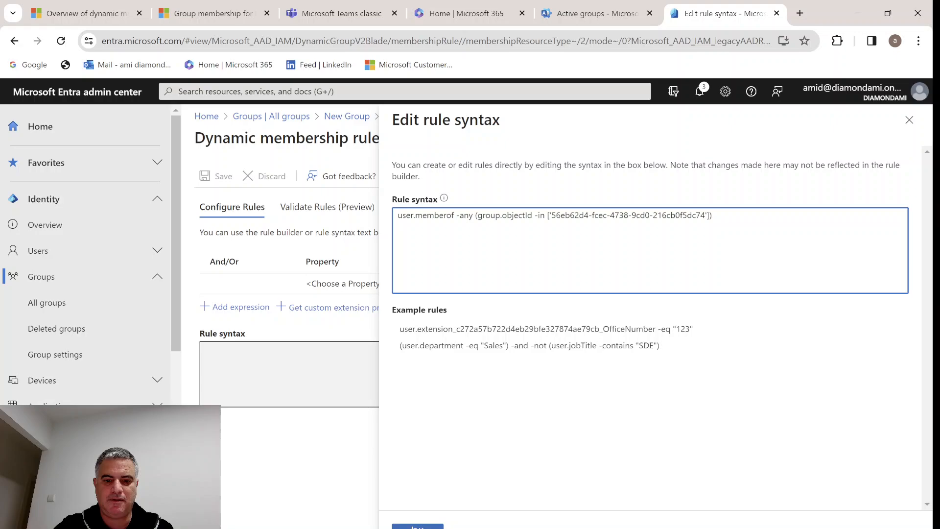
click(909, 120)
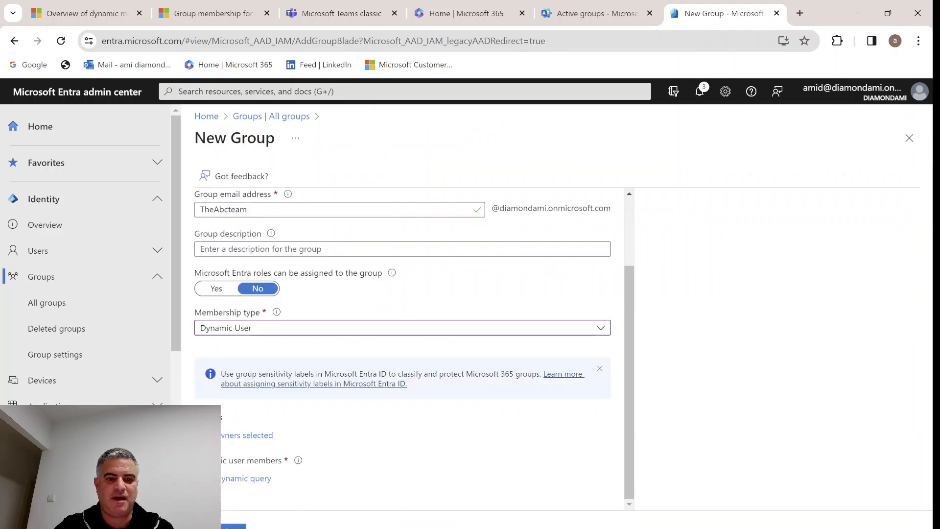
click(233, 526)
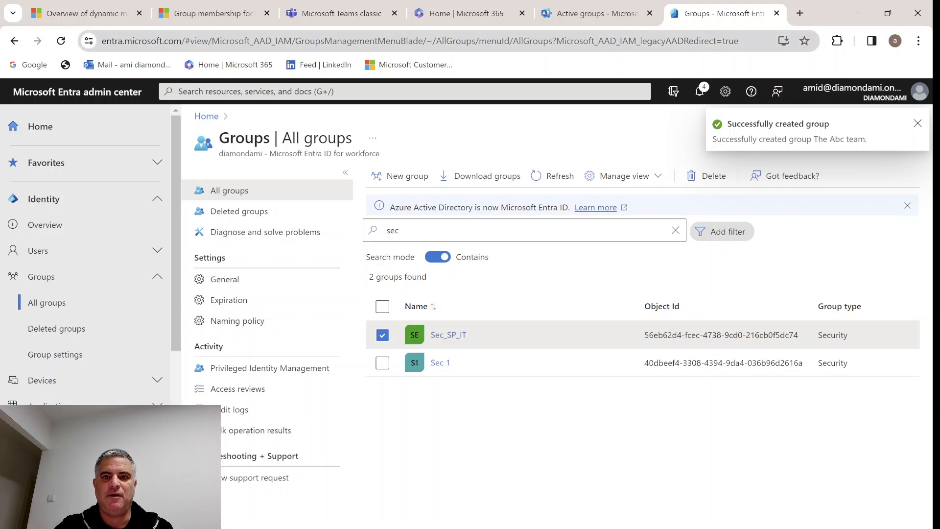
Step: Search 'the a', open The Abc team, and add Microsoft Teams to it
click(595, 13)
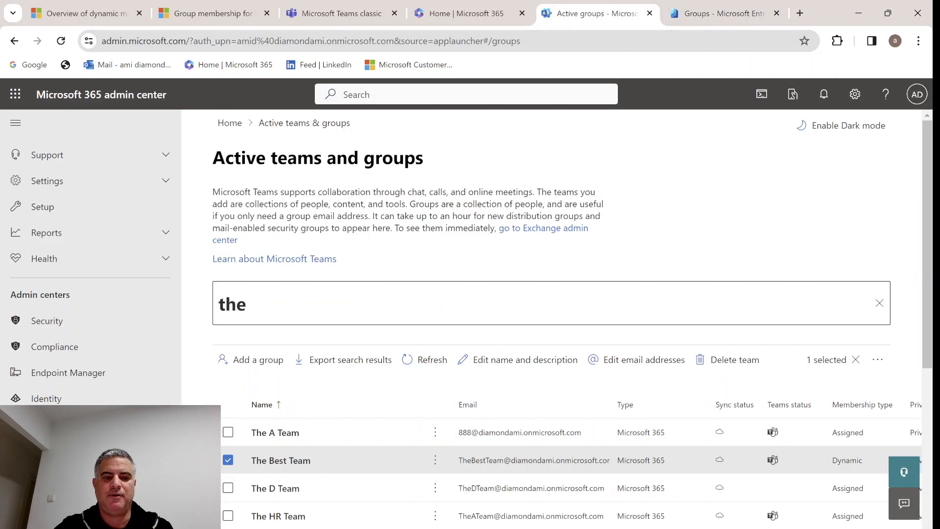
text(a)
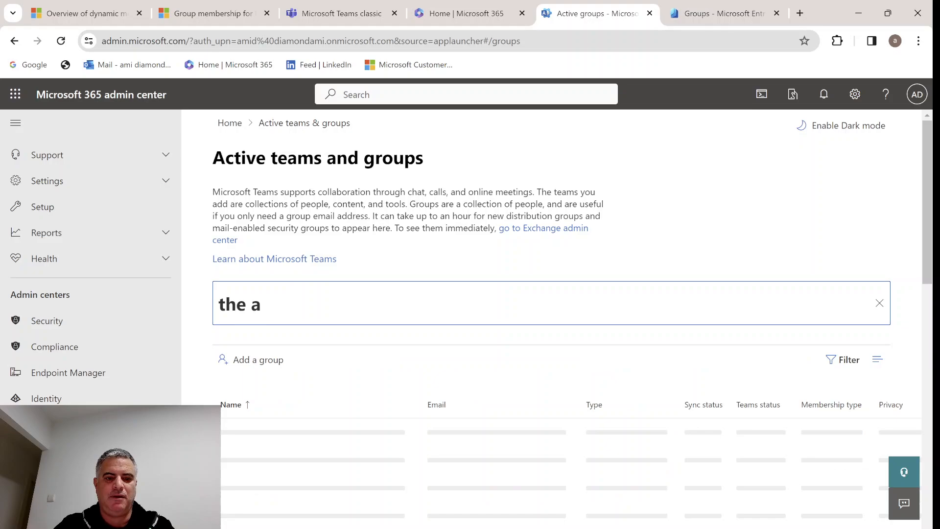
click(278, 459)
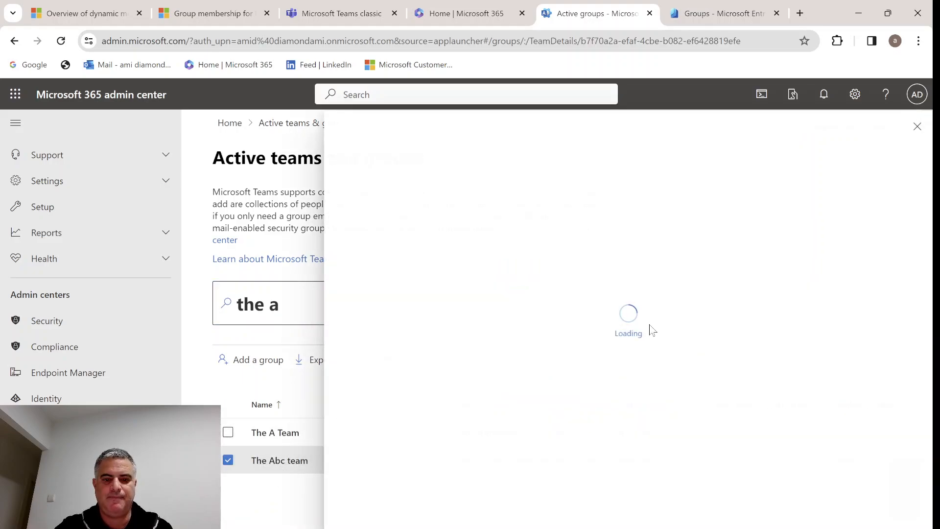
click(278, 459)
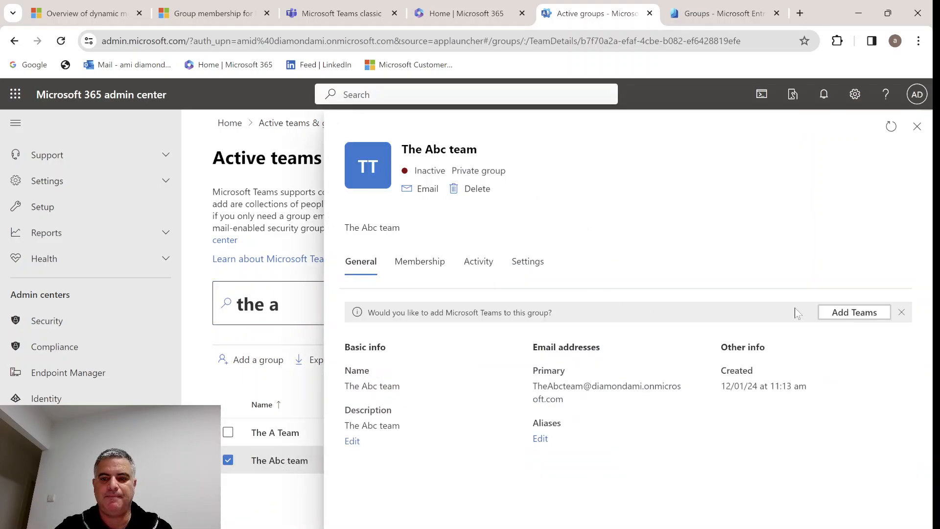
click(854, 312)
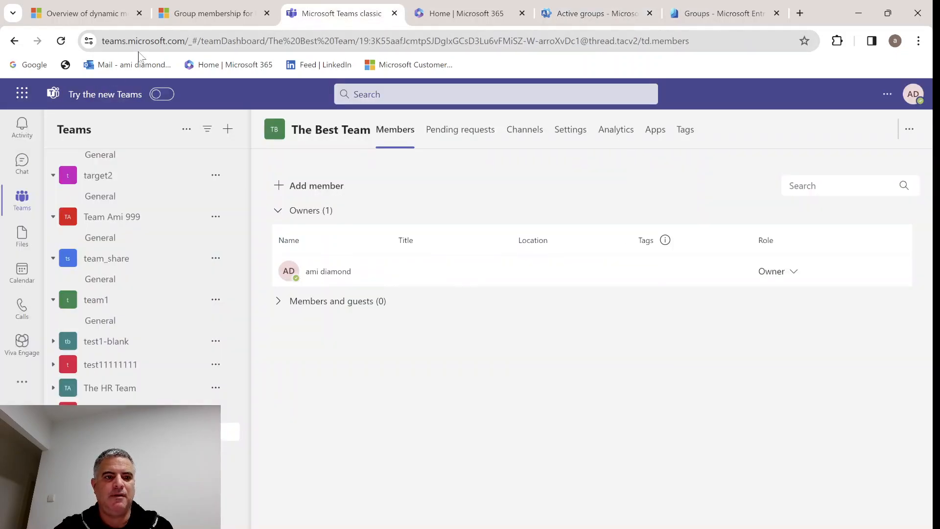
Step: Reload Teams and confirm The Best Team lists 25 members while The Abc team has none
click(60, 41)
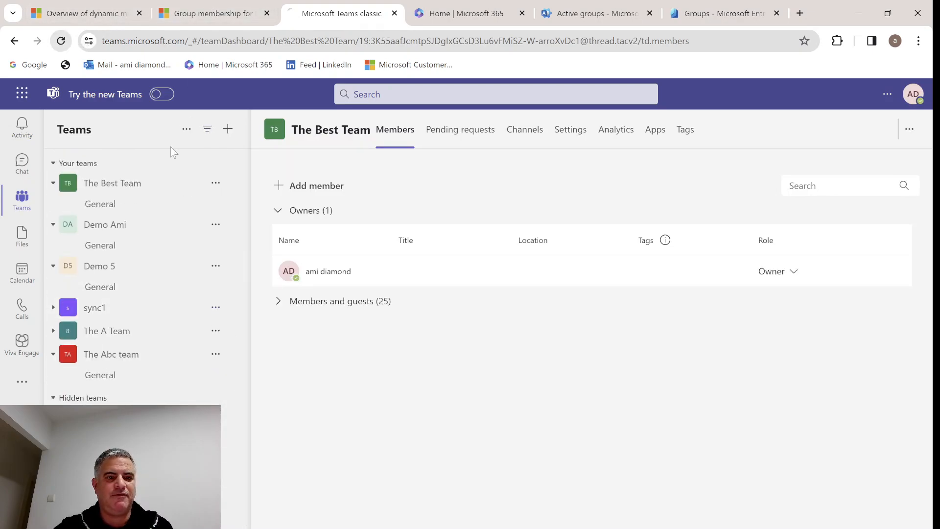
click(59, 41)
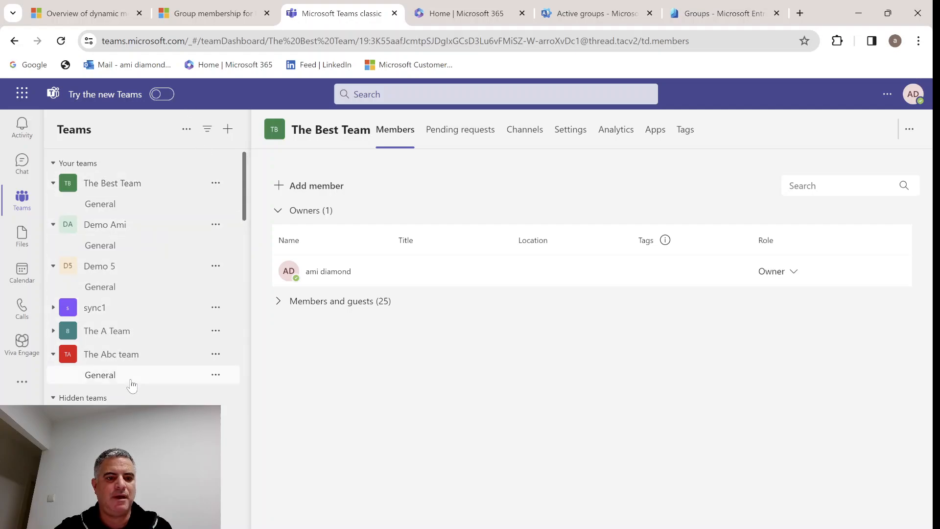
mouse_move(123, 354)
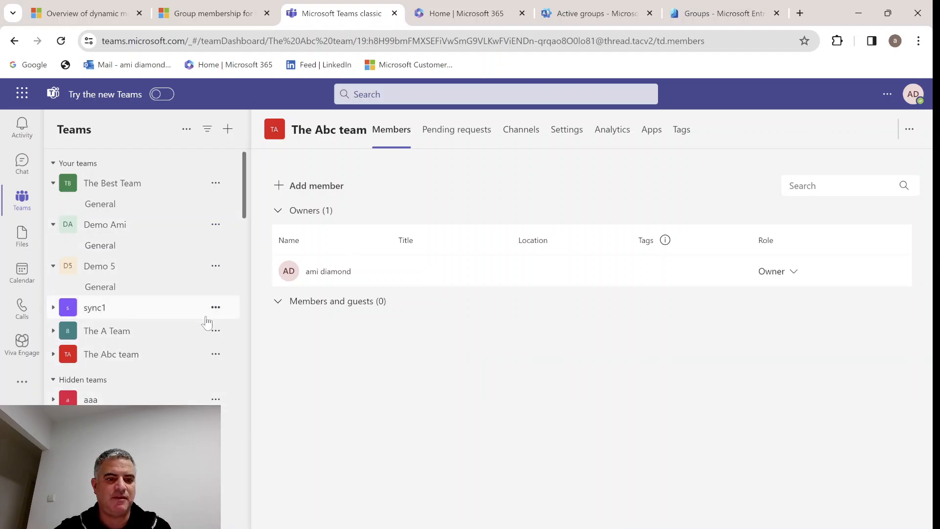
mouse_move(221, 183)
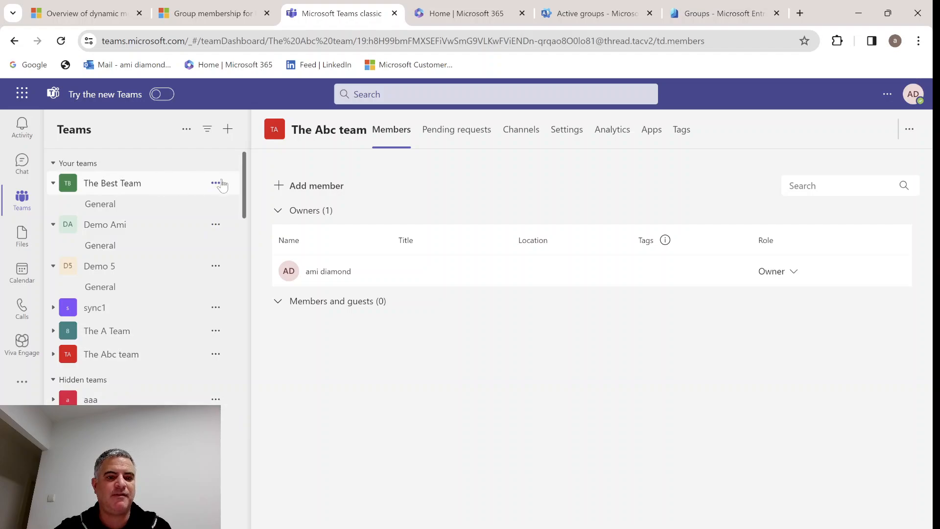
click(112, 183)
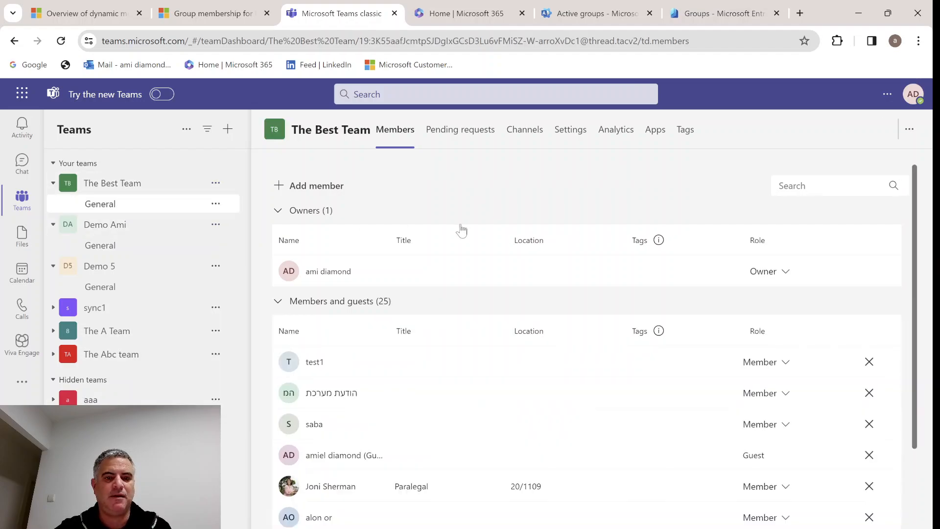
mouse_move(863, 298)
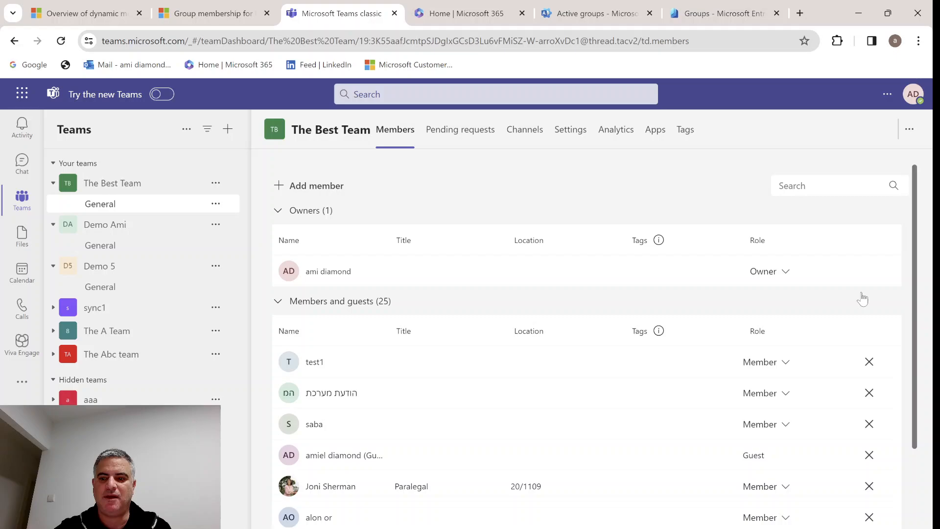
scroll(down, 3)
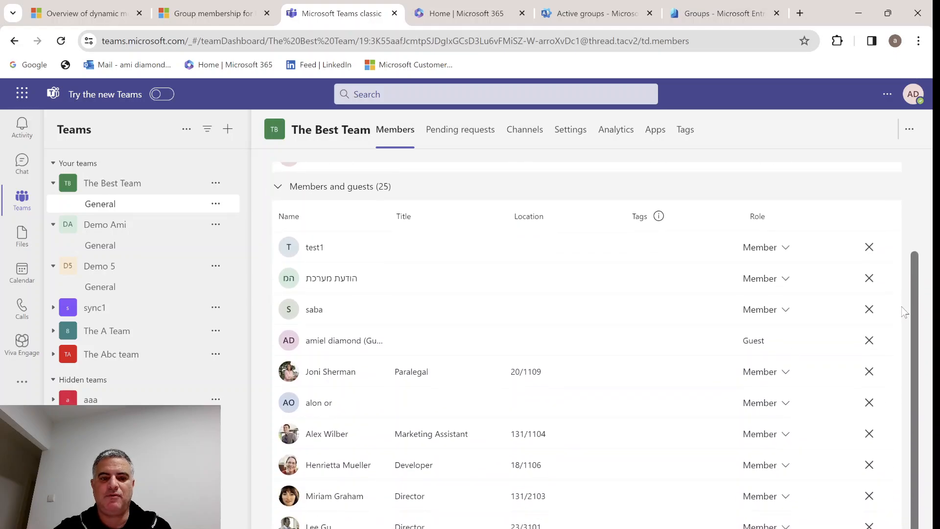
mouse_move(898, 329)
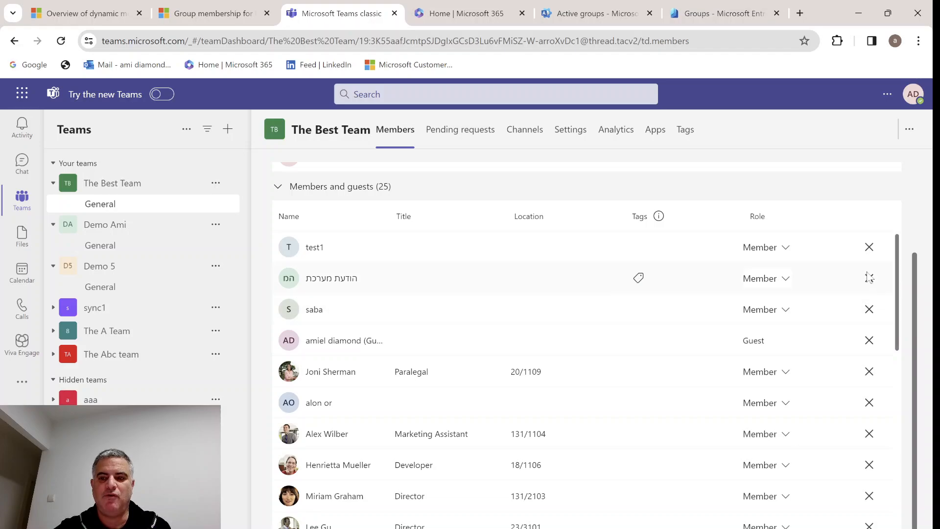
scroll(up, 3)
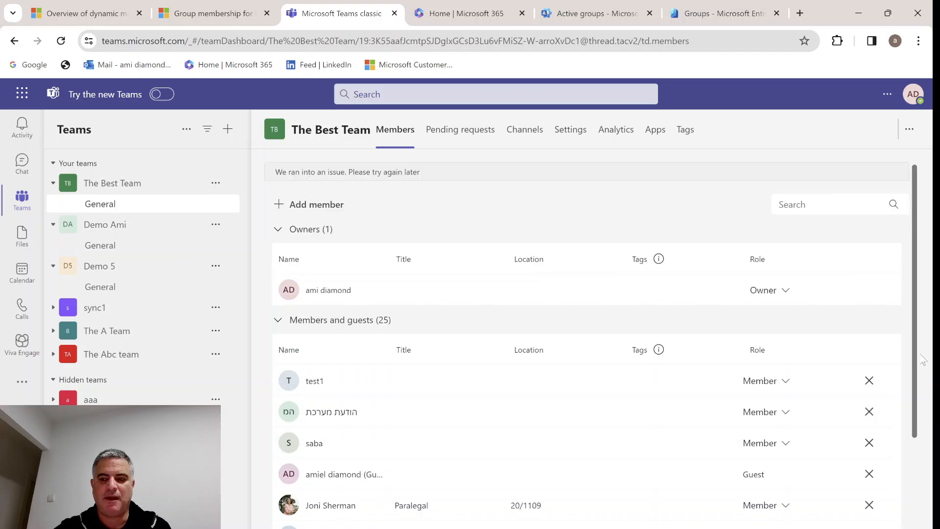
scroll(down, 3)
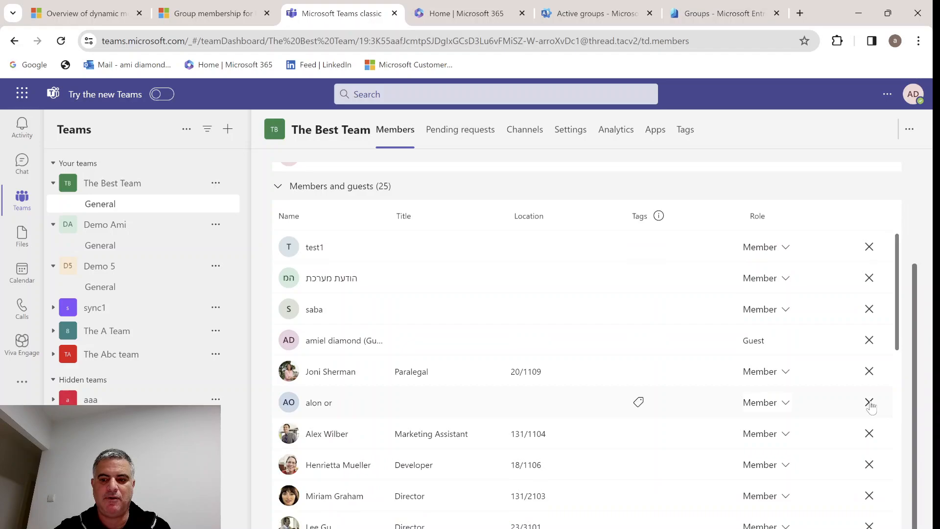
scroll(up, 3)
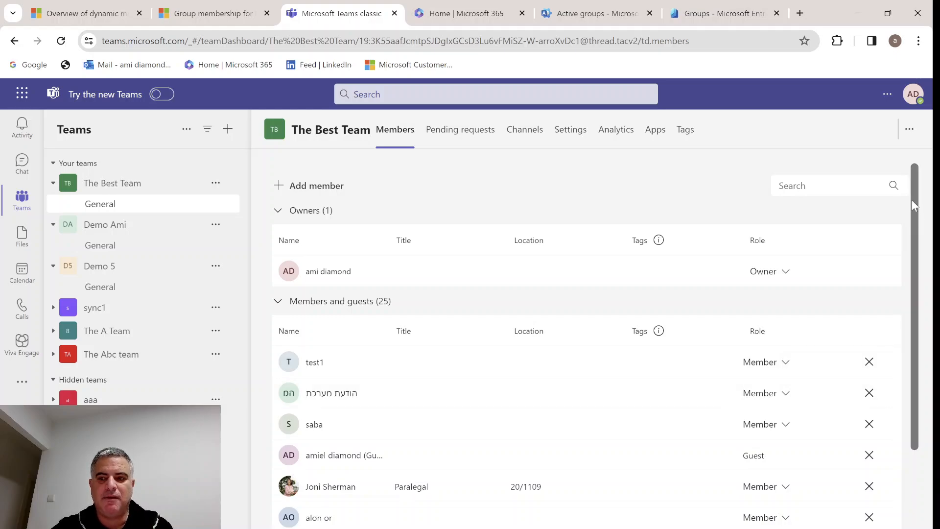
scroll(down, 3)
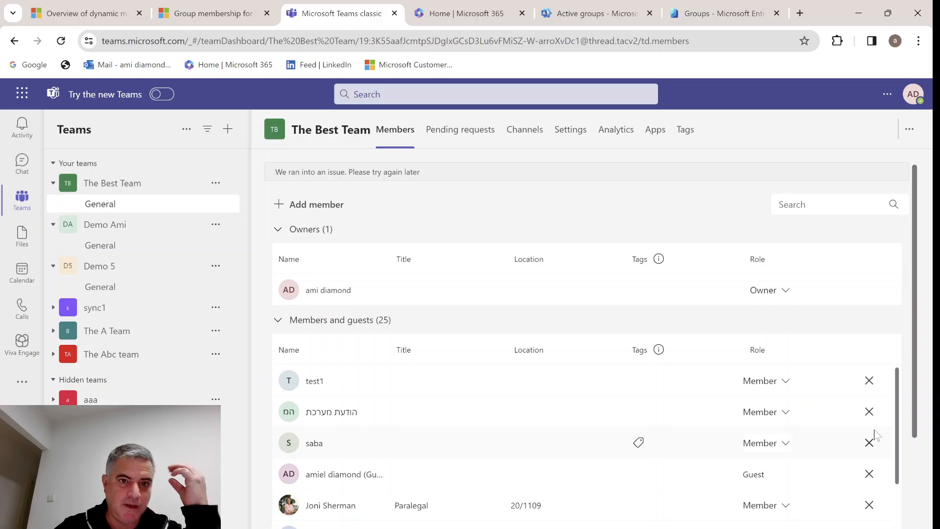
scroll(down, 3)
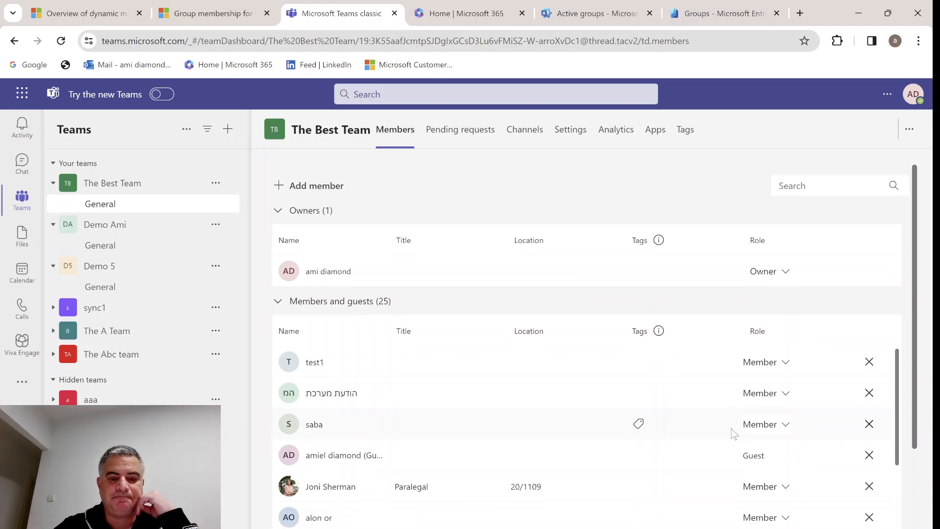